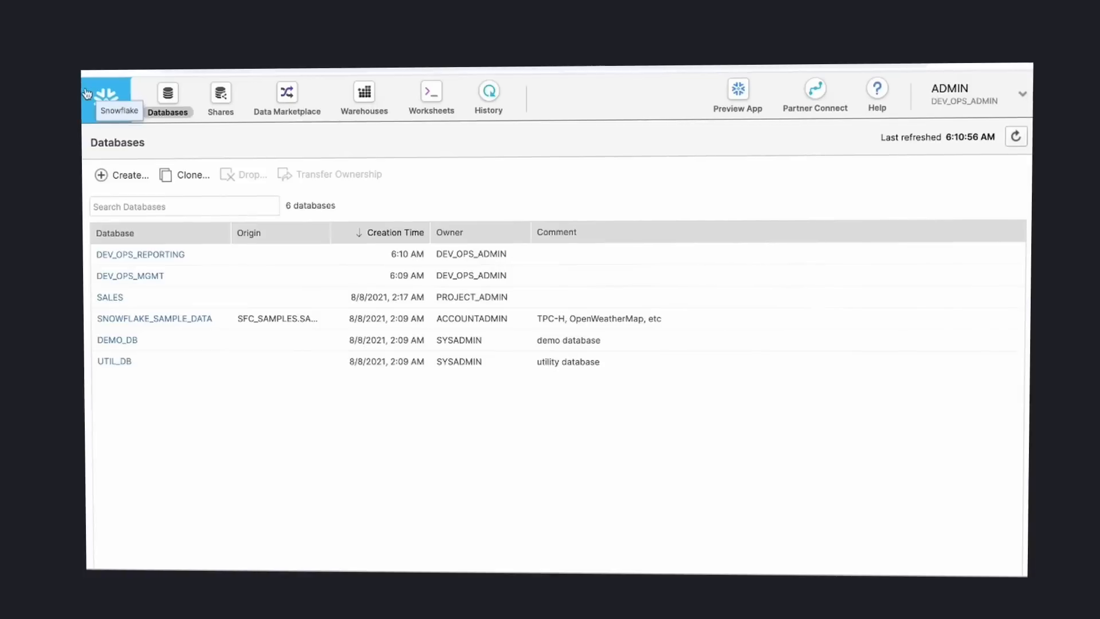
mouse_move(248, 310)
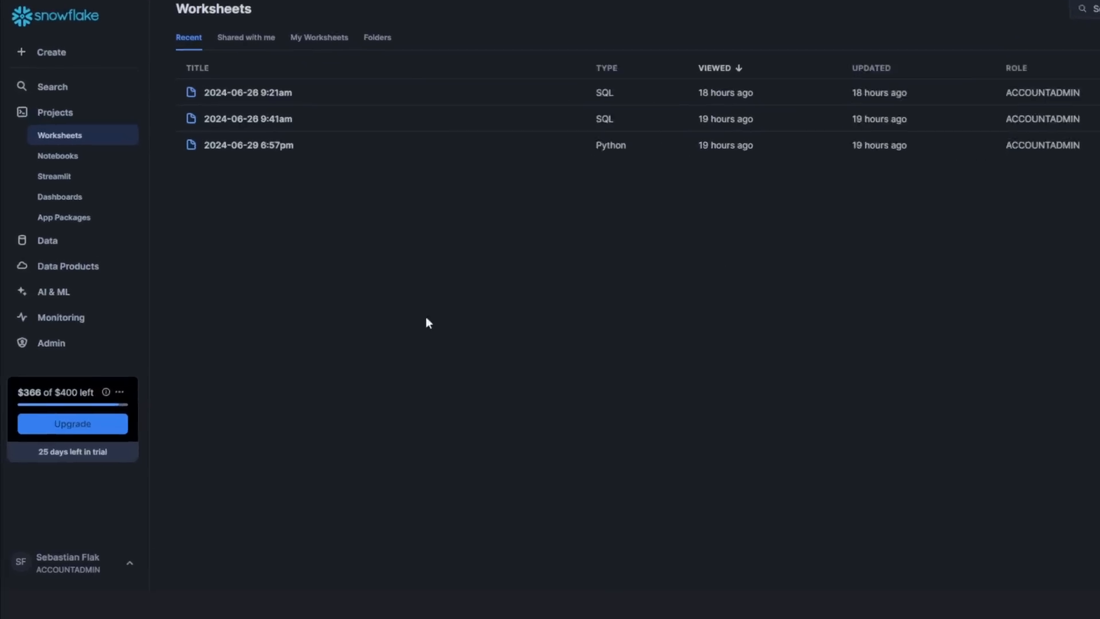
Step: View the details card for the current Business Critical AWS account in US East (N. Virginia)
left_click(67, 565)
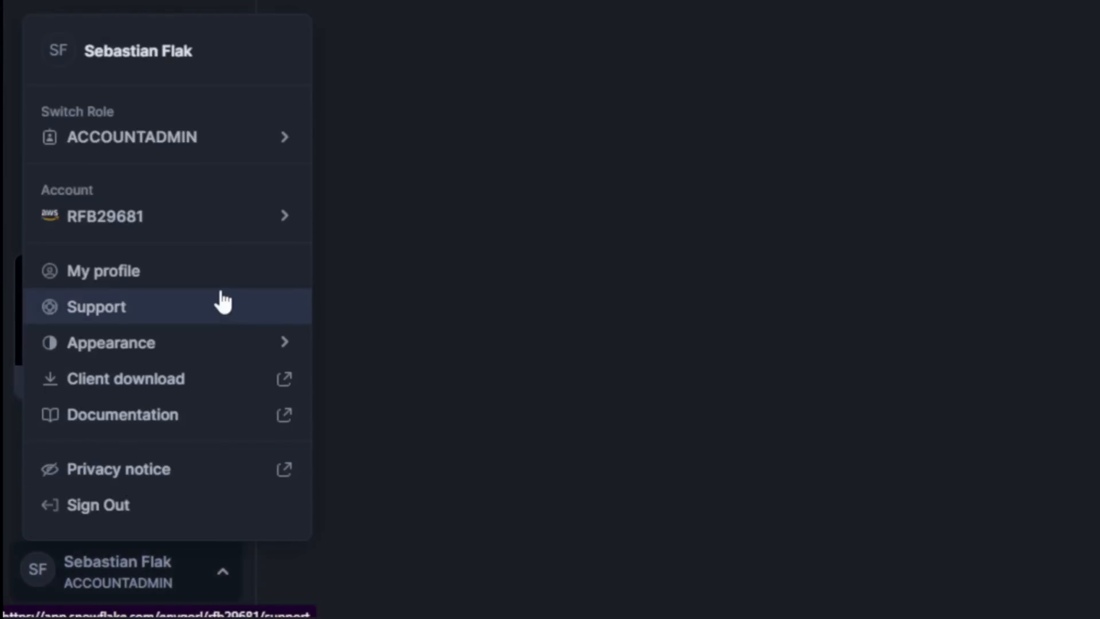
left_click(169, 216)
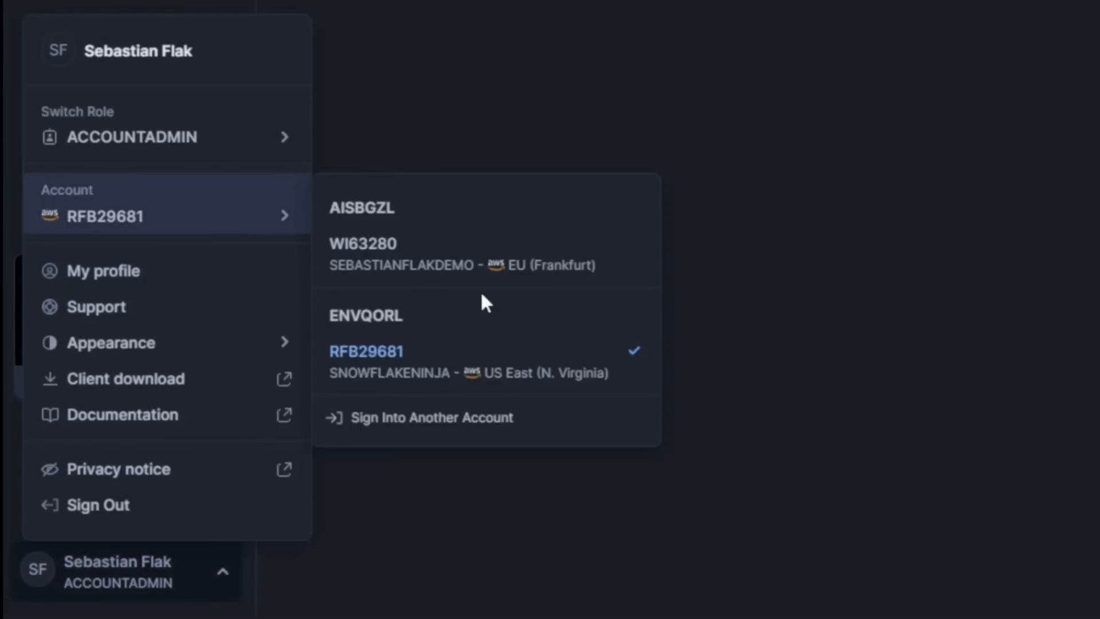
left_click(166, 137)
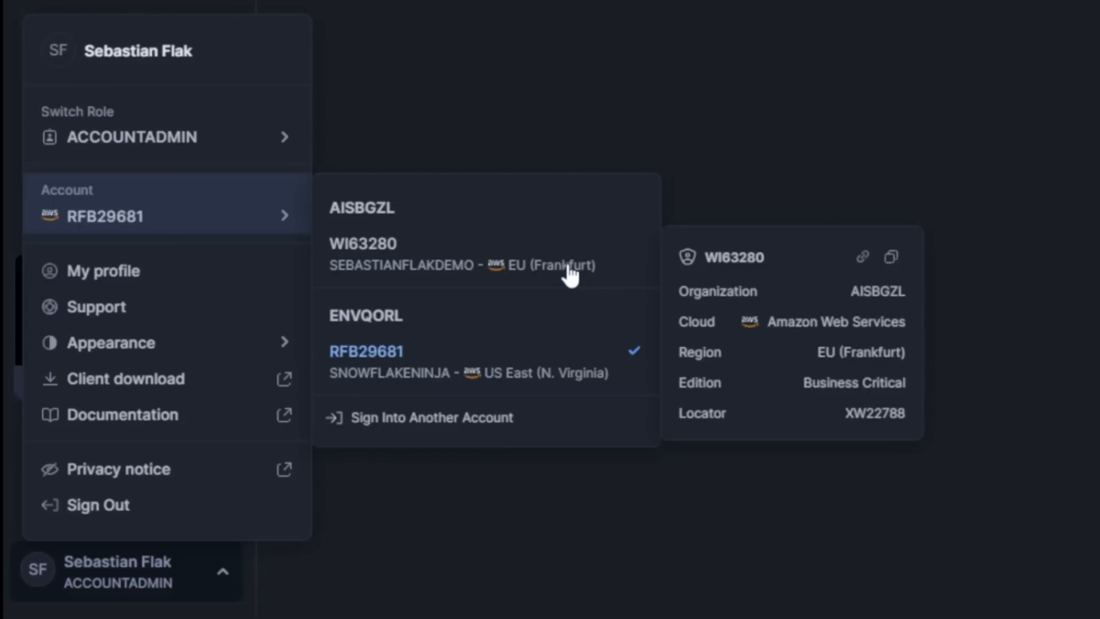
mouse_move(625, 372)
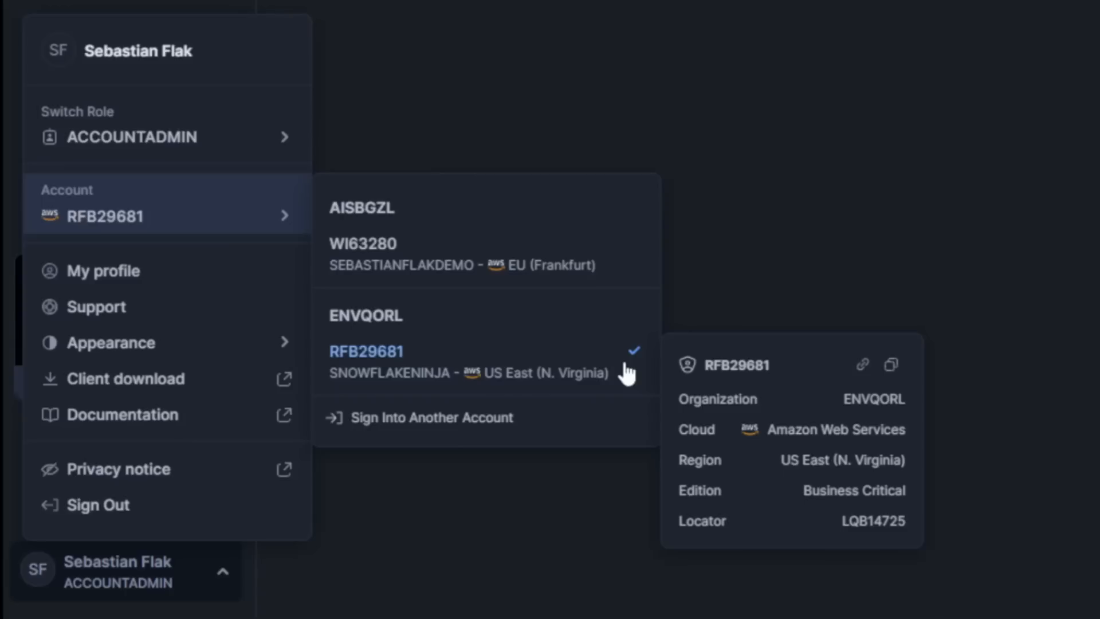
mouse_move(682, 374)
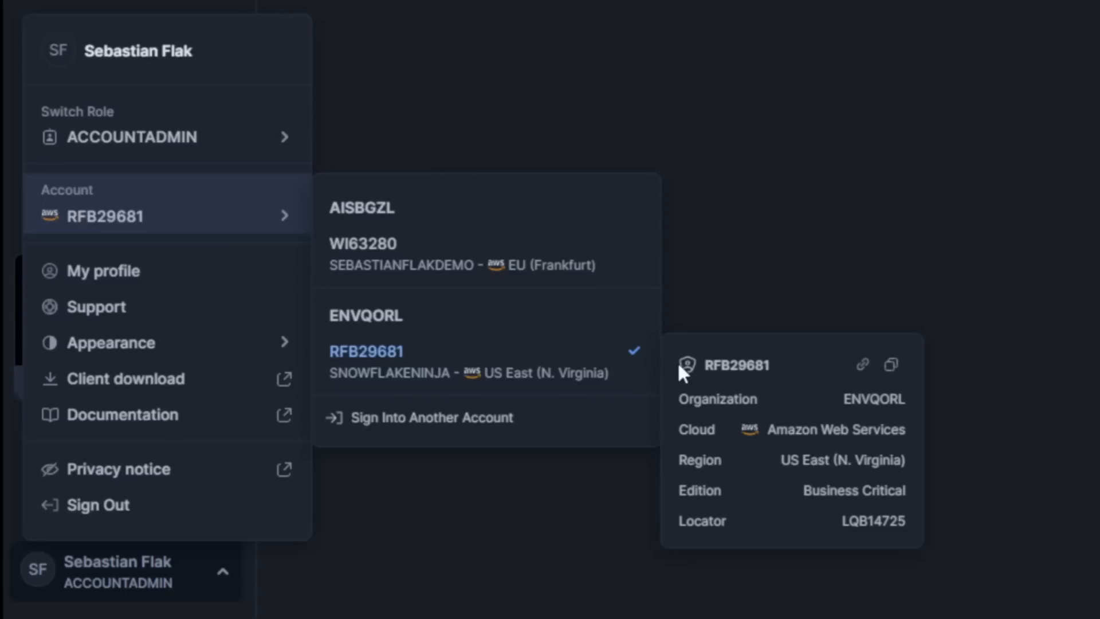
mouse_move(865, 396)
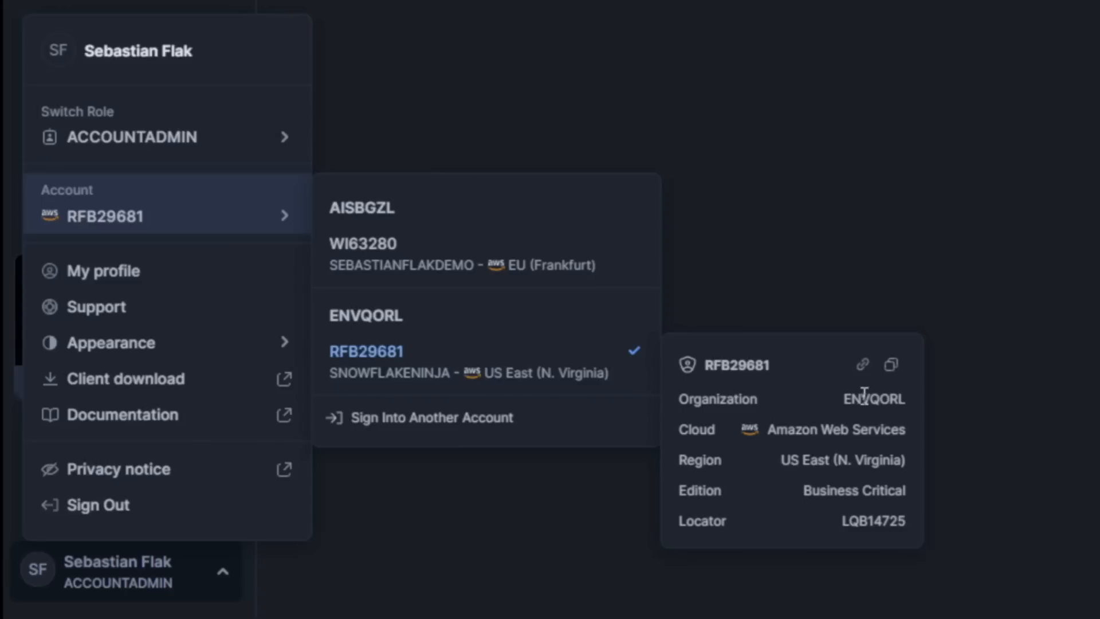
mouse_move(919, 440)
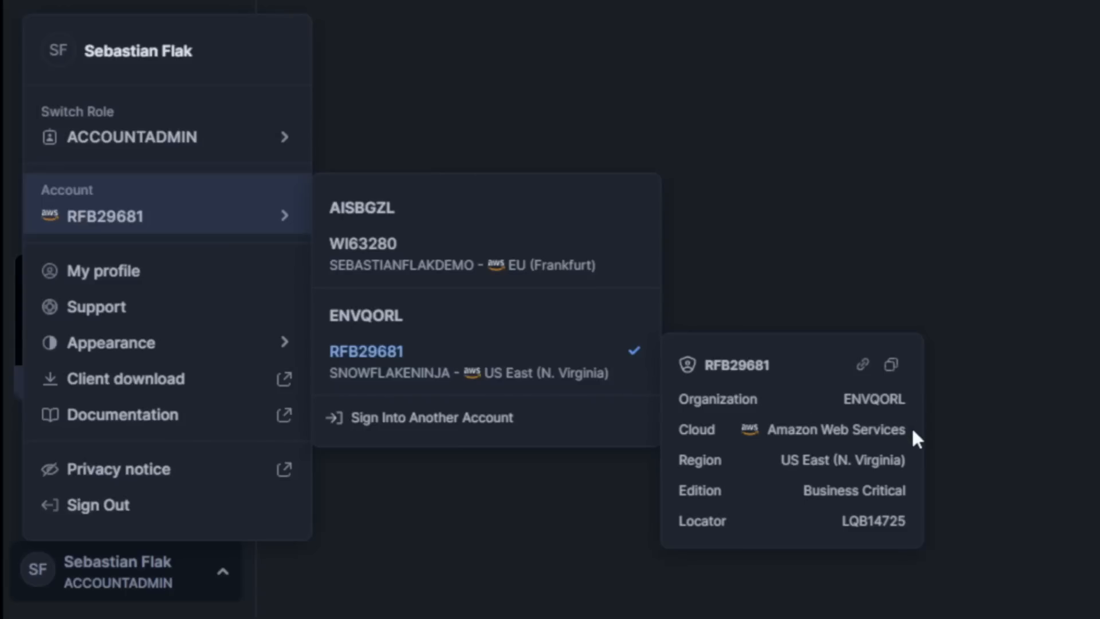
double_click(835, 429)
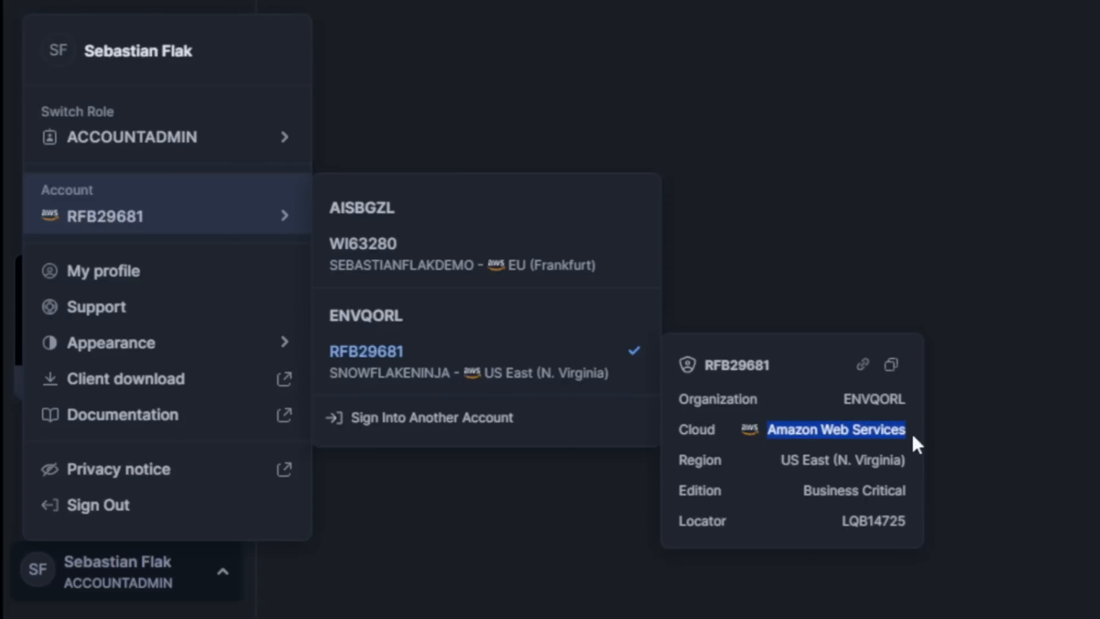
mouse_move(913, 462)
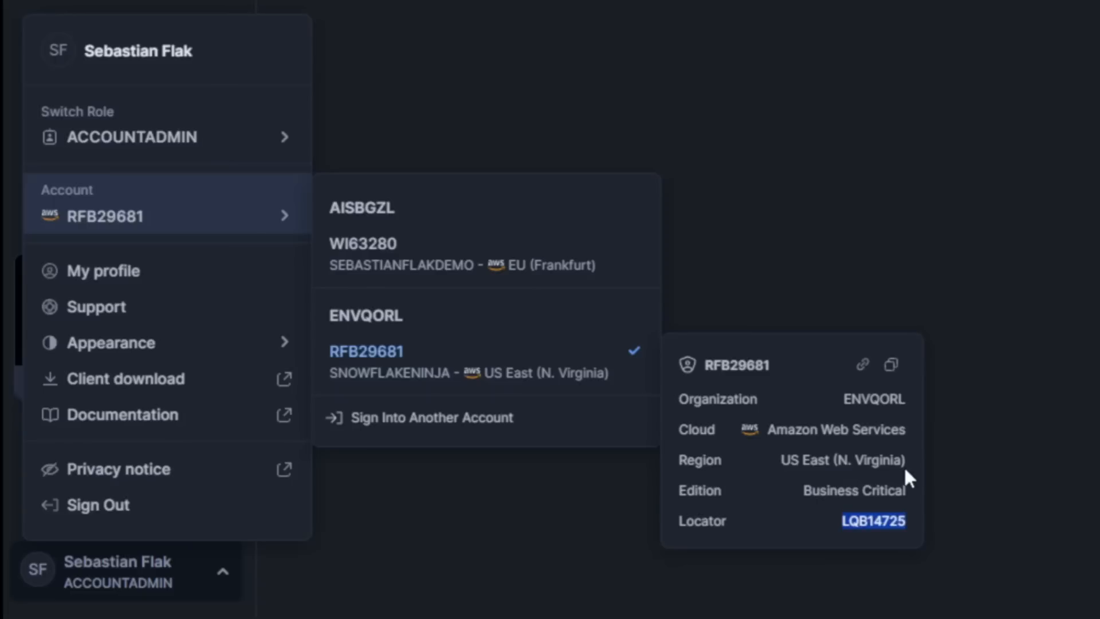
mouse_move(253, 306)
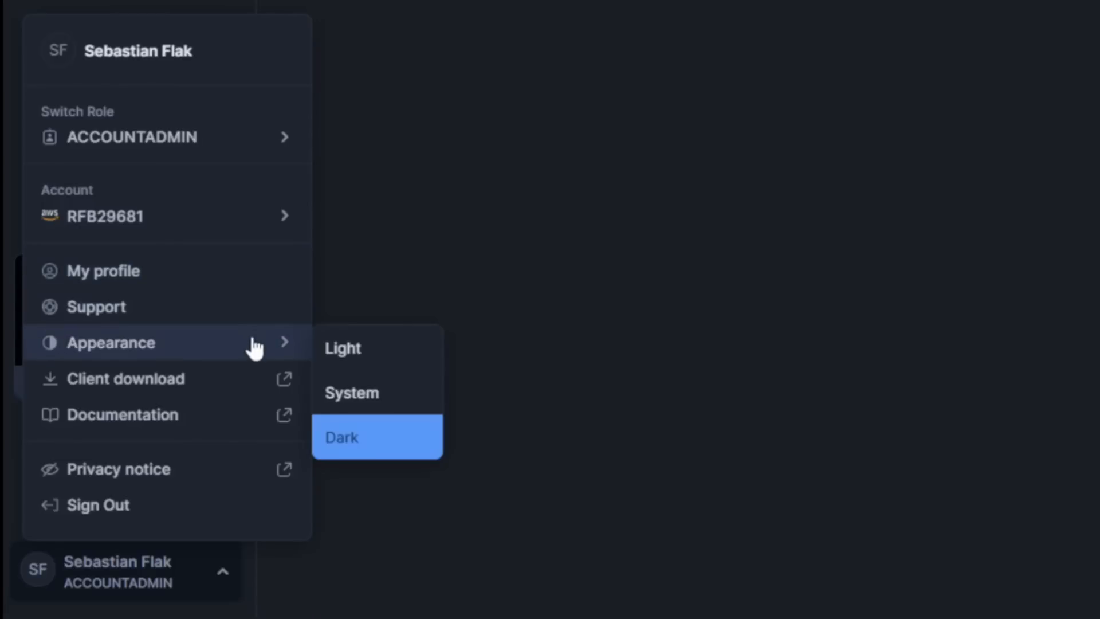
mouse_move(344, 349)
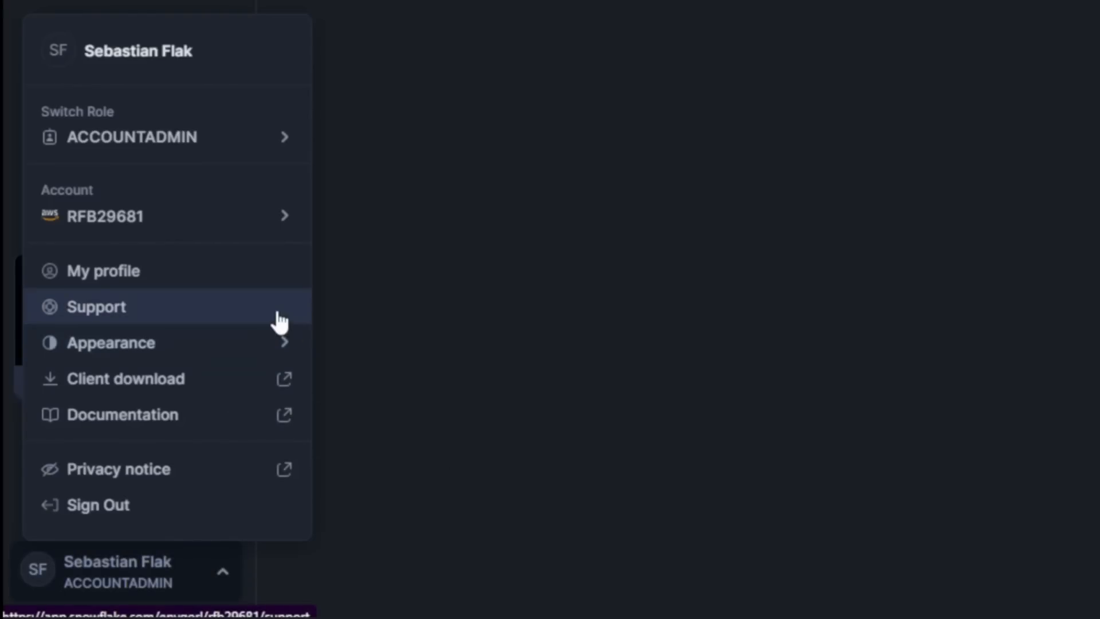
mouse_move(256, 418)
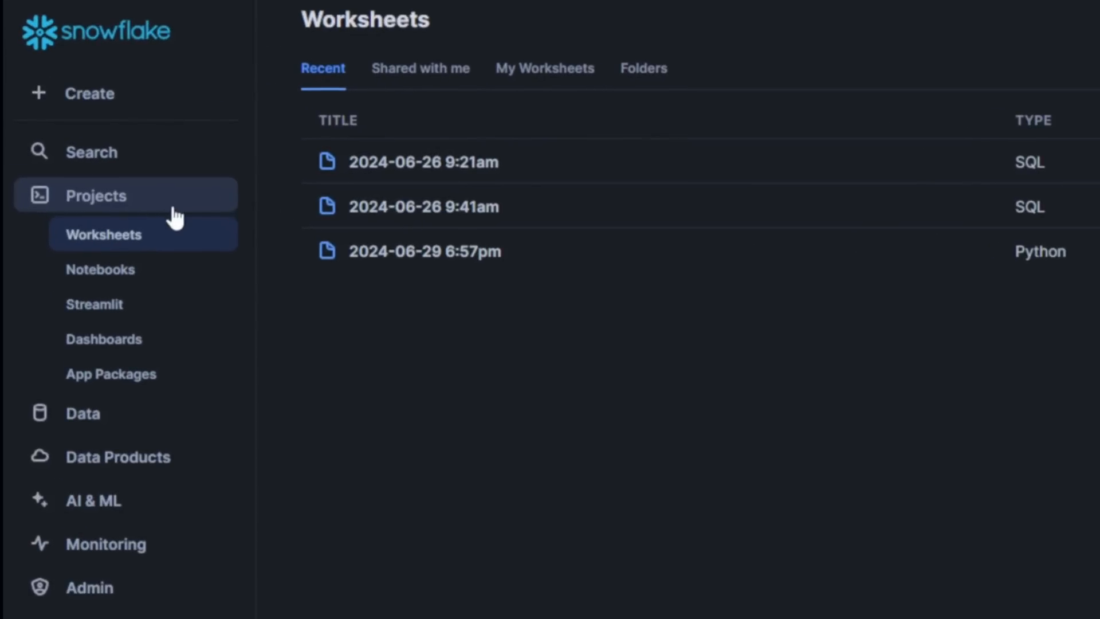
mouse_move(184, 247)
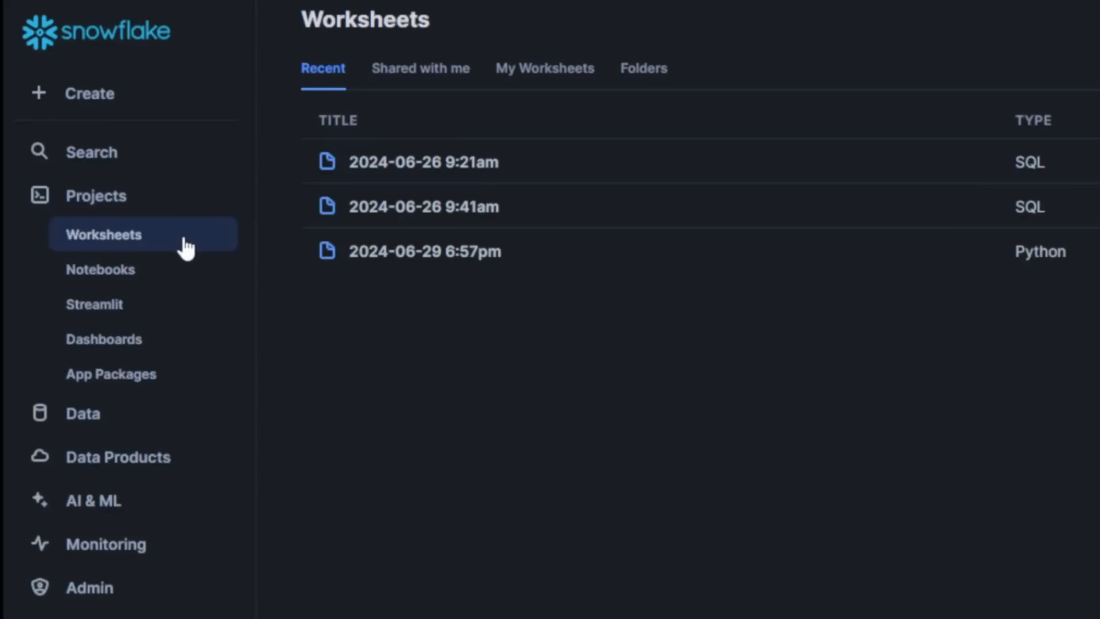
mouse_move(184, 242)
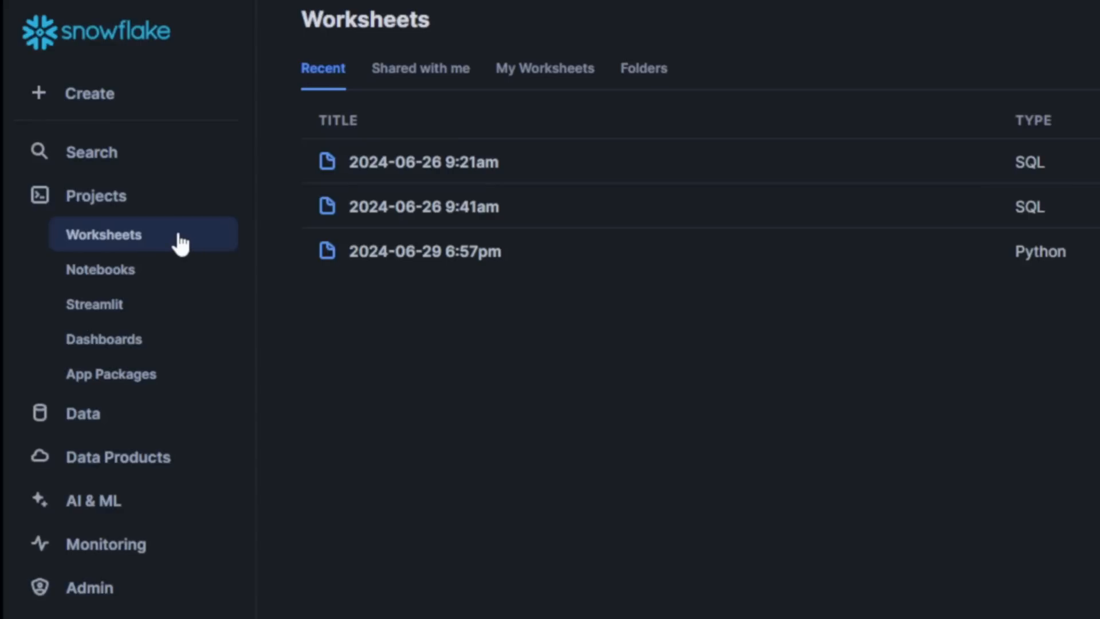
Step: Open the 2024-06-26 9:21am worksheet from the Worksheets list
left_click(424, 162)
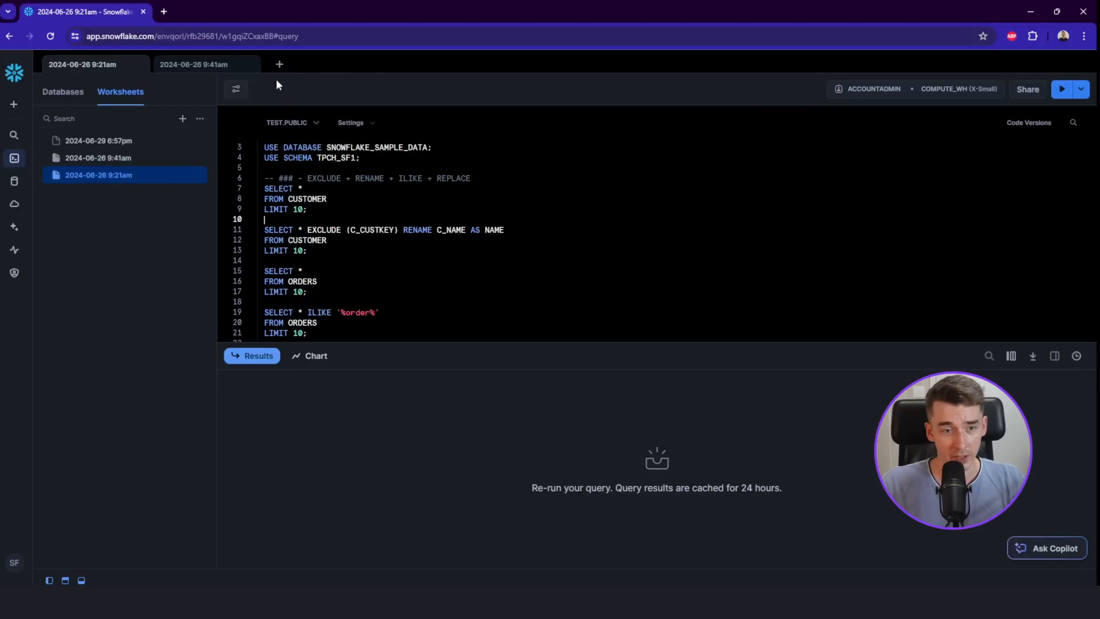
Step: Create a new worksheet using SNOWFLAKE_SAMPLE_DATA.TPCH_SF1 as context and view its editor settings
left_click(279, 63)
type("select col from table where created = :daterange")
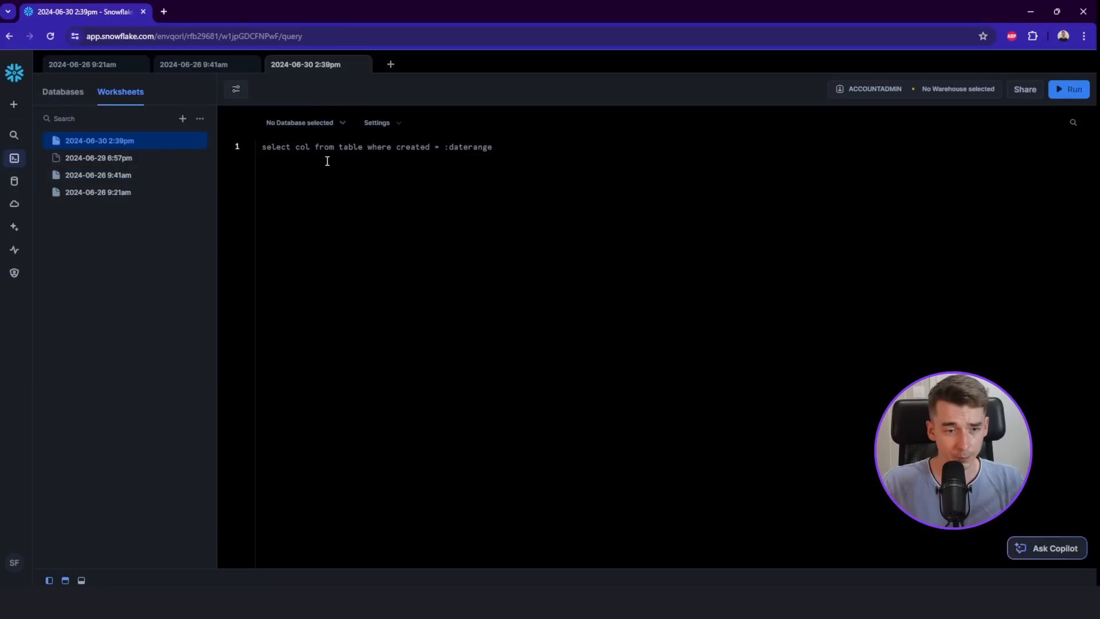
left_click(957, 89)
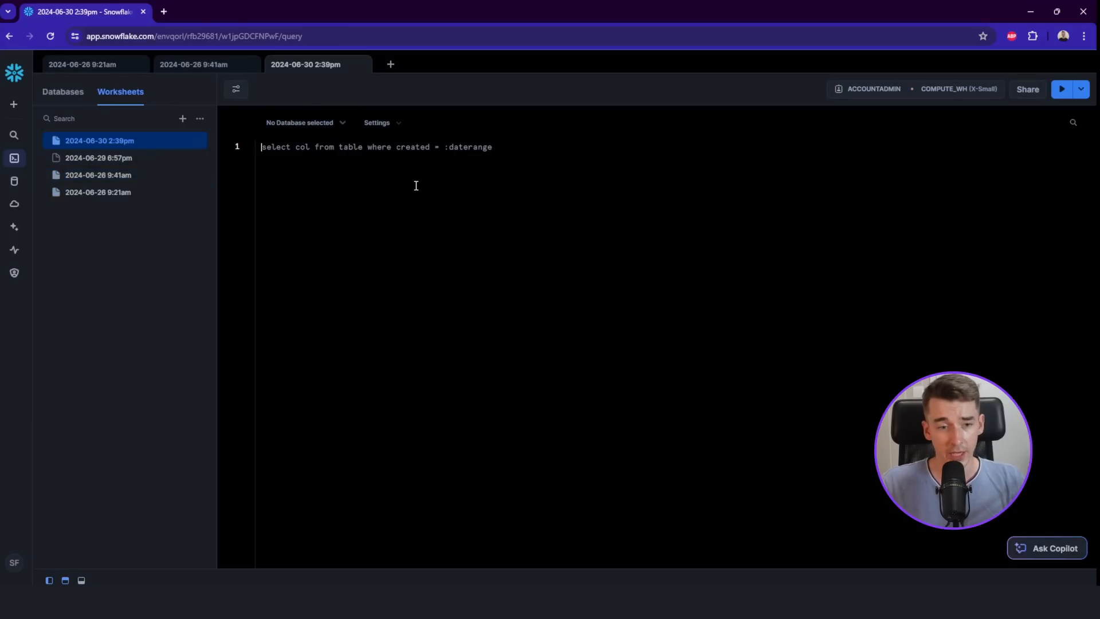
mouse_move(392, 171)
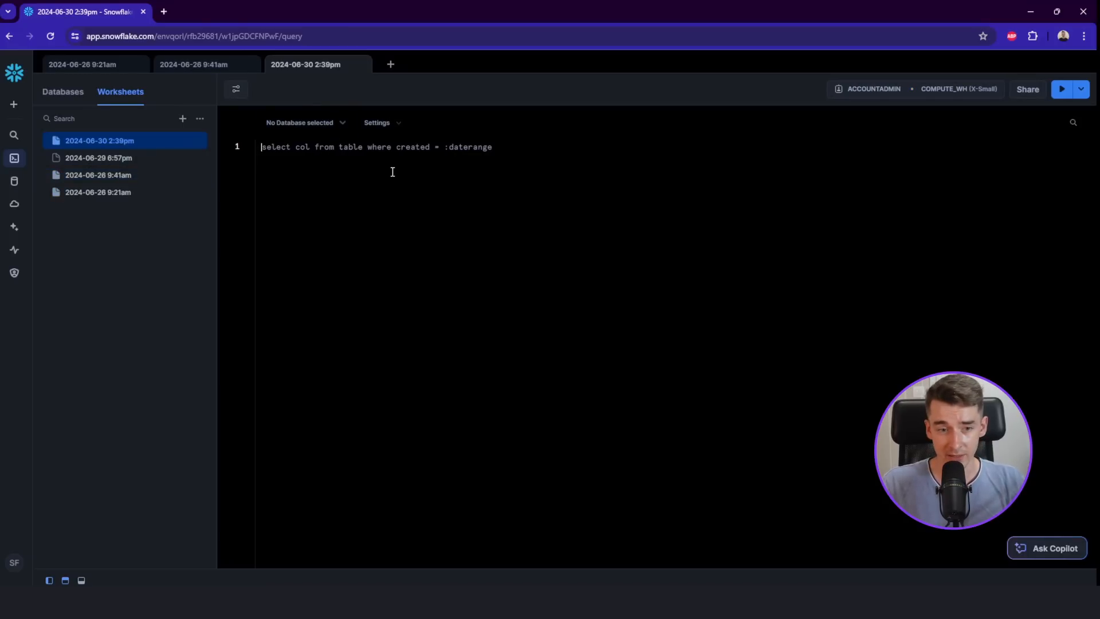
left_click(305, 122)
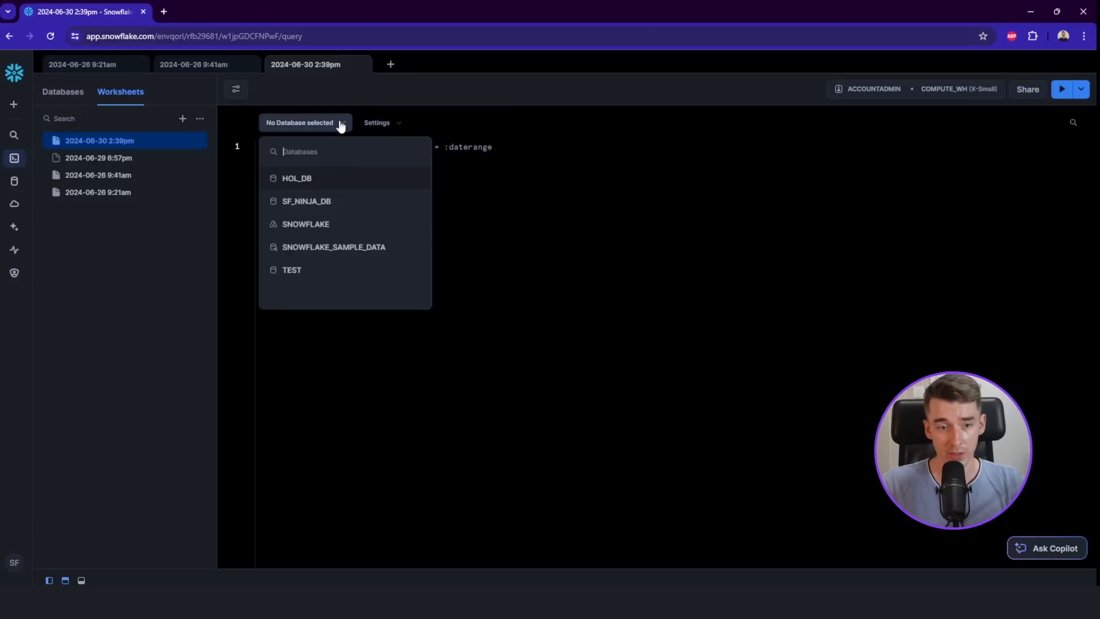
mouse_move(350, 247)
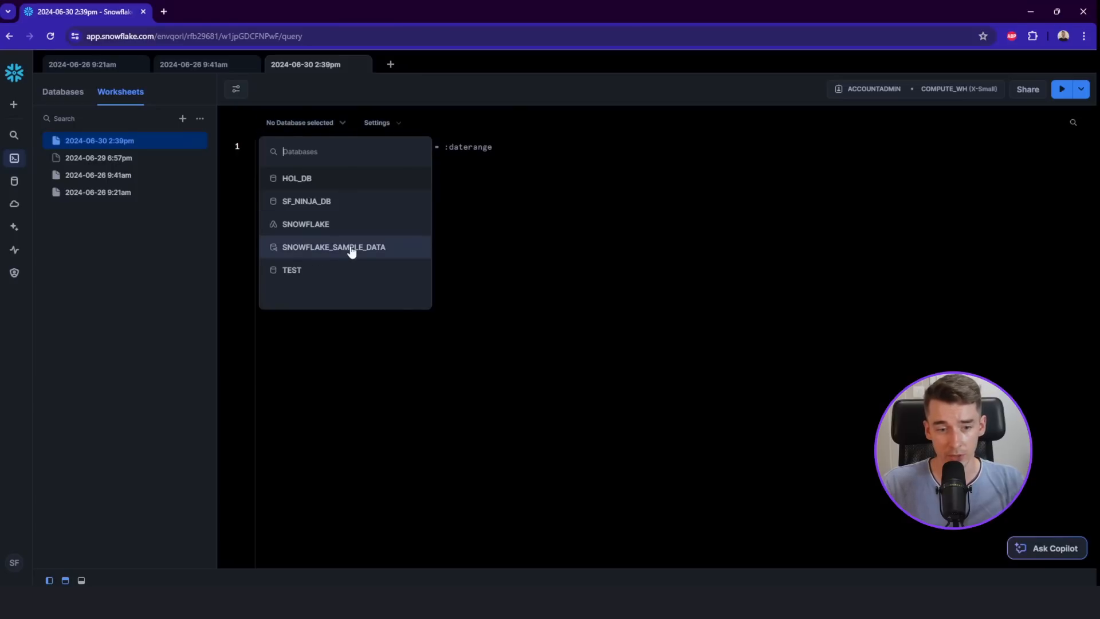
mouse_move(400, 253)
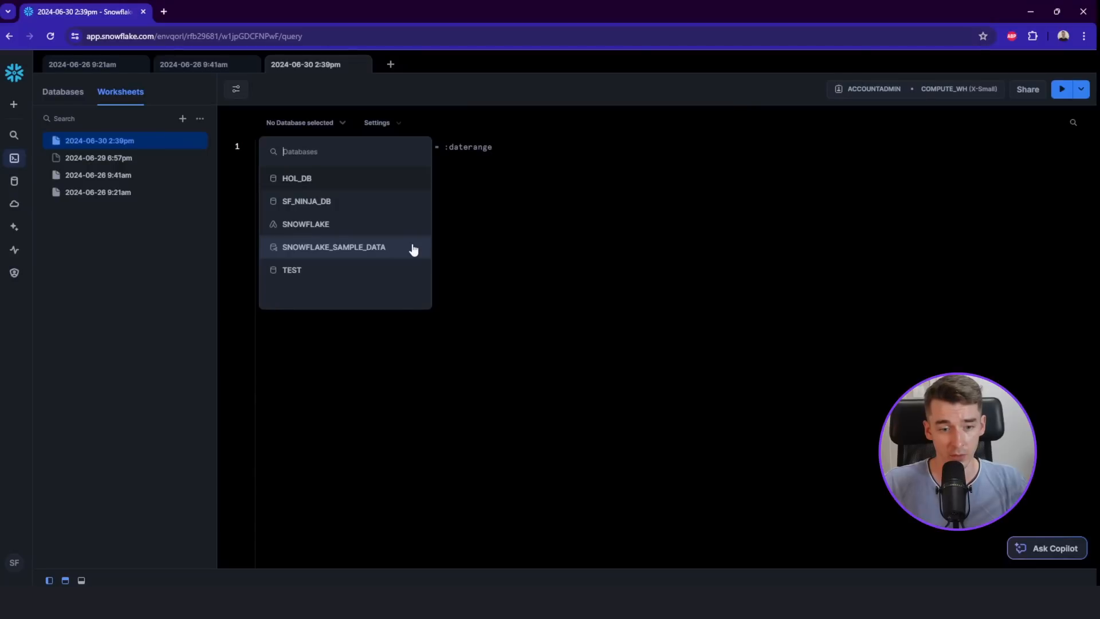
left_click(334, 247)
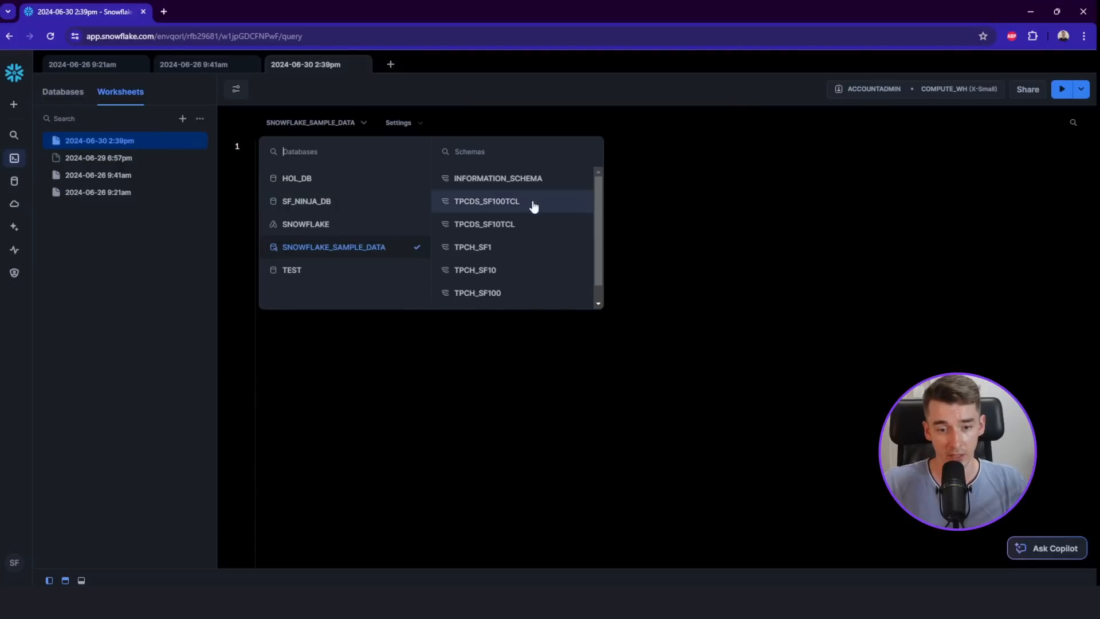
left_click(473, 247)
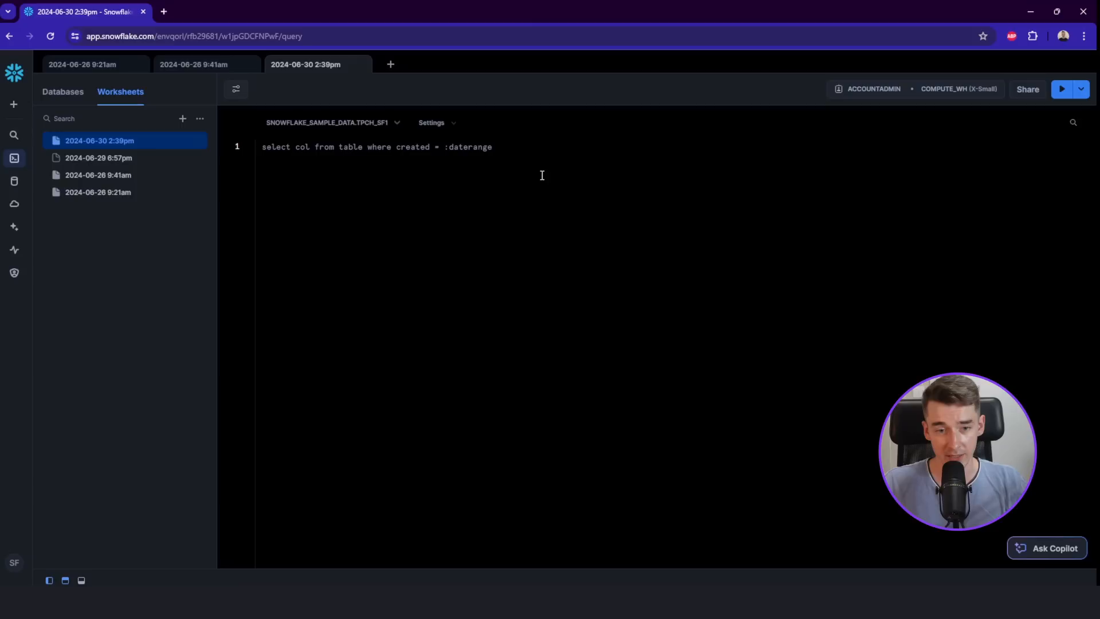
left_click(434, 122)
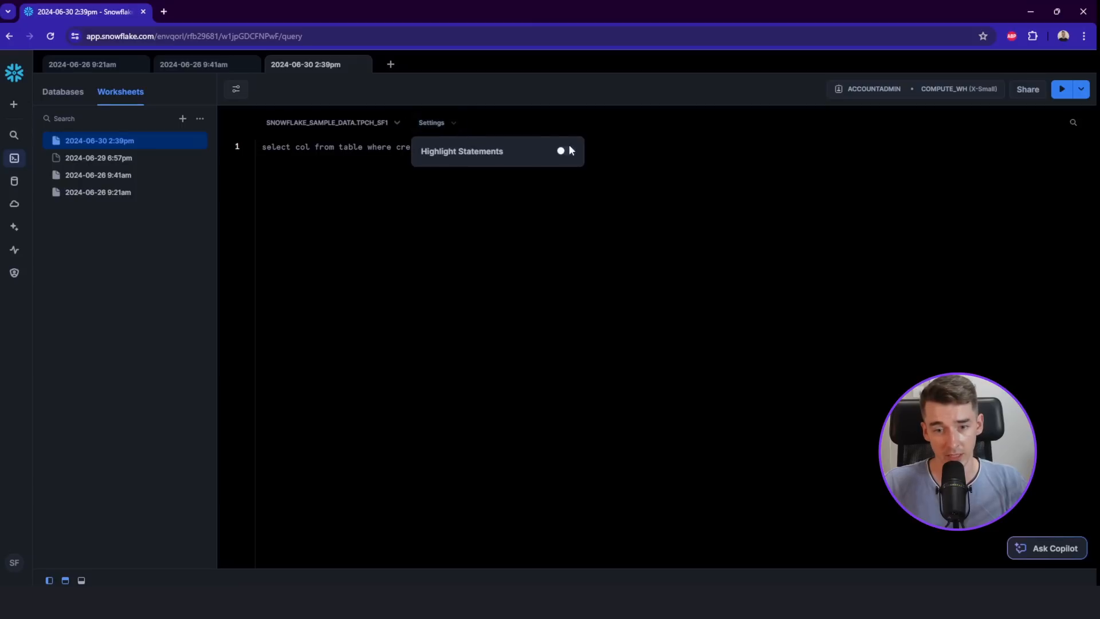
mouse_move(611, 166)
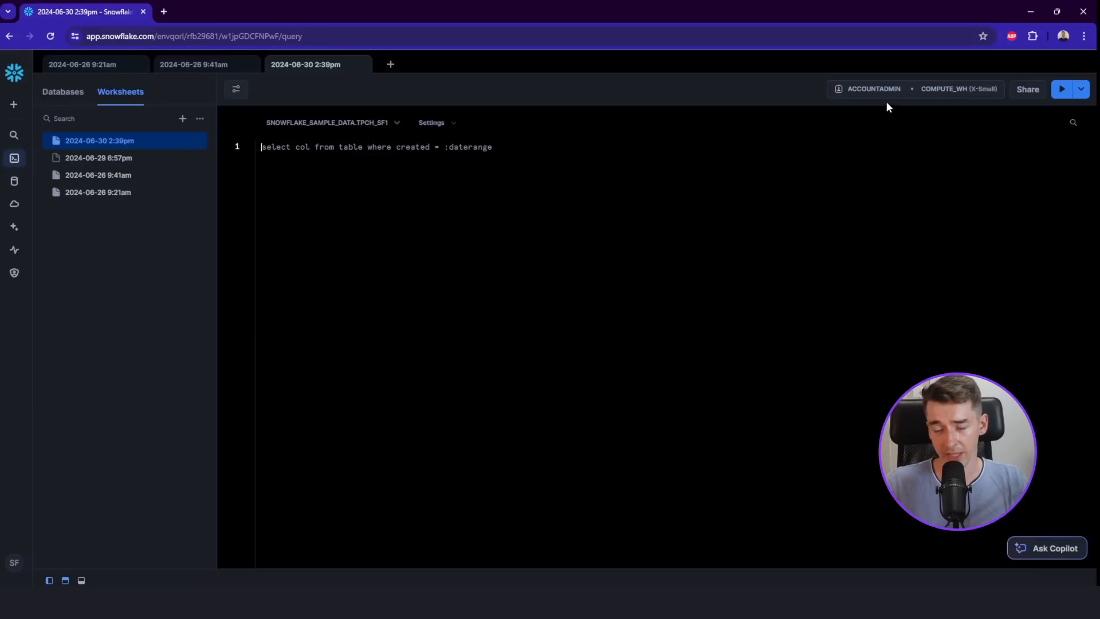
Step: Open the ACCOUNTADMIN • COMPUTE_WH role and warehouse selector
left_click(872, 88)
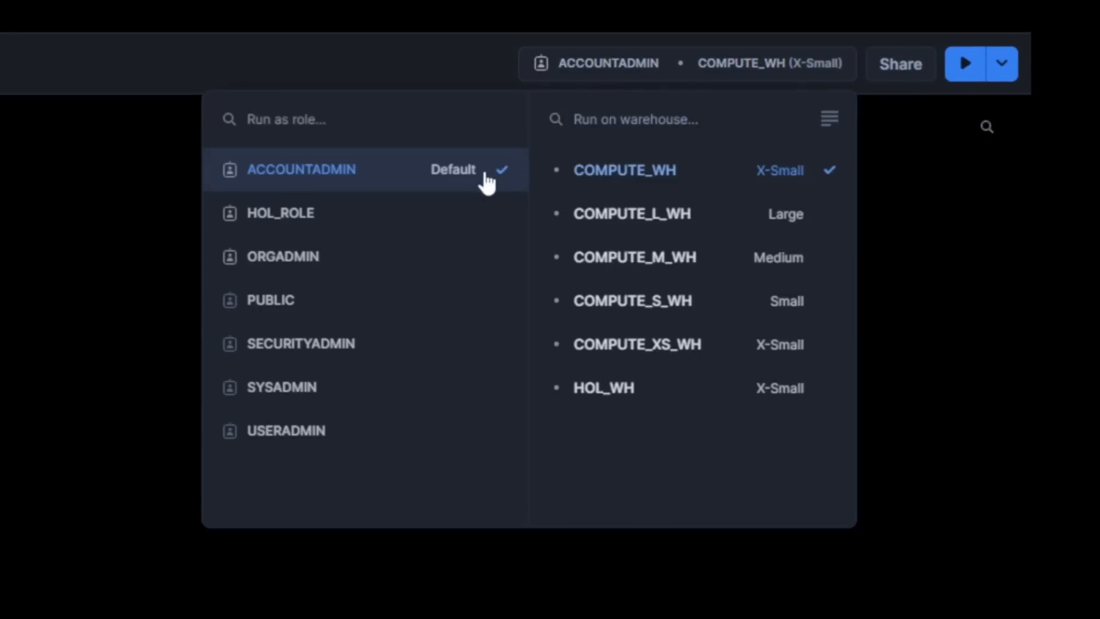
mouse_move(529, 186)
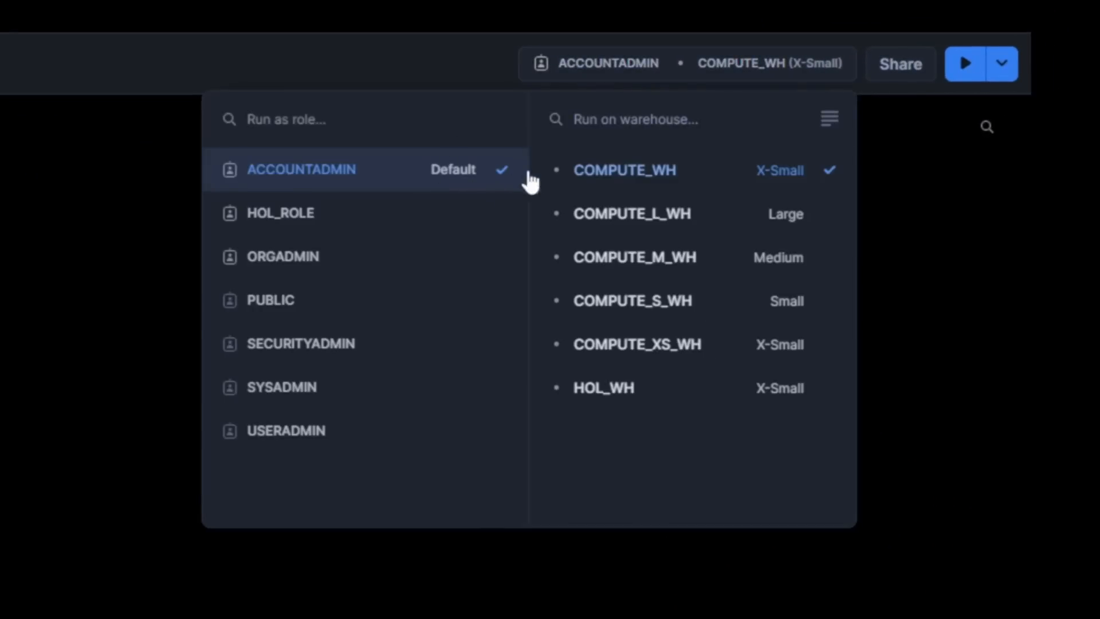
mouse_move(456, 165)
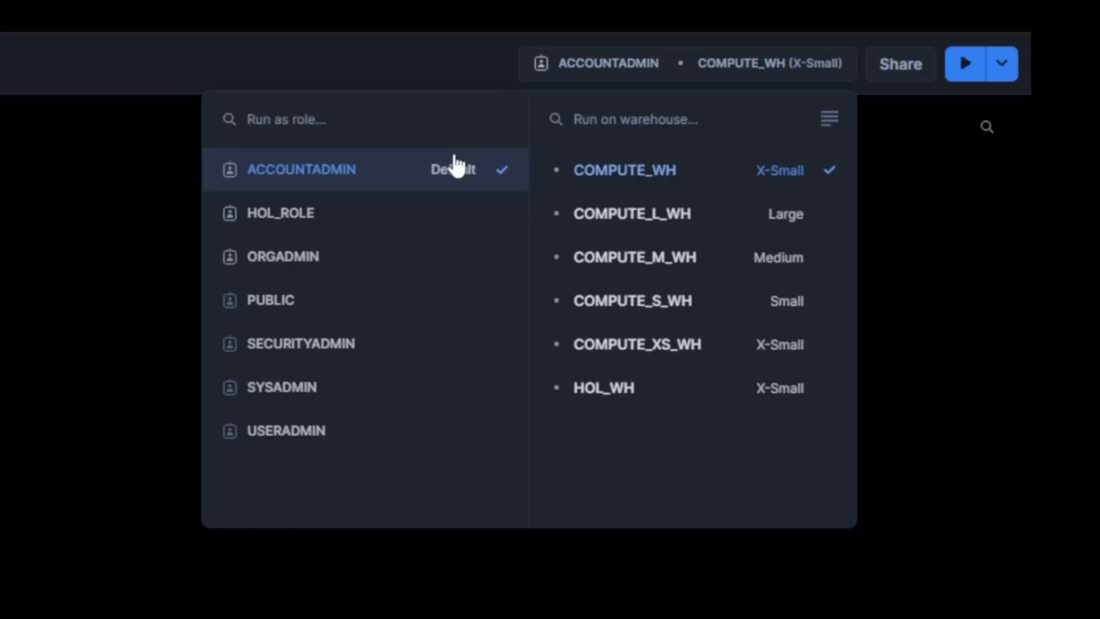
mouse_move(750, 185)
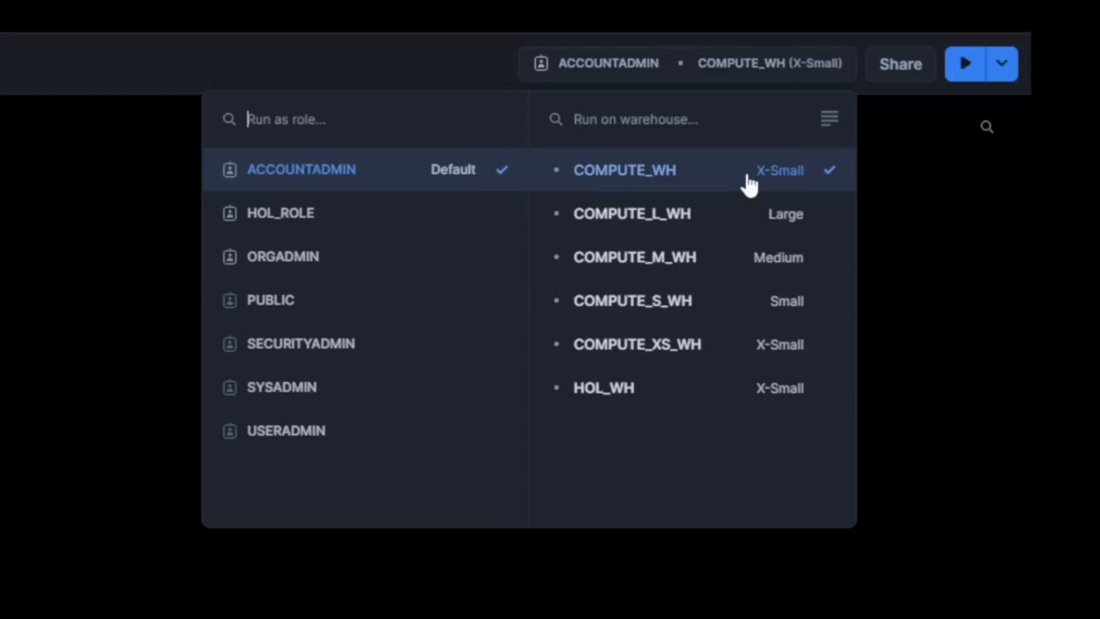
mouse_move(722, 178)
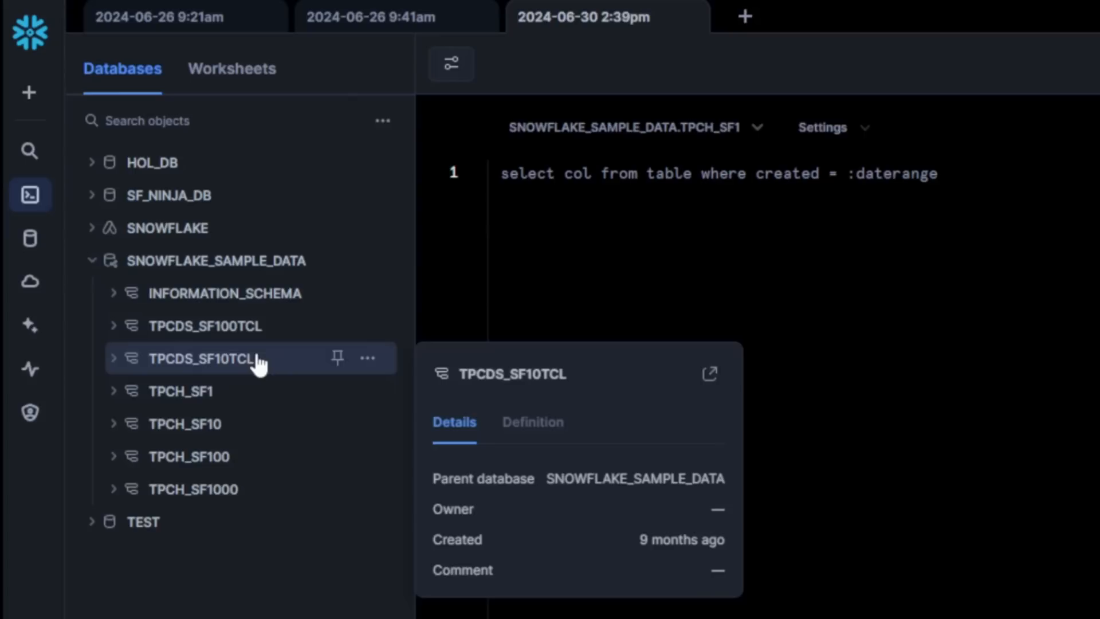
Step: Expand TPCH_SF1 in the object tree and start writing a select query
left_click(181, 390)
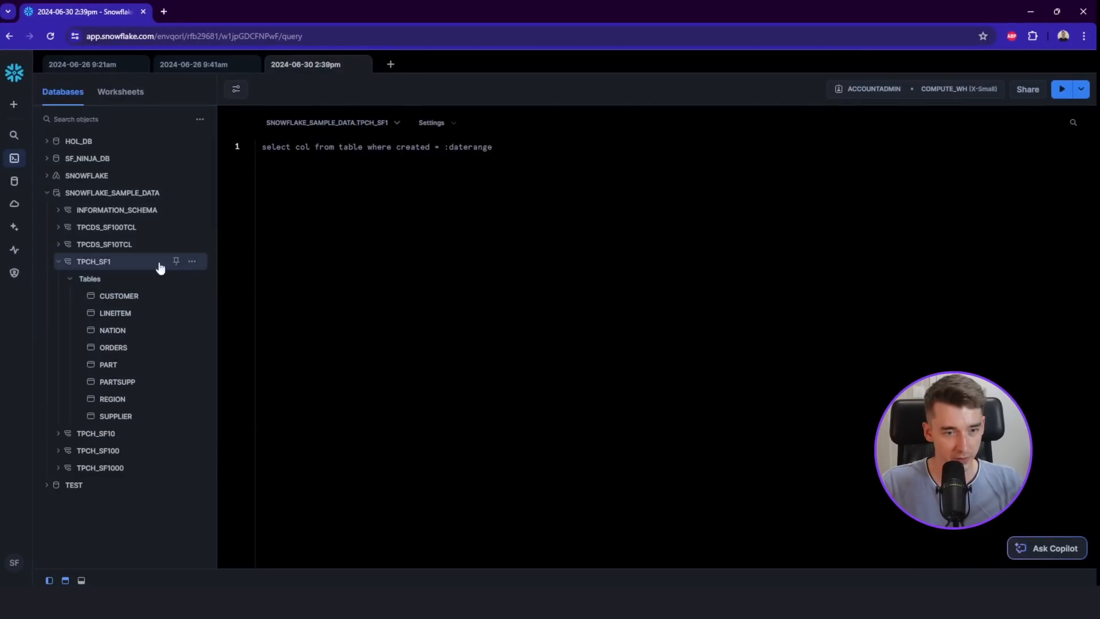
mouse_move(153, 244)
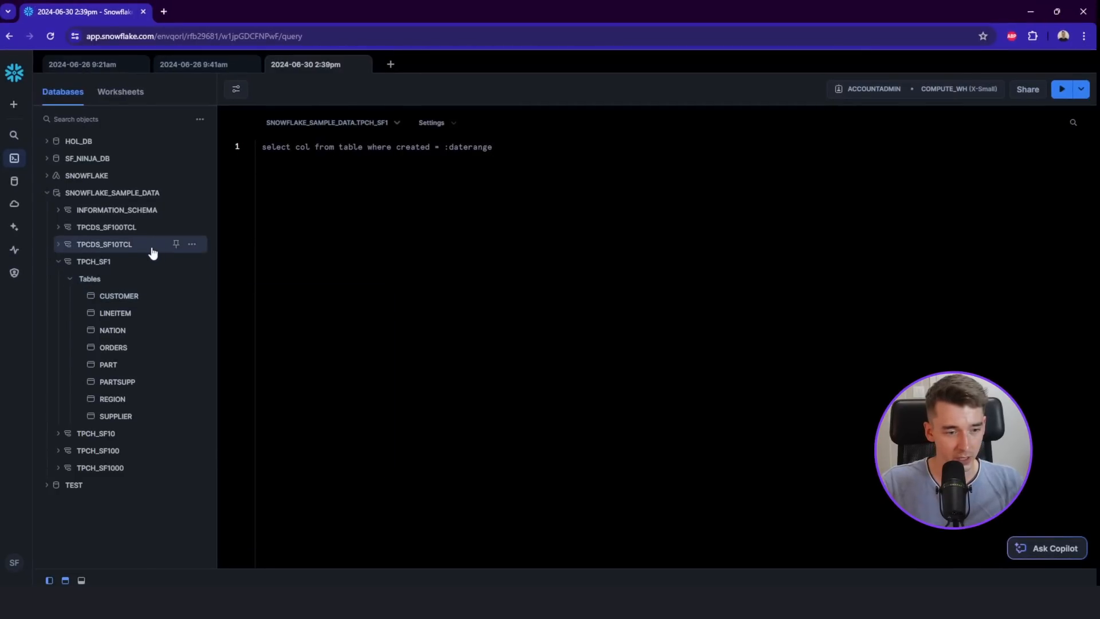
mouse_move(115, 312)
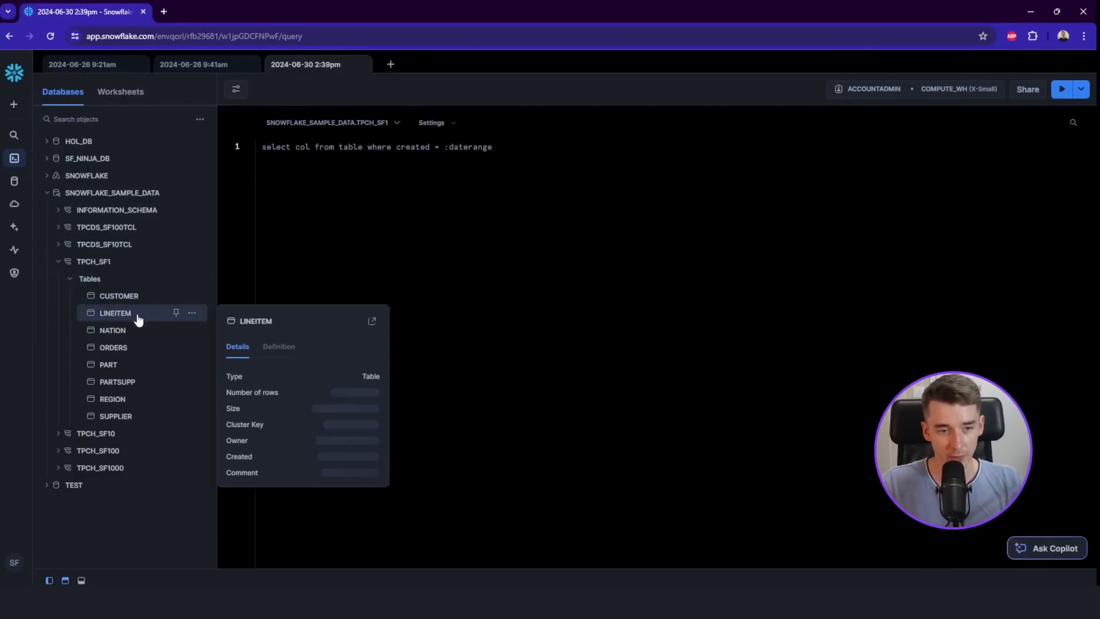
type("select *")
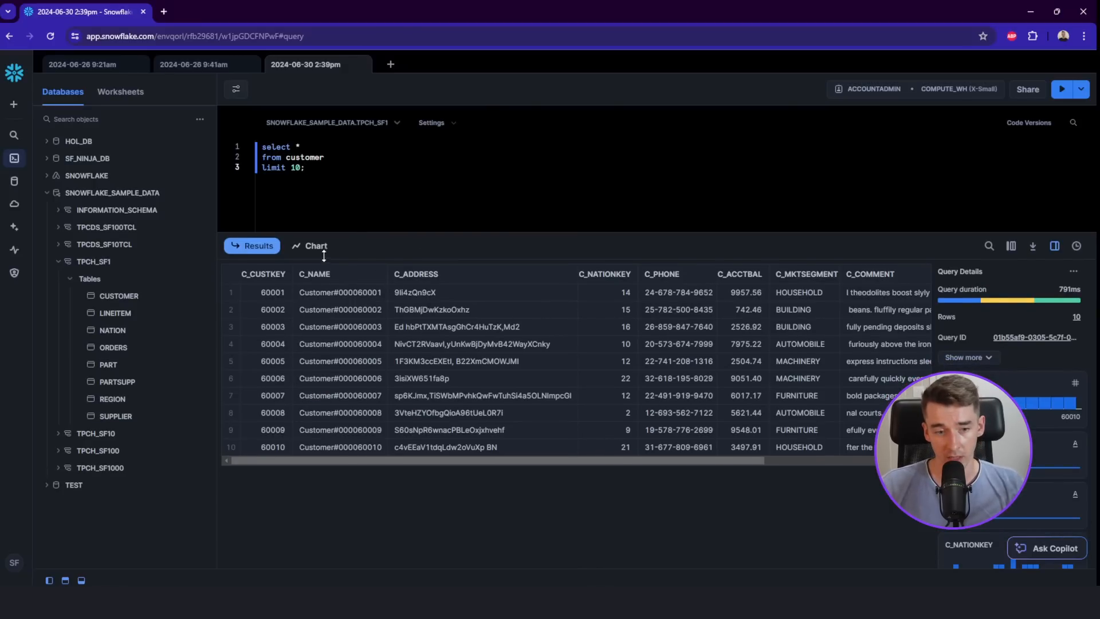
Step: Show the CUSTOMER query output as a chart, then return to the table results
left_click(316, 246)
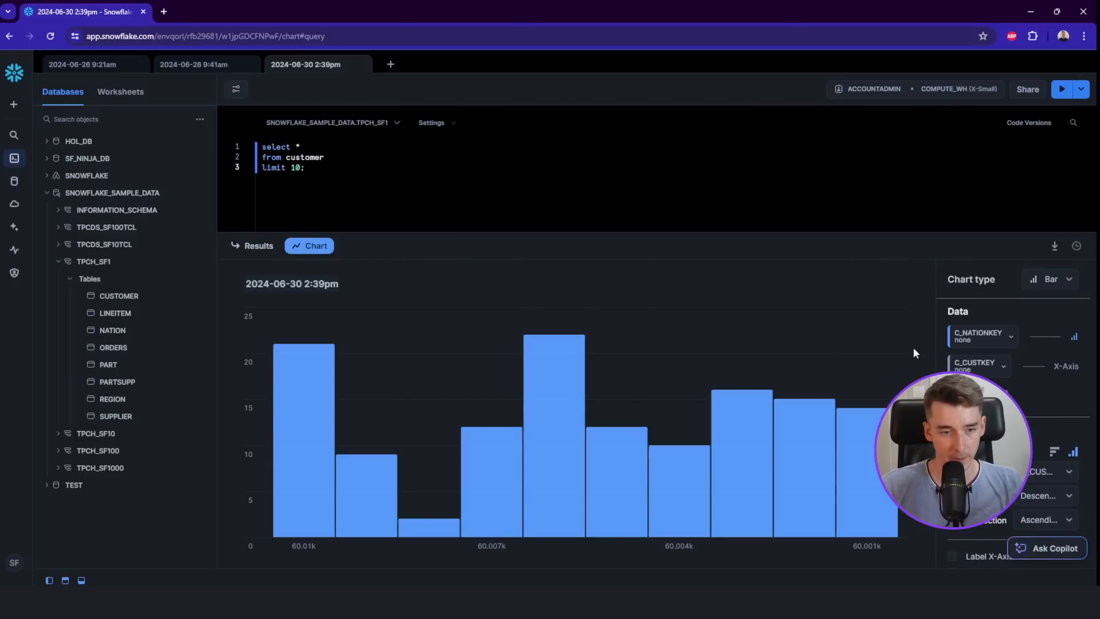
left_click(259, 245)
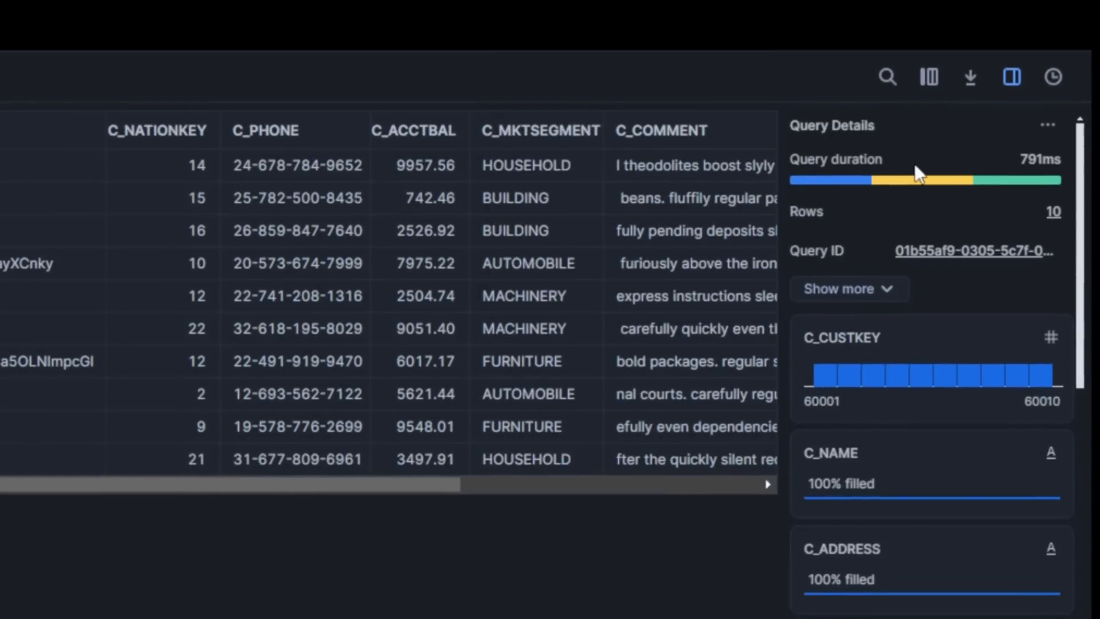
mouse_move(912, 177)
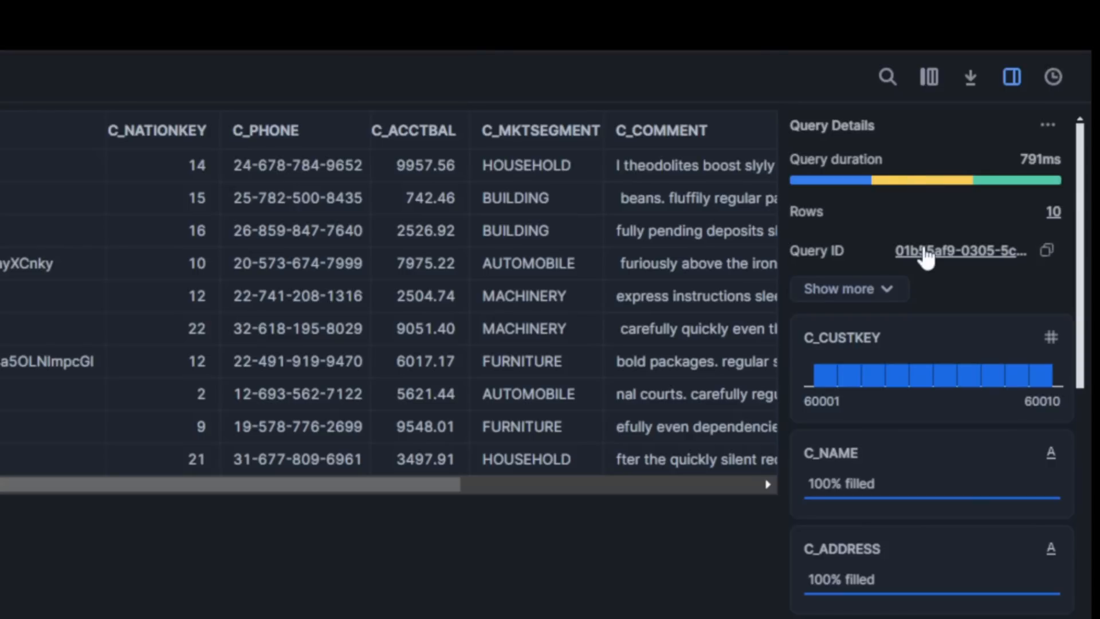
mouse_move(961, 251)
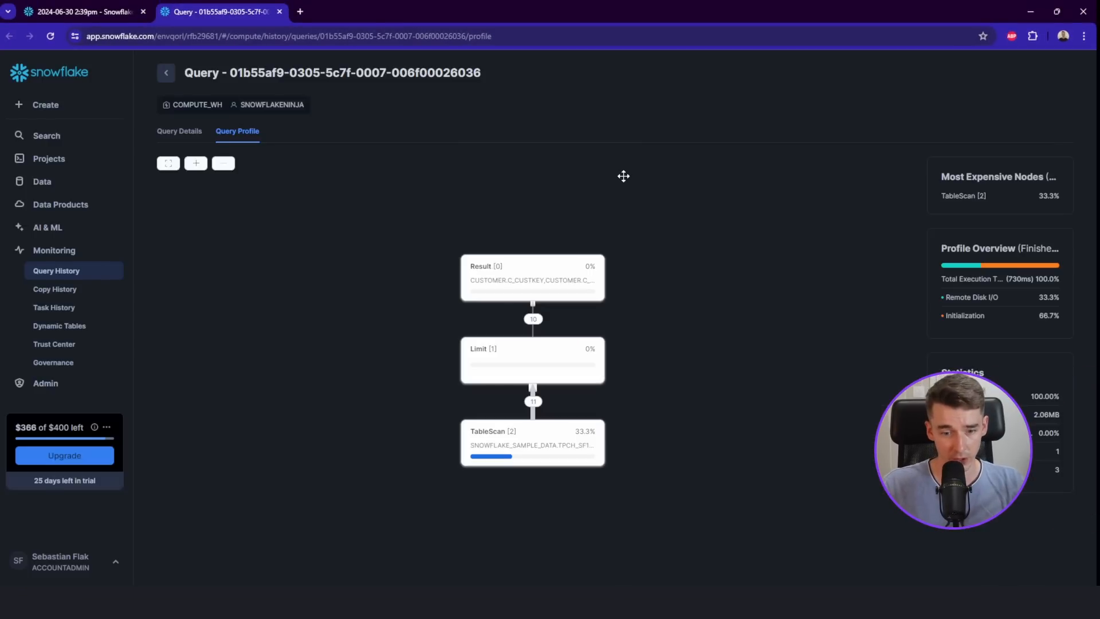
mouse_move(601, 443)
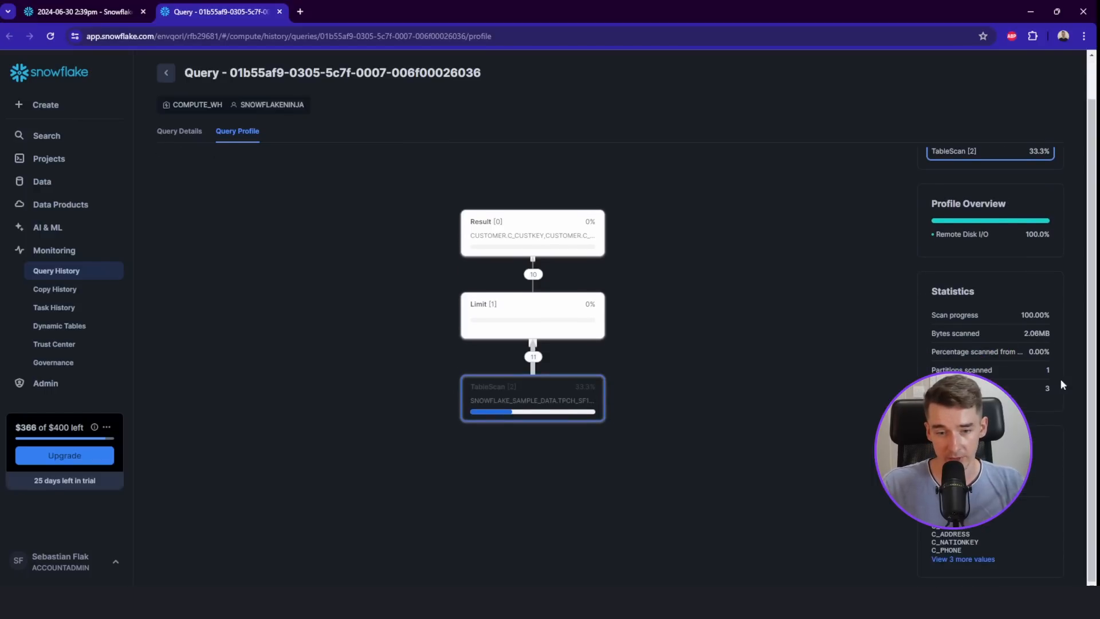
Step: Inspect the Result node and query details of the customer query, then return to the worksheet tab
left_click(532, 361)
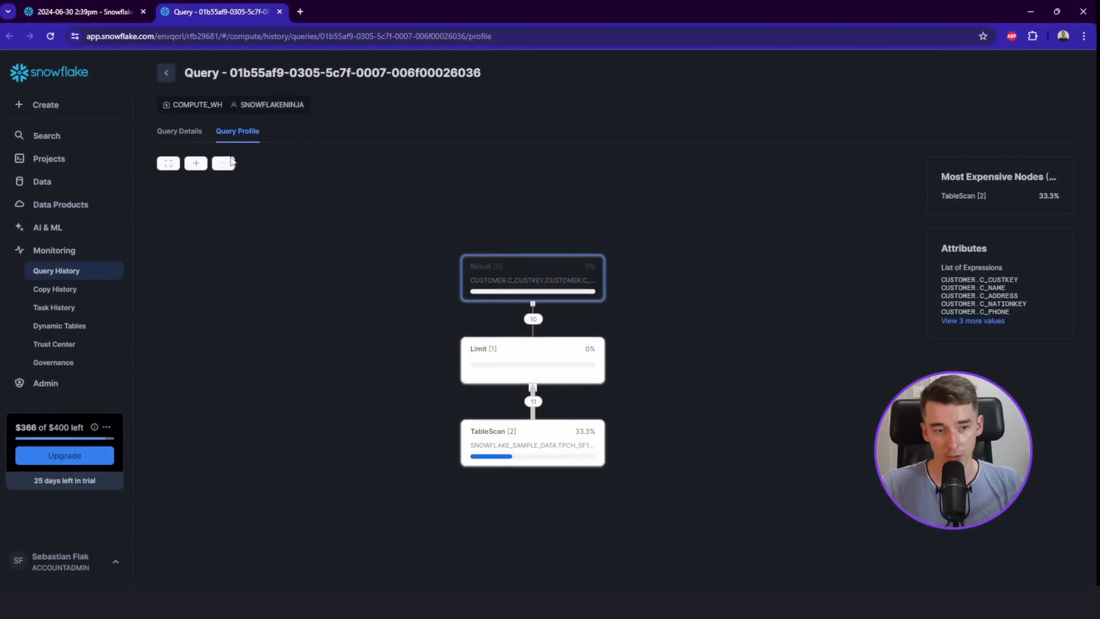
mouse_move(180, 131)
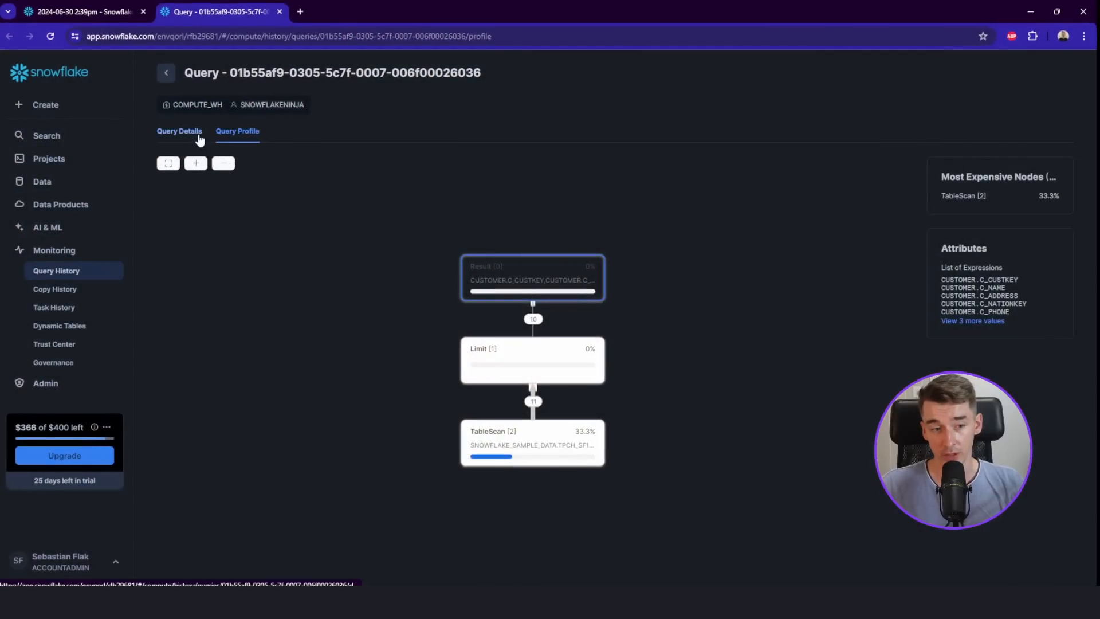
left_click(179, 130)
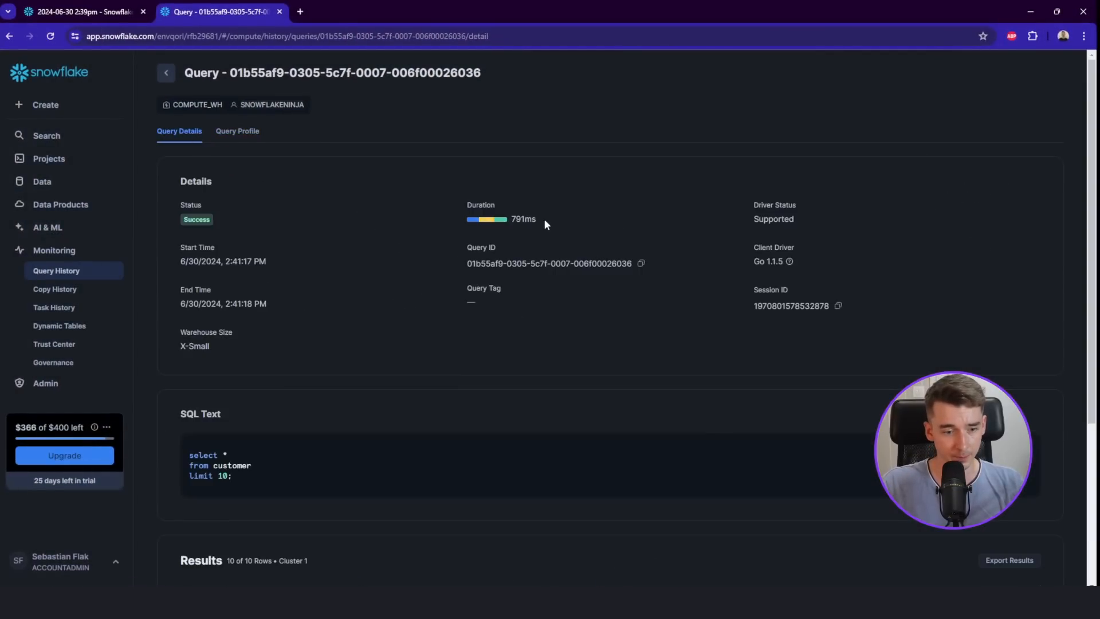
left_click(79, 12)
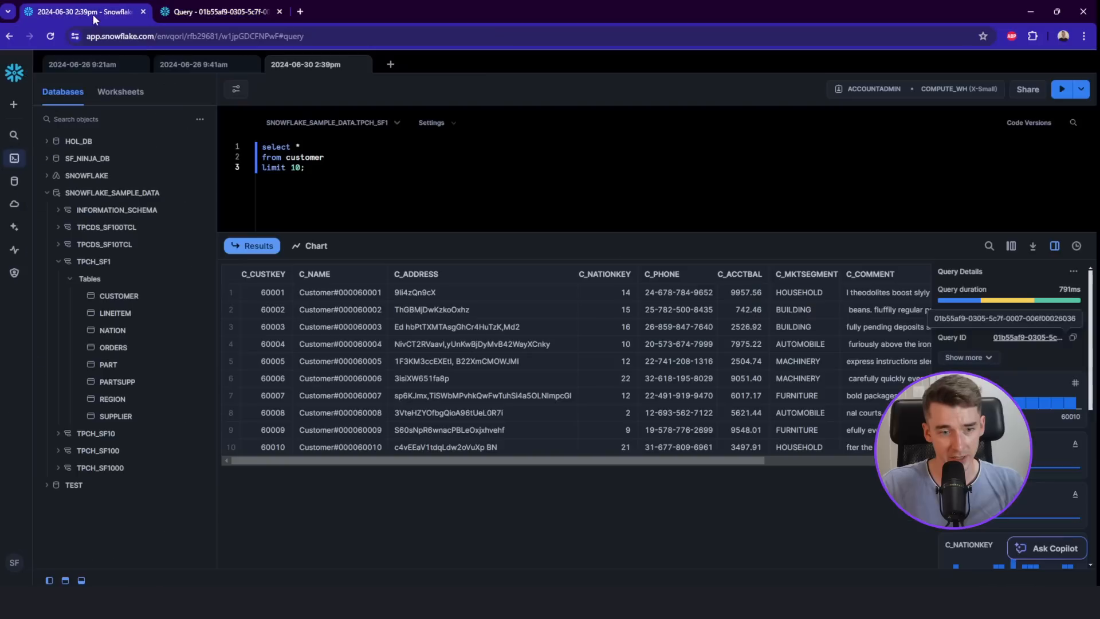
Step: Open the SELECT * notebook and review its cells, including the EXCLUDE query output
left_click(506, 173)
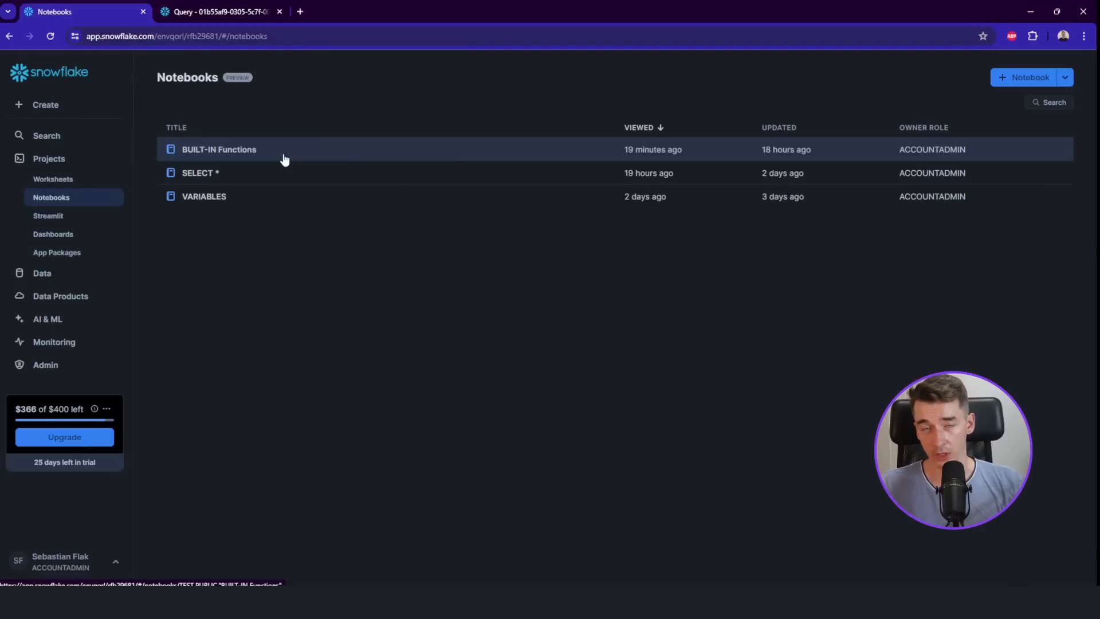
mouse_move(279, 173)
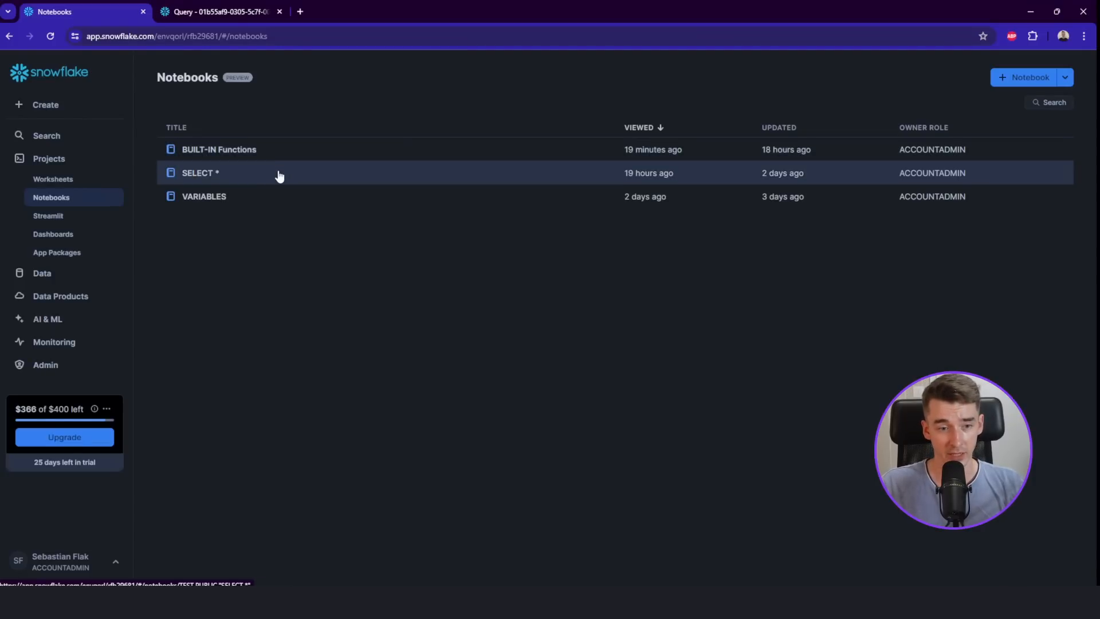
left_click(200, 172)
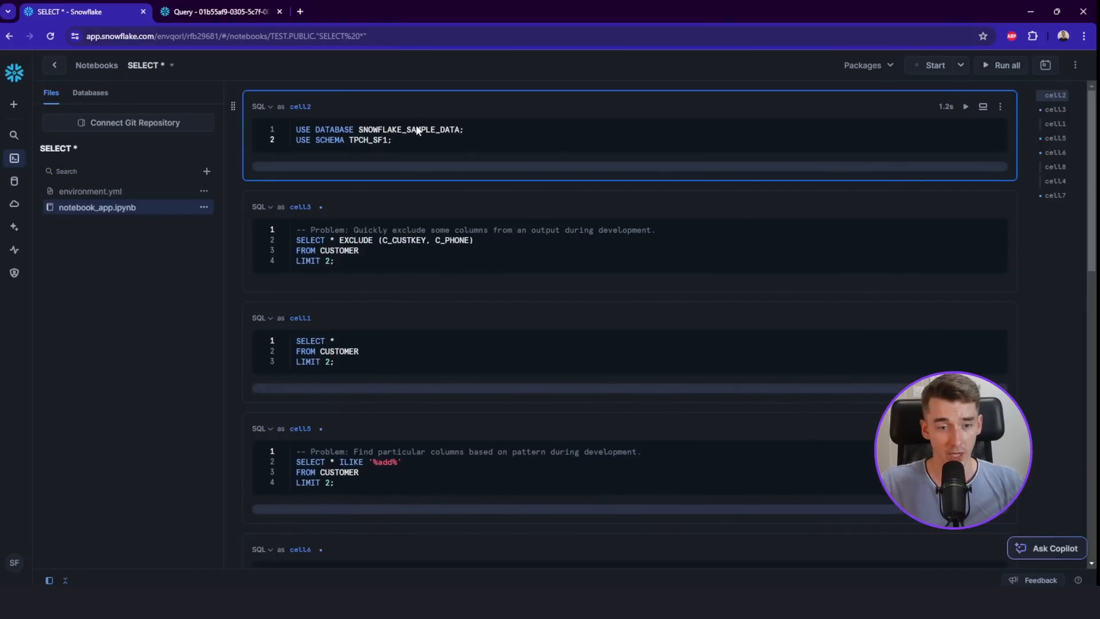
scroll("down", 3)
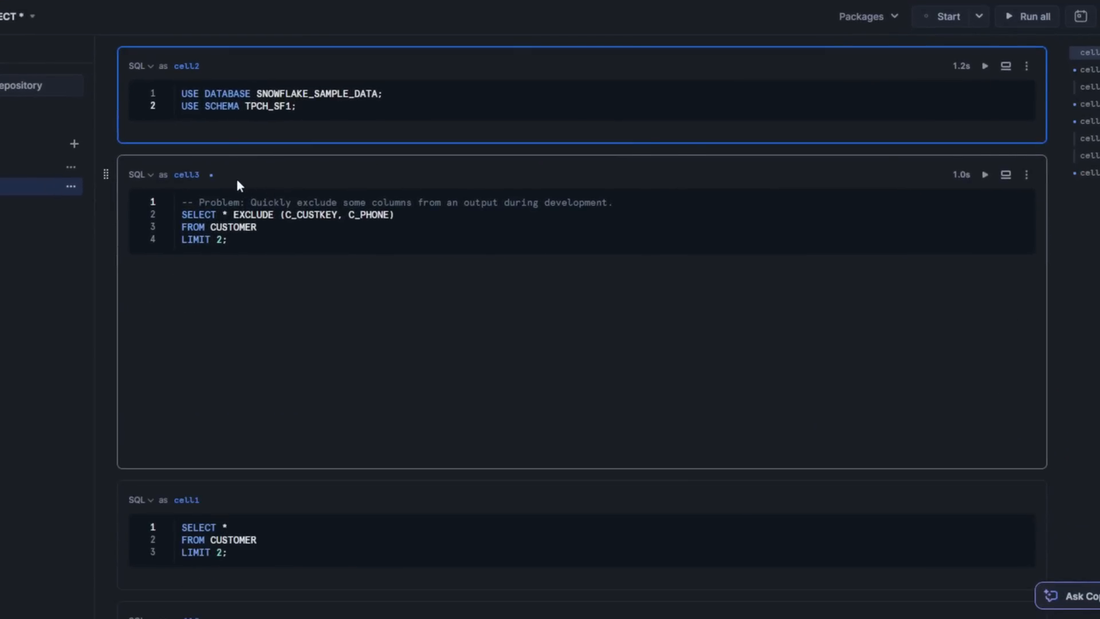
left_click(1026, 16)
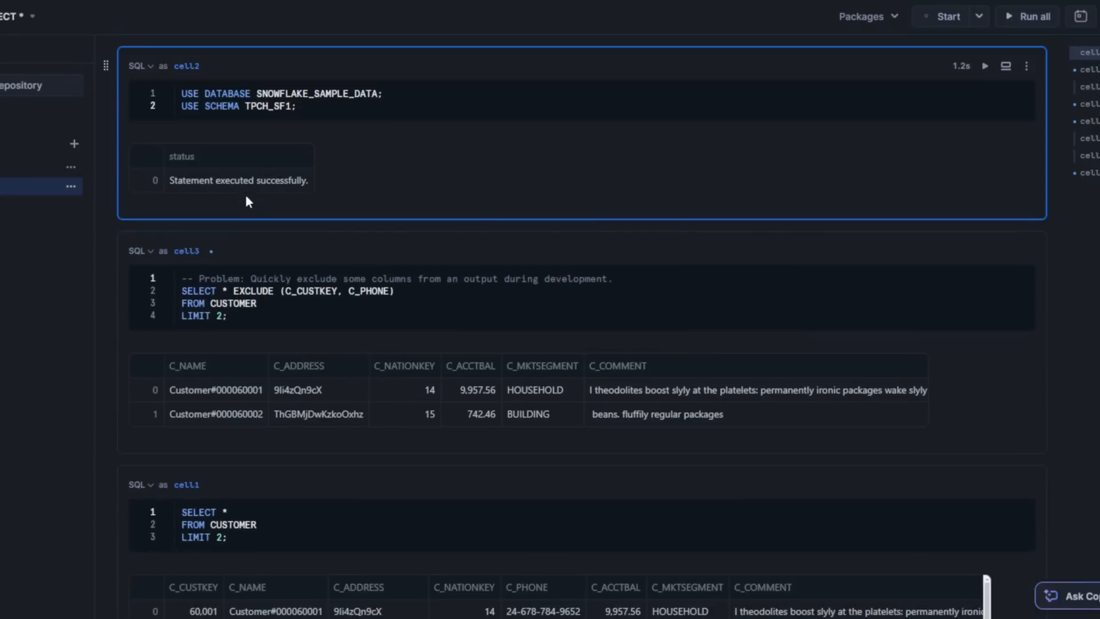
scroll("down", 3)
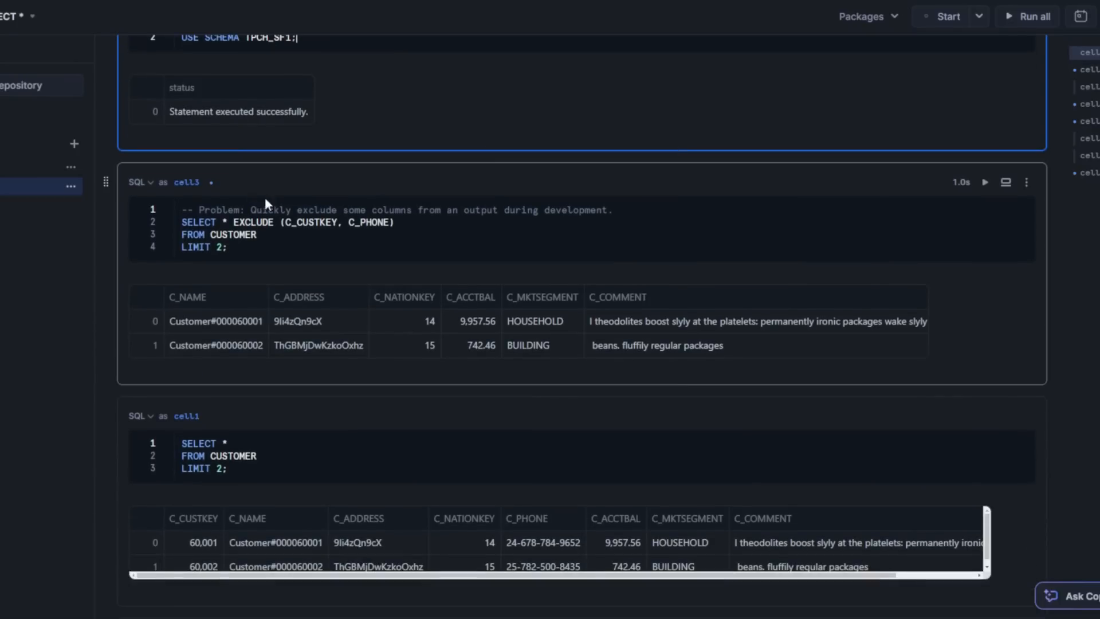
mouse_move(319, 201)
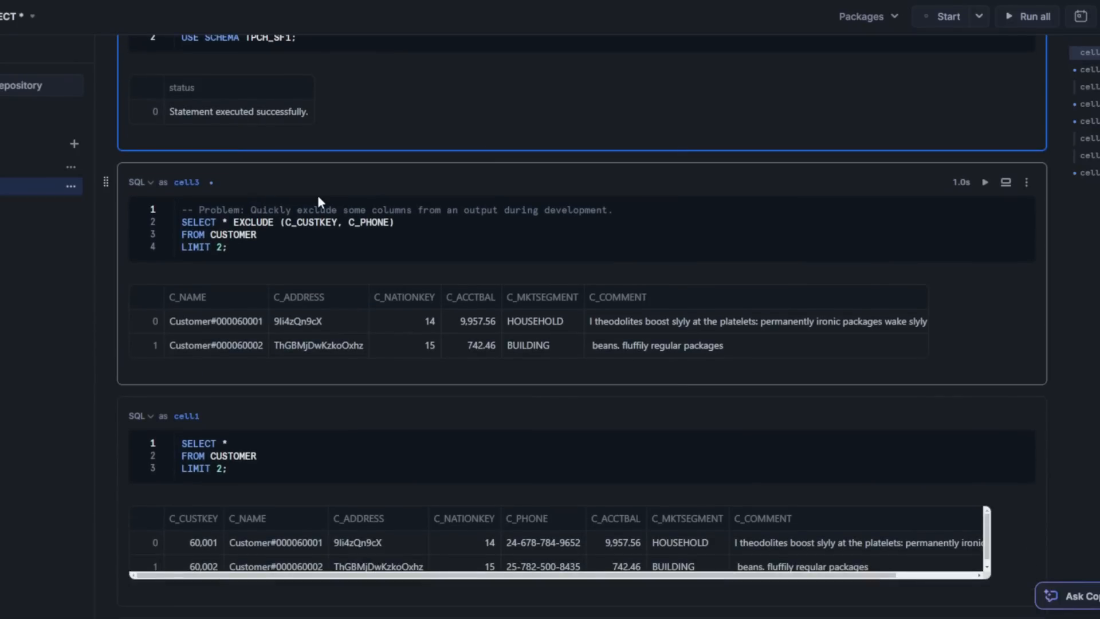
mouse_move(337, 218)
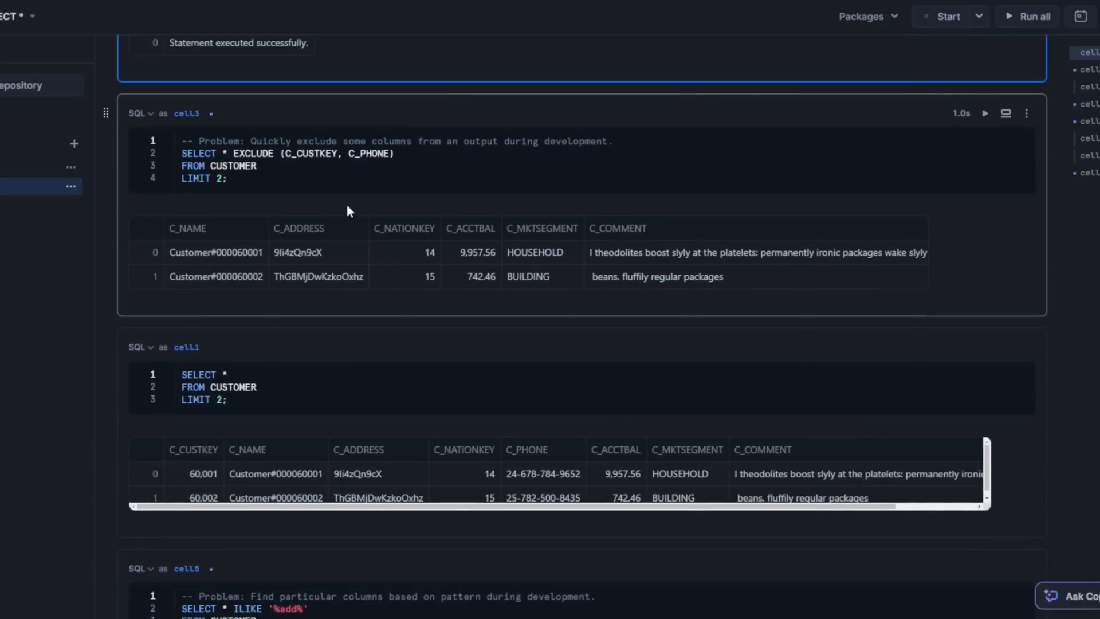
mouse_move(344, 204)
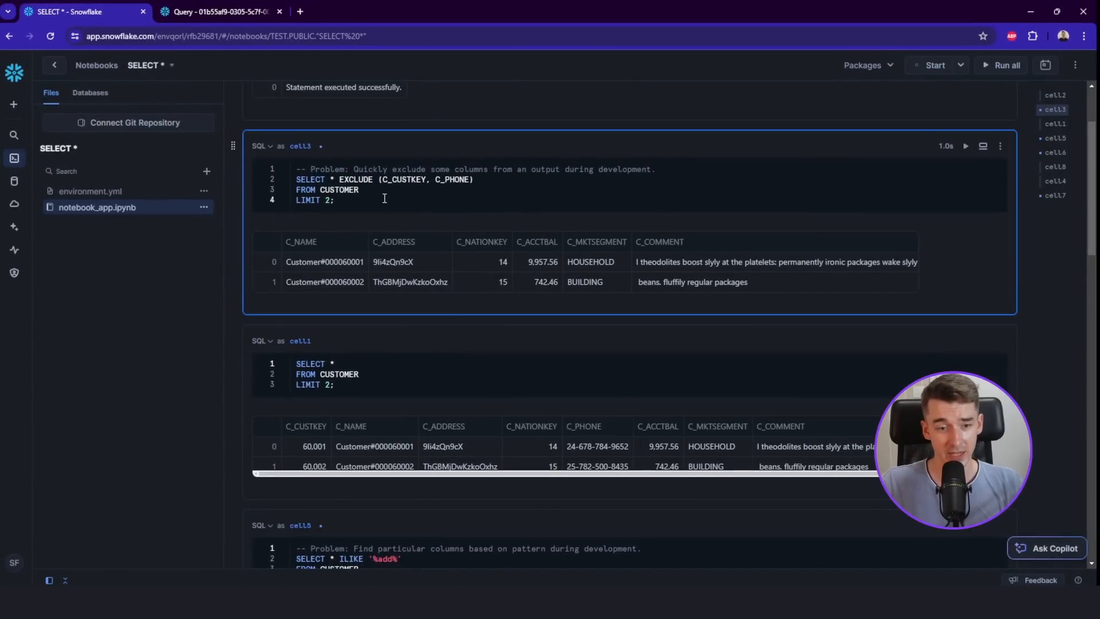
scroll("up", 3)
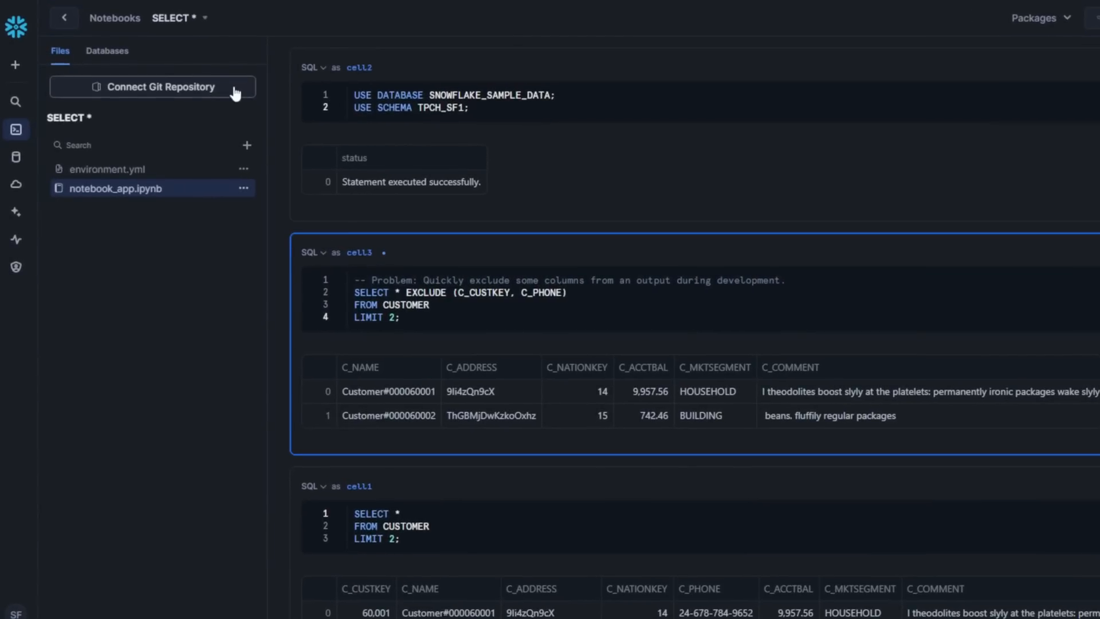
left_click(400, 316)
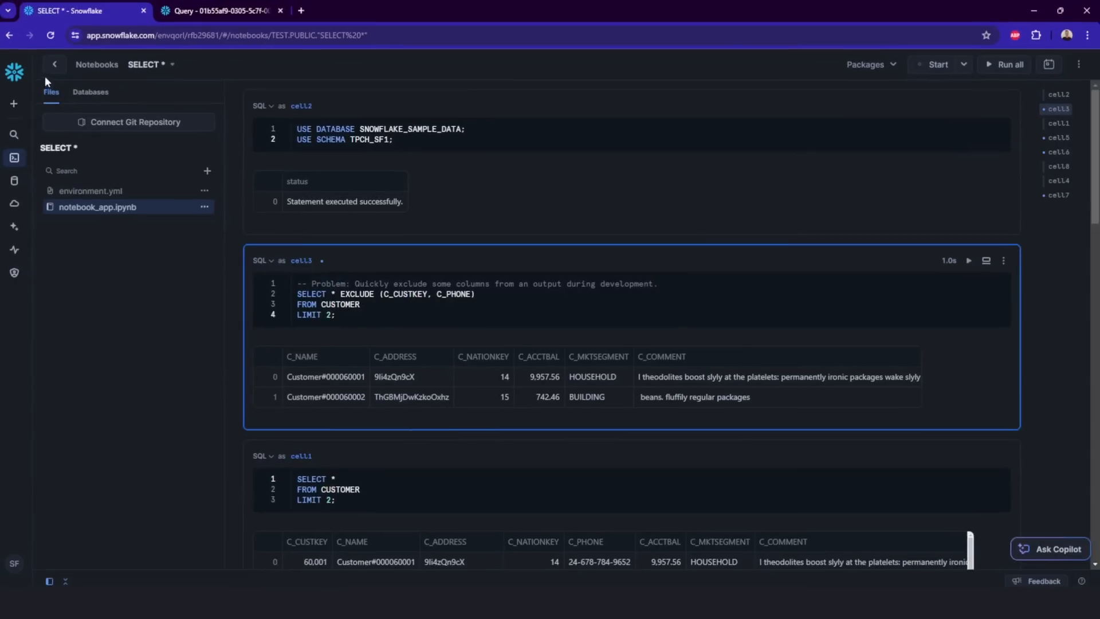
Step: Exit the notebook back to the Worksheets list with its four recent worksheets
left_click(55, 64)
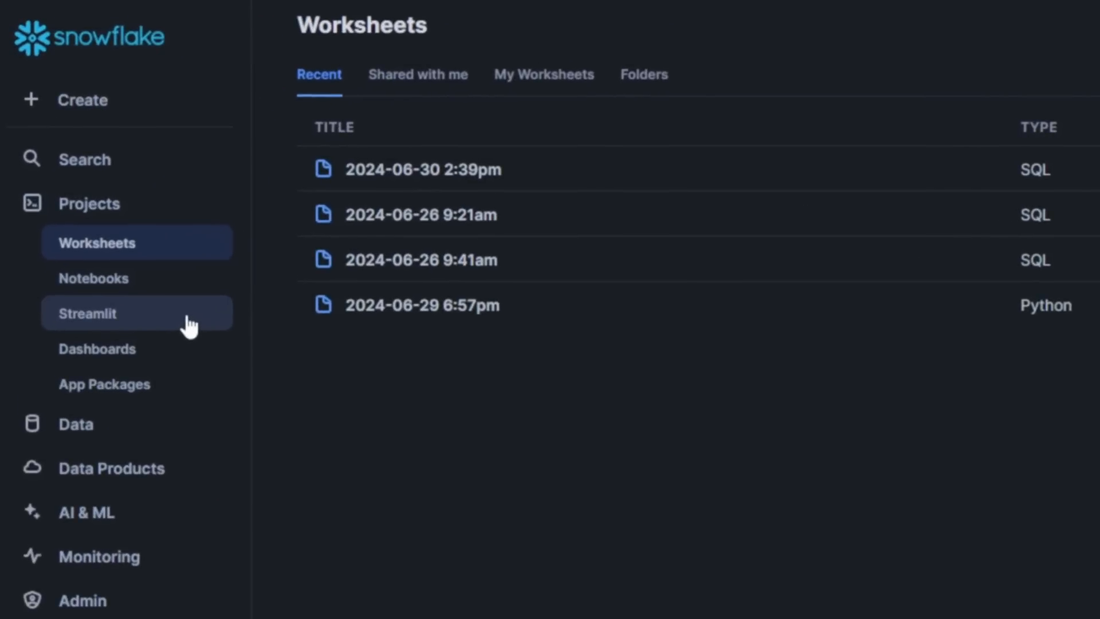
mouse_move(185, 359)
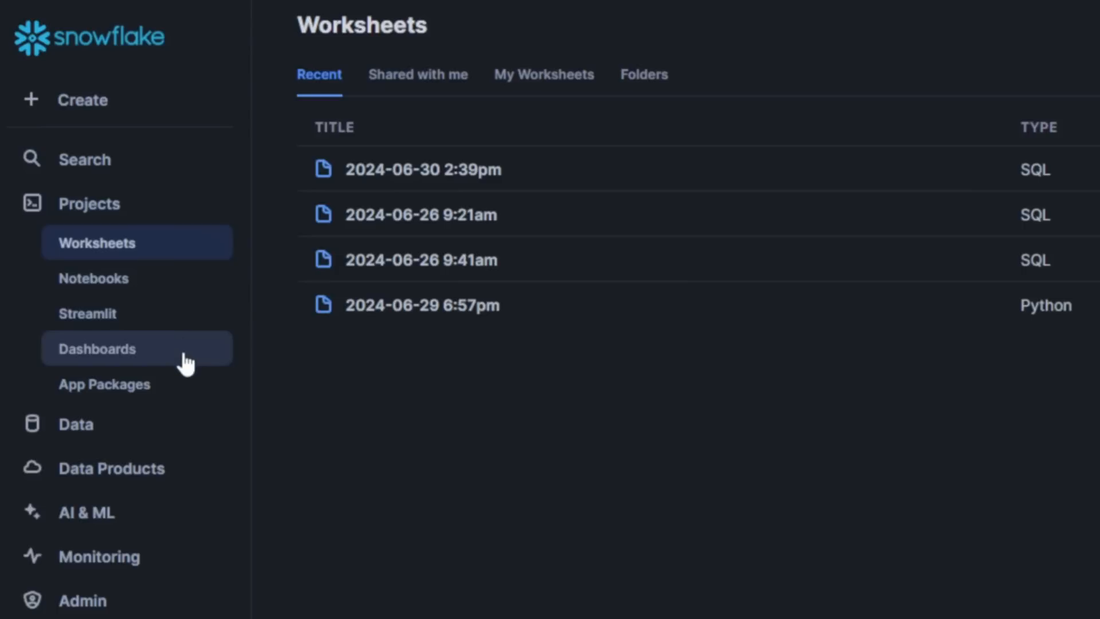
mouse_move(175, 383)
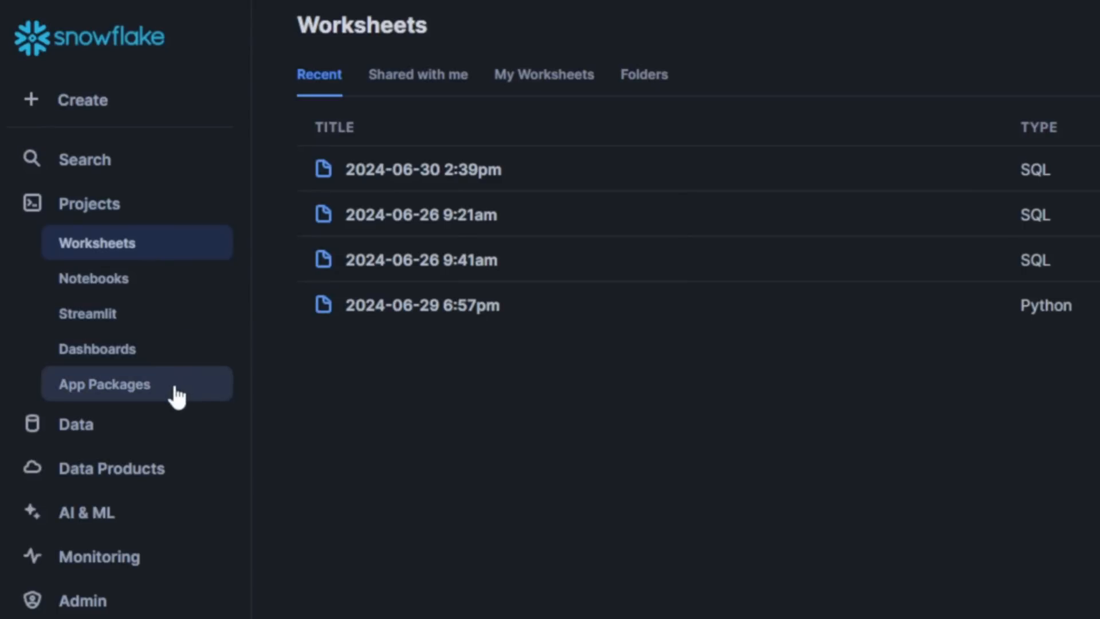
mouse_move(169, 419)
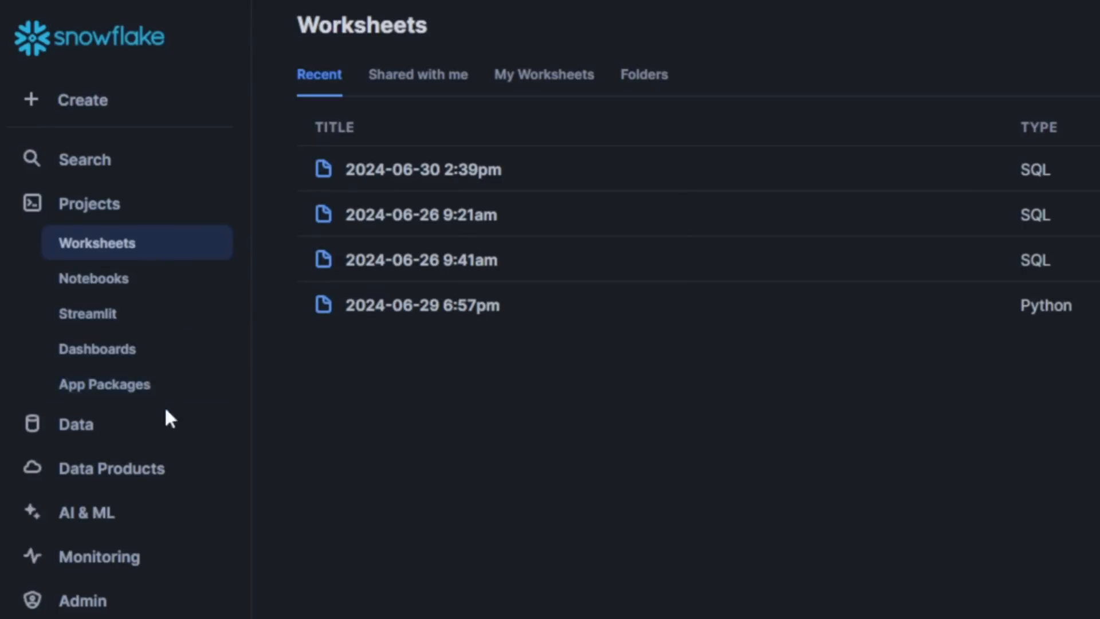
Step: Browse the tables of SNOWFLAKE_SAMPLE_DATA > TPCH_SF1, then open the Add Data page
left_click(75, 424)
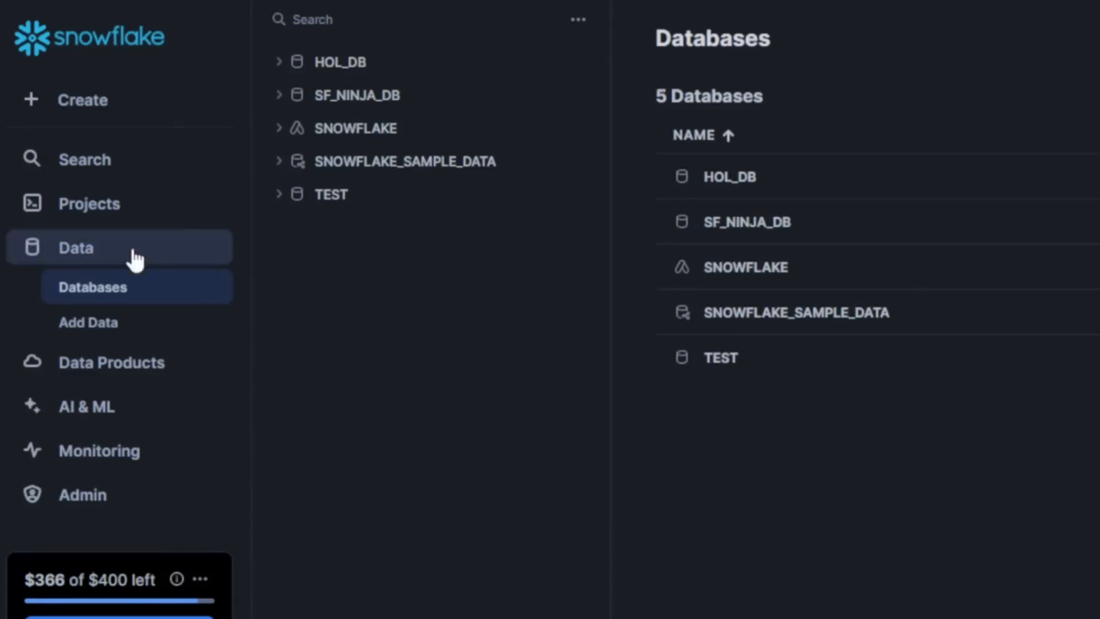
mouse_move(184, 292)
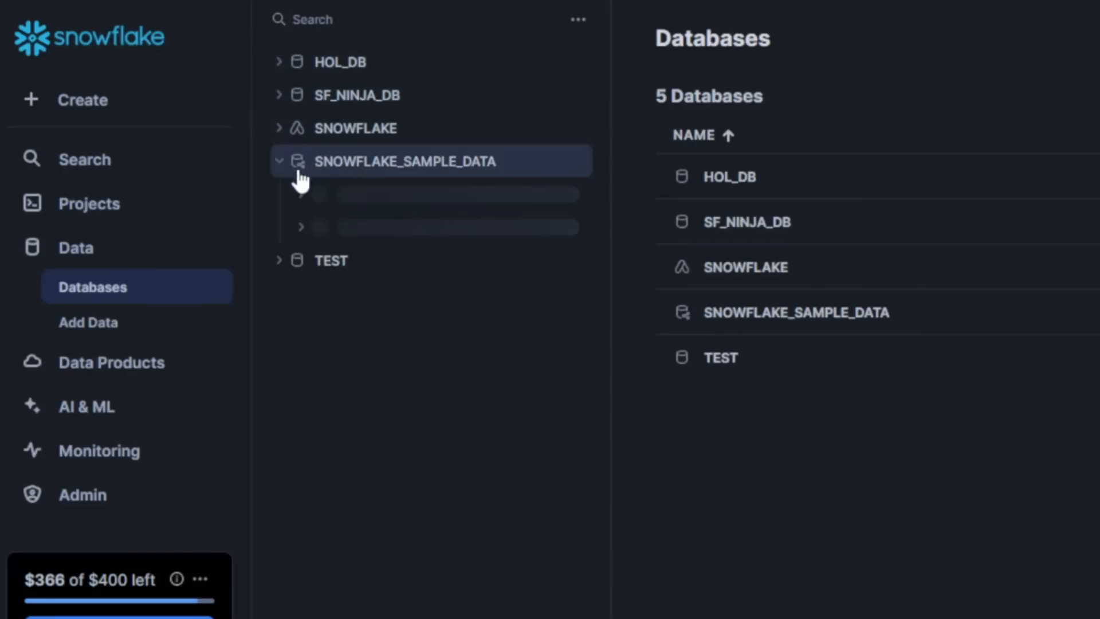
left_click(405, 161)
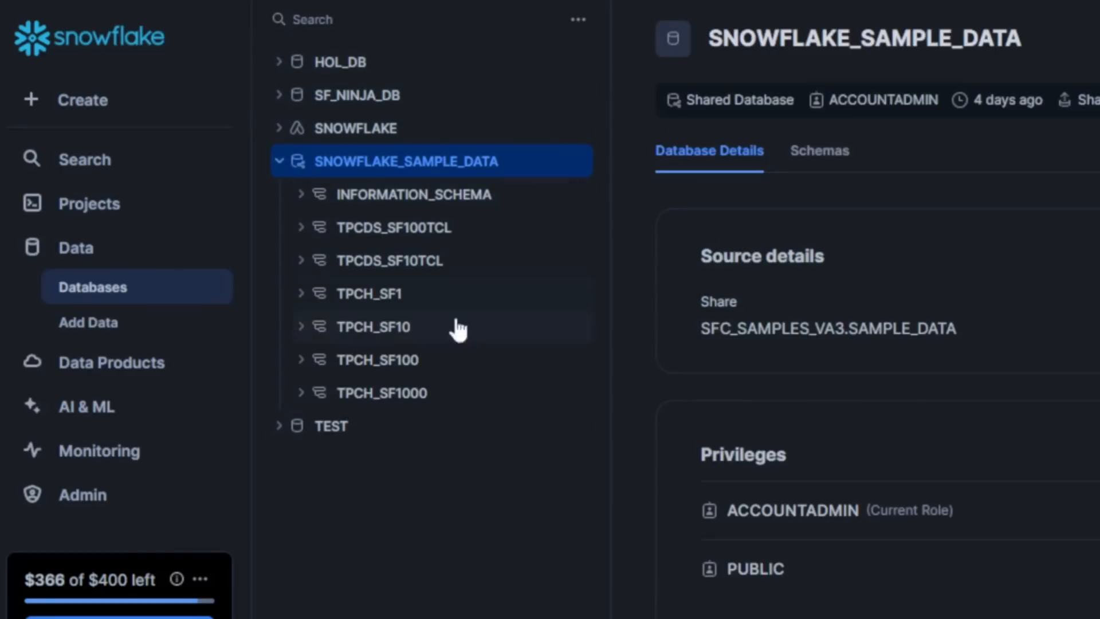
mouse_move(410, 293)
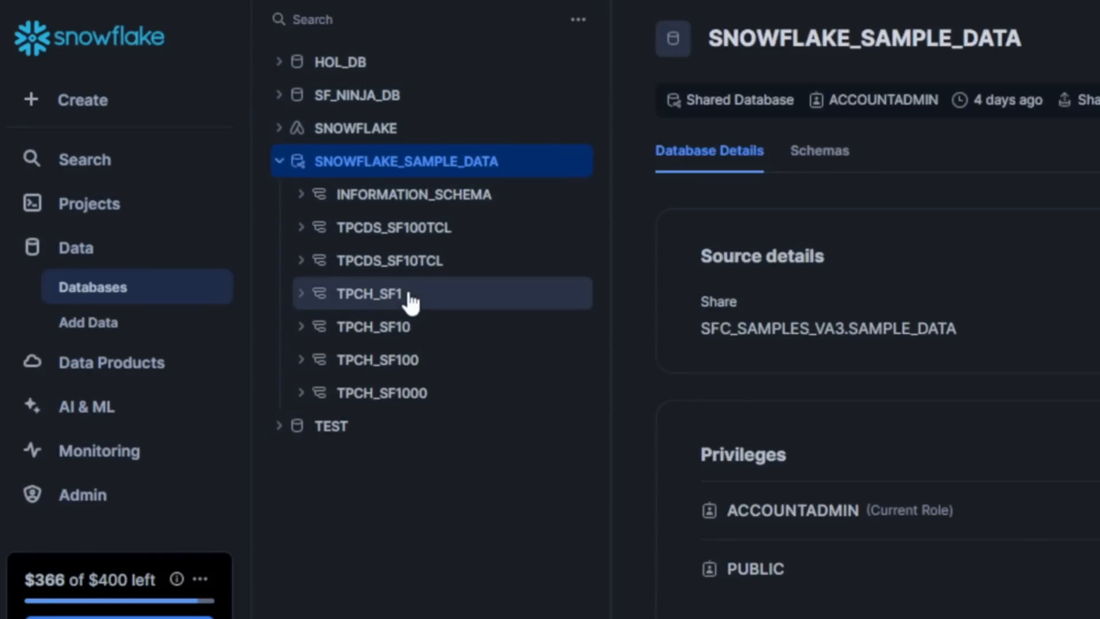
left_click(370, 293)
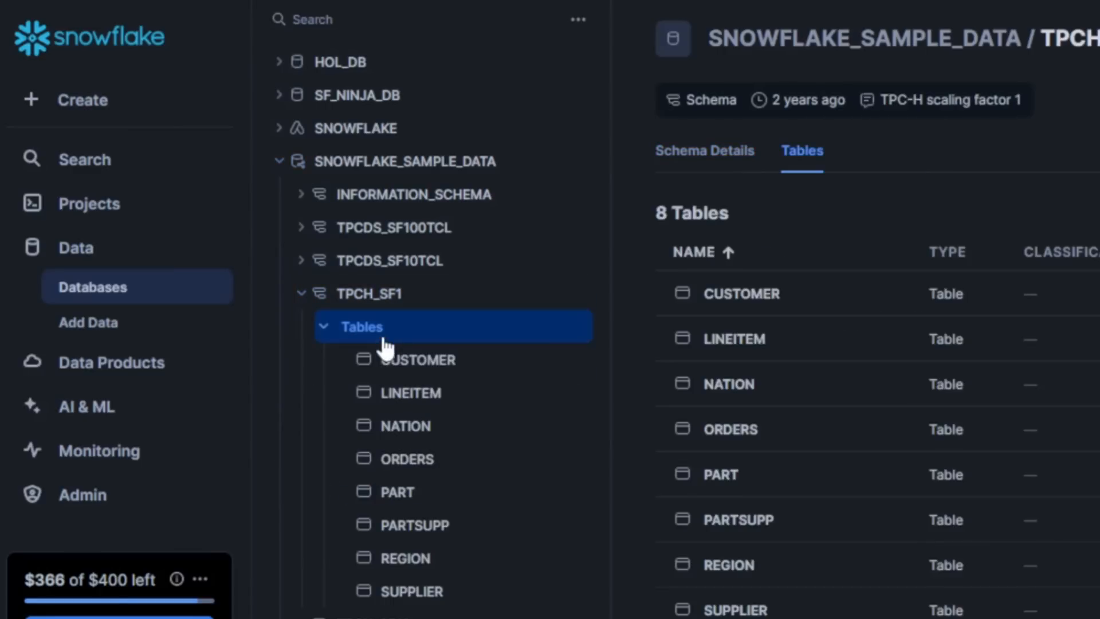
mouse_move(466, 341)
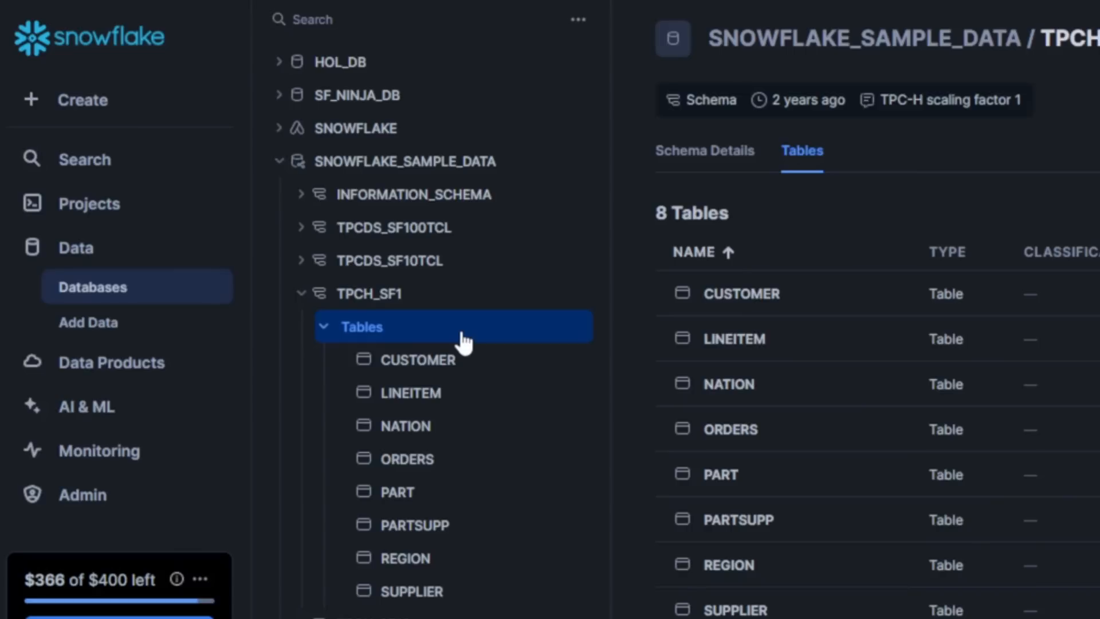
mouse_move(495, 316)
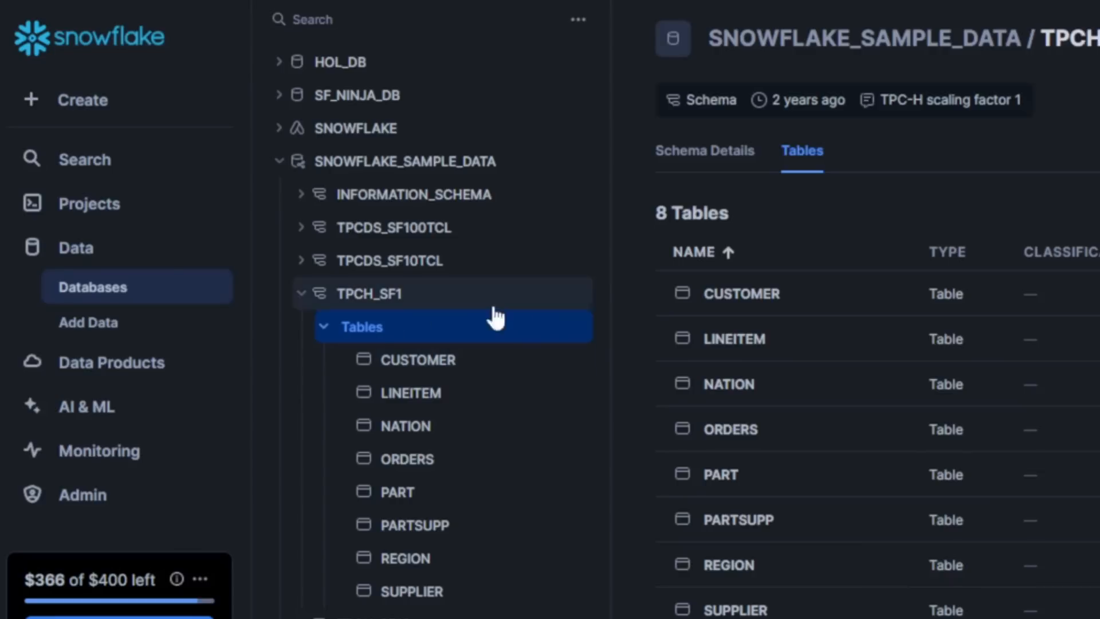
left_click(89, 322)
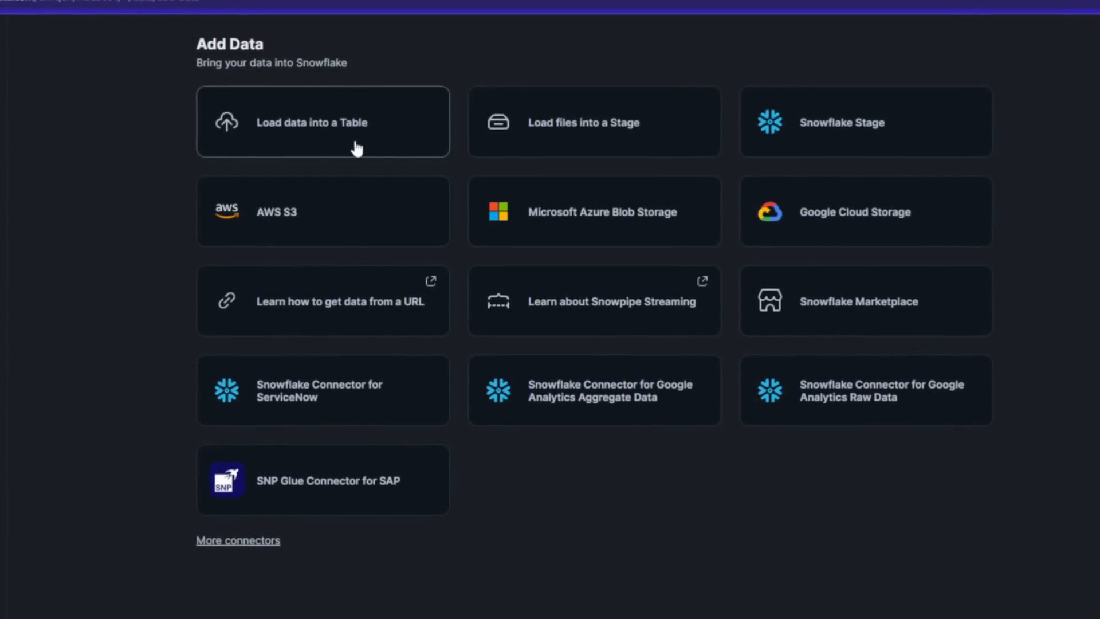
mouse_move(791, 429)
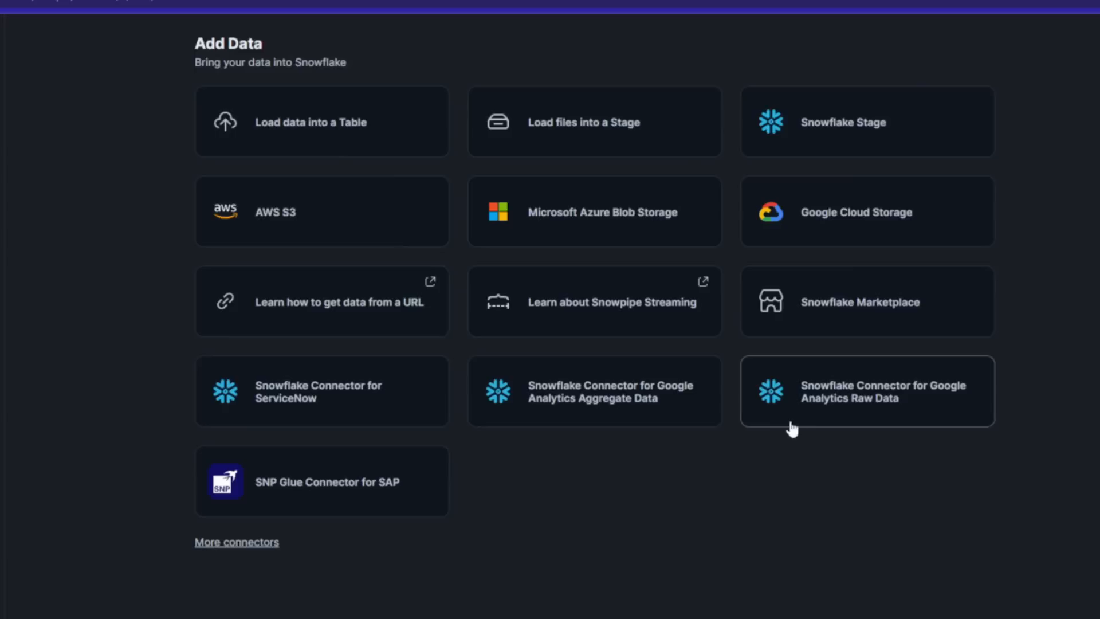
mouse_move(811, 418)
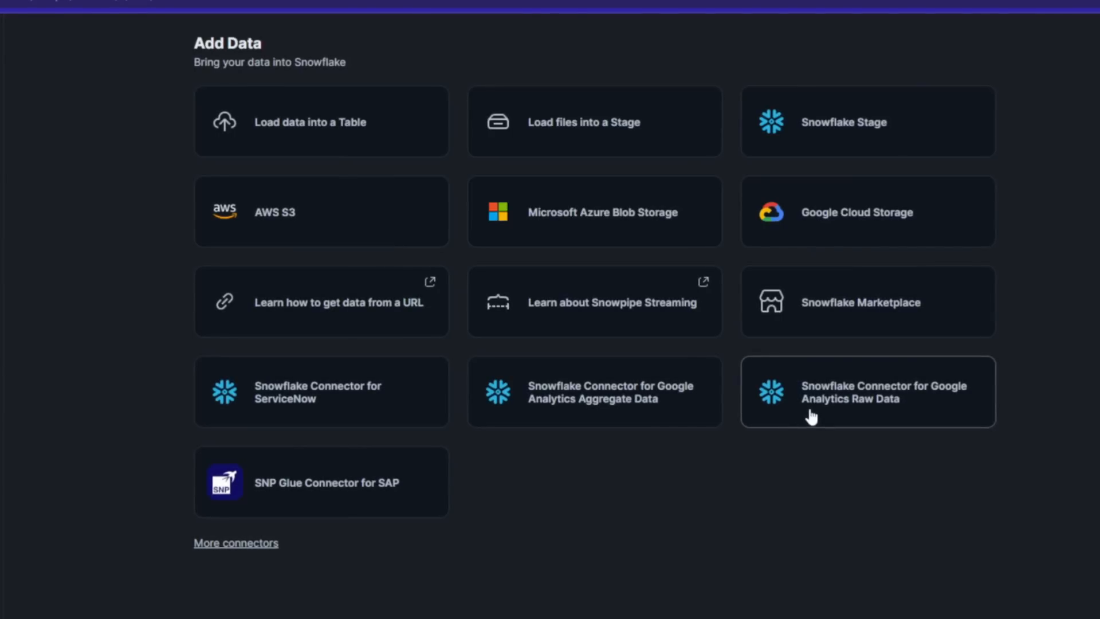
mouse_move(152, 234)
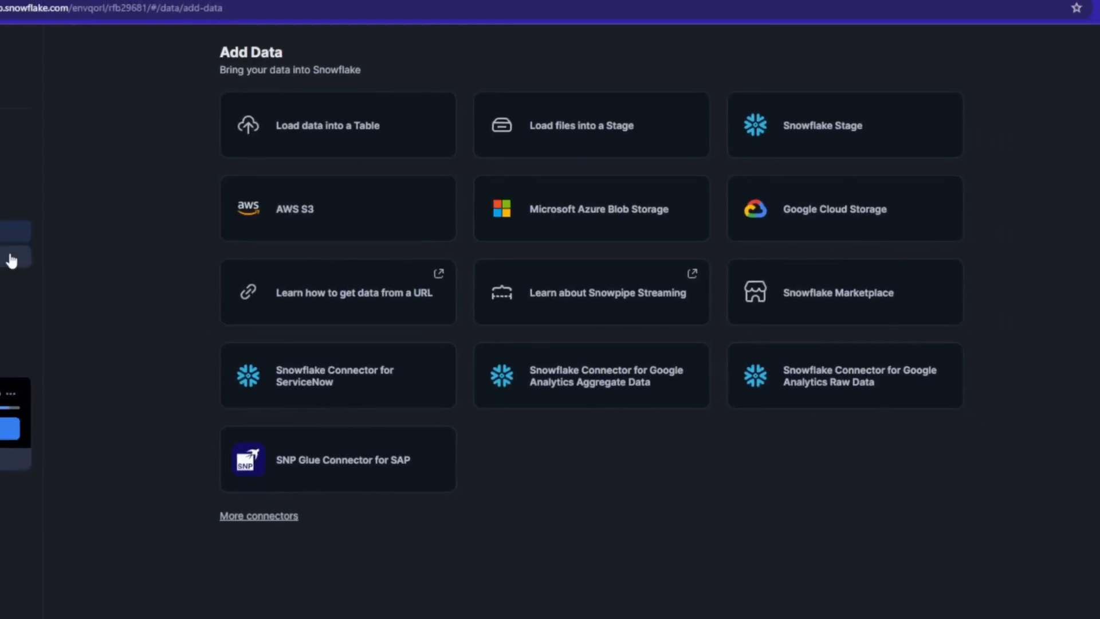
Step: Open the Snowflake Marketplace from Data Products
left_click(836, 292)
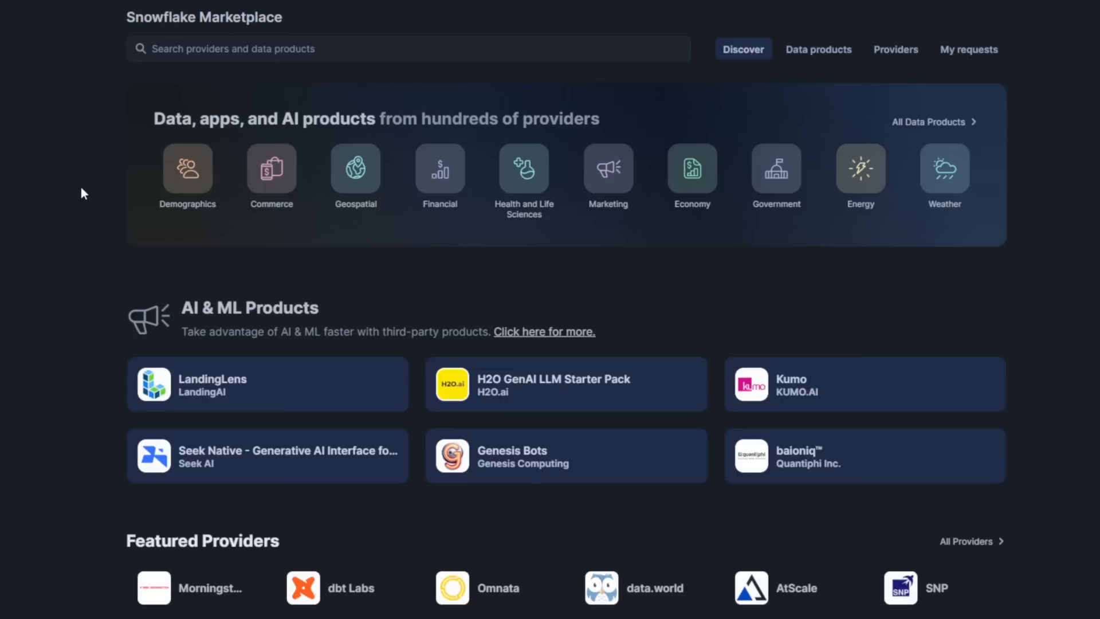
Step: Browse the Marketplace's 2,530 data products, then open the Apps page
left_click(818, 49)
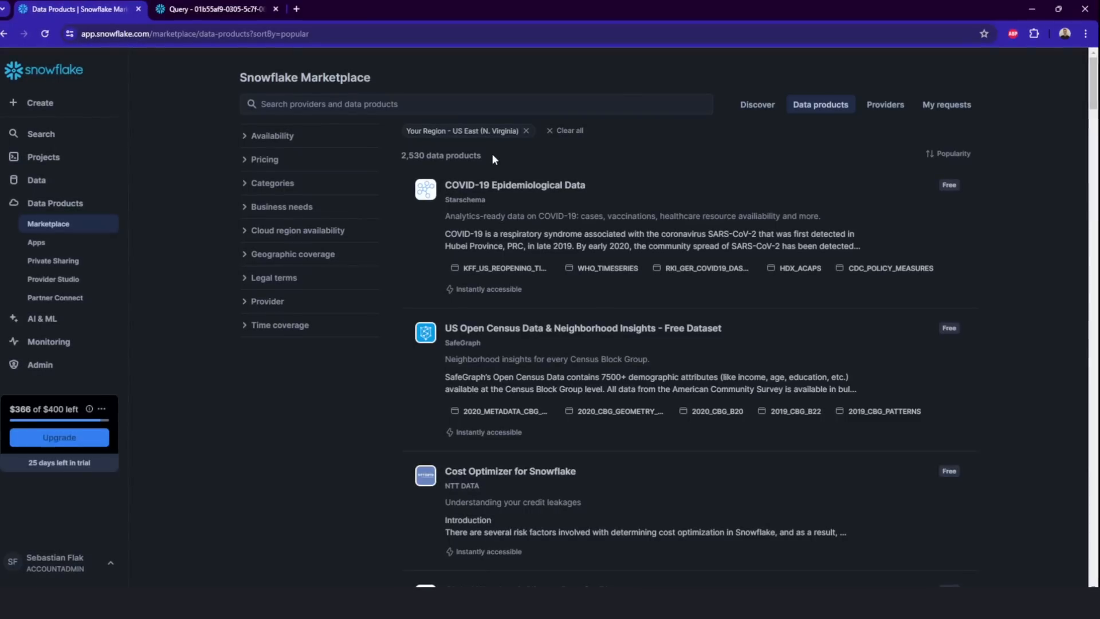
mouse_move(553, 484)
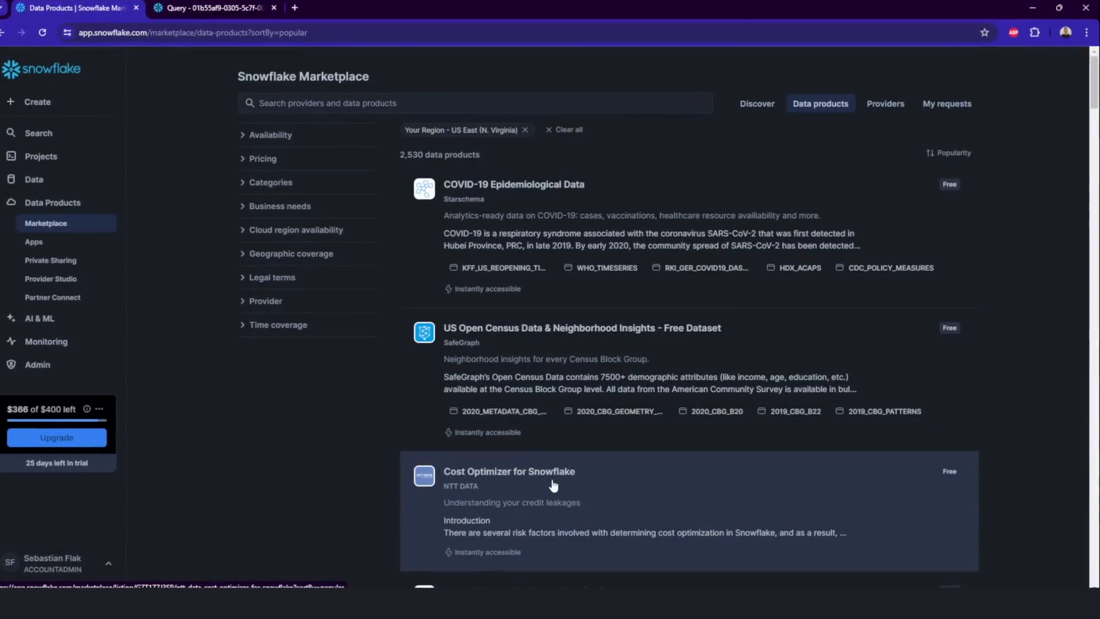
mouse_move(249, 230)
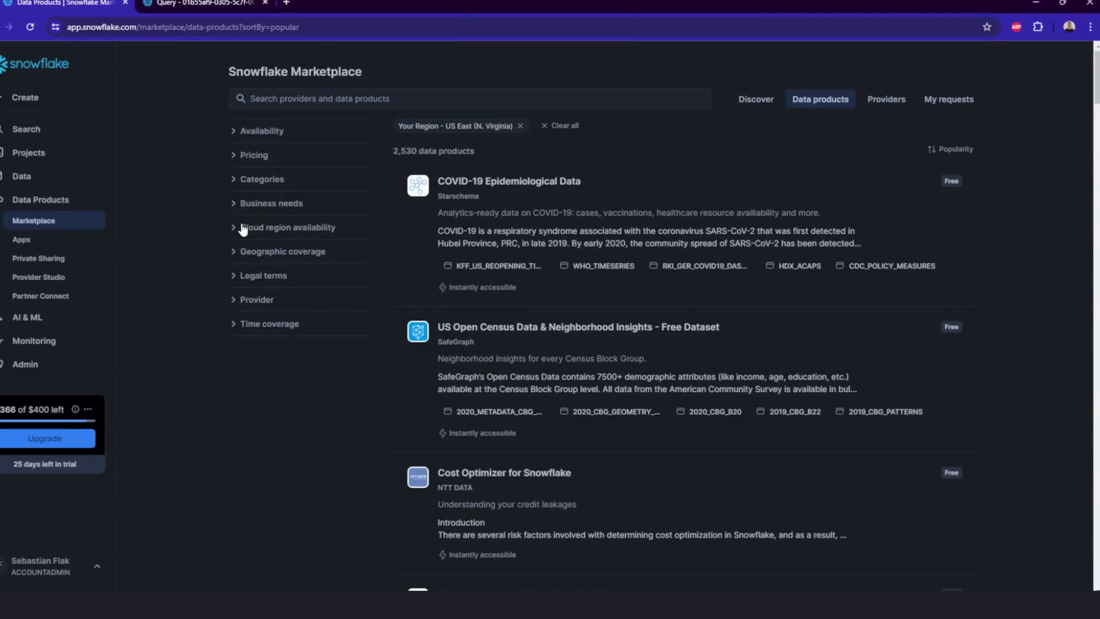
mouse_move(218, 229)
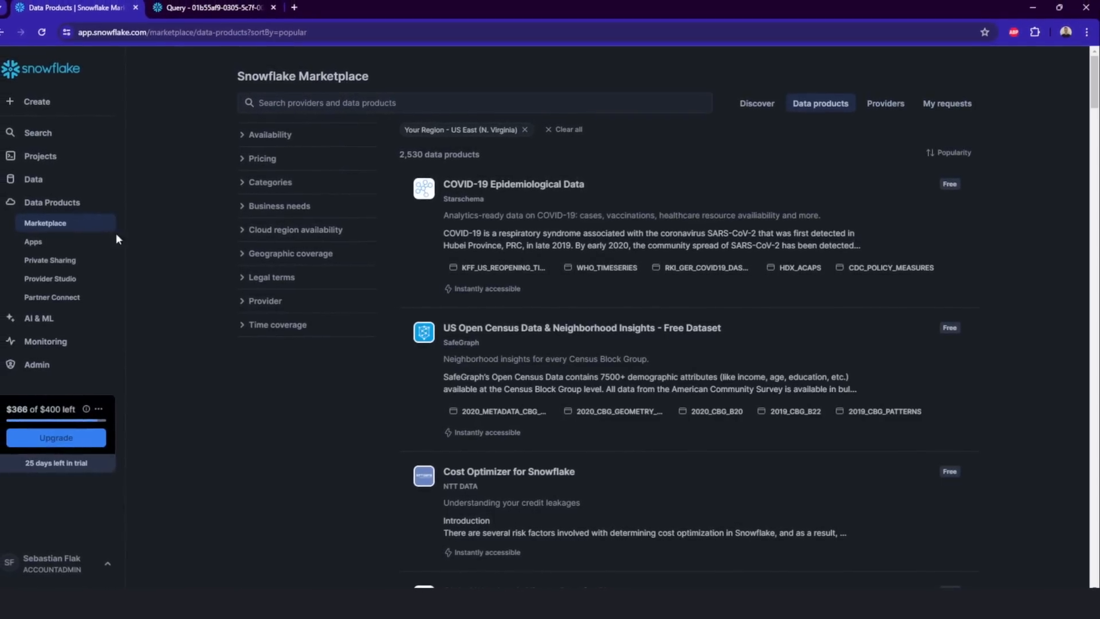
left_click(33, 241)
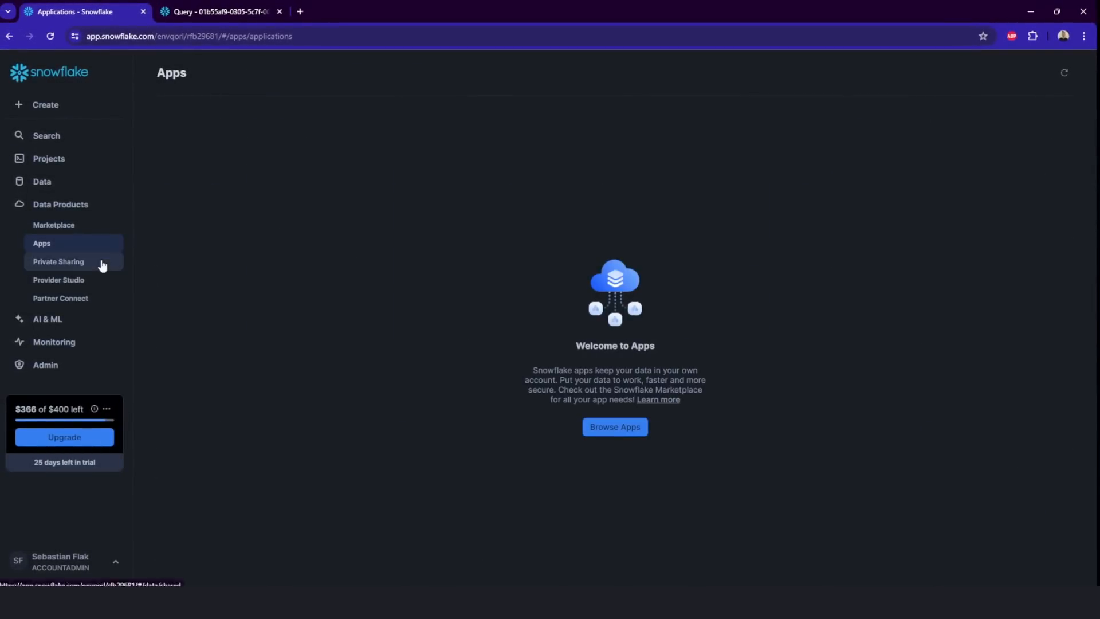
Step: View databases shared via Private Sharing, then open Partner Connect's BI partners
left_click(59, 262)
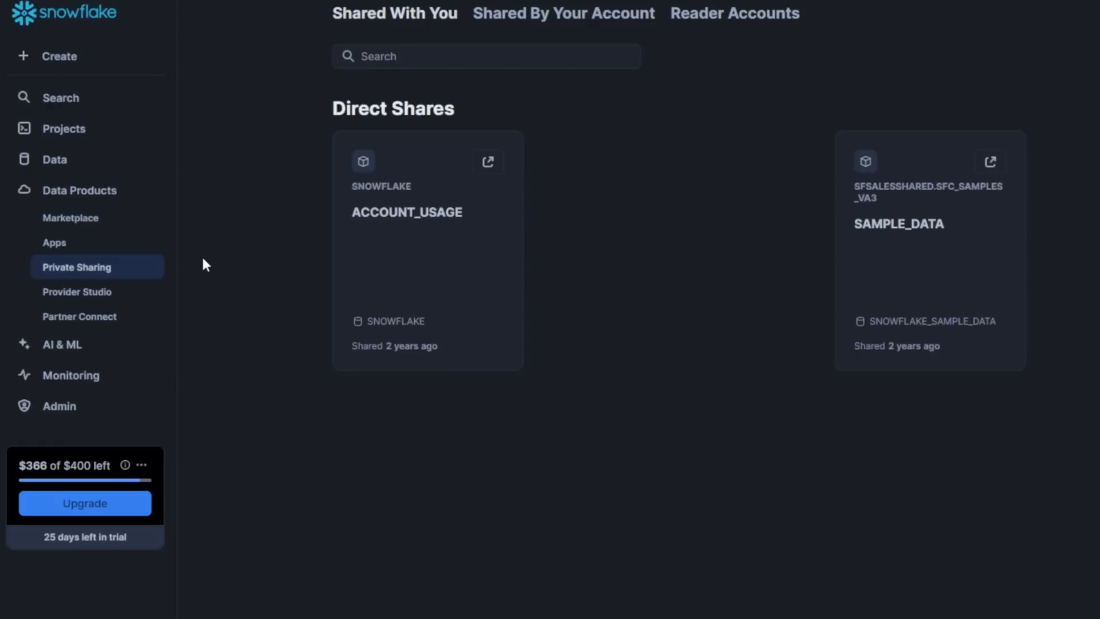
mouse_move(218, 238)
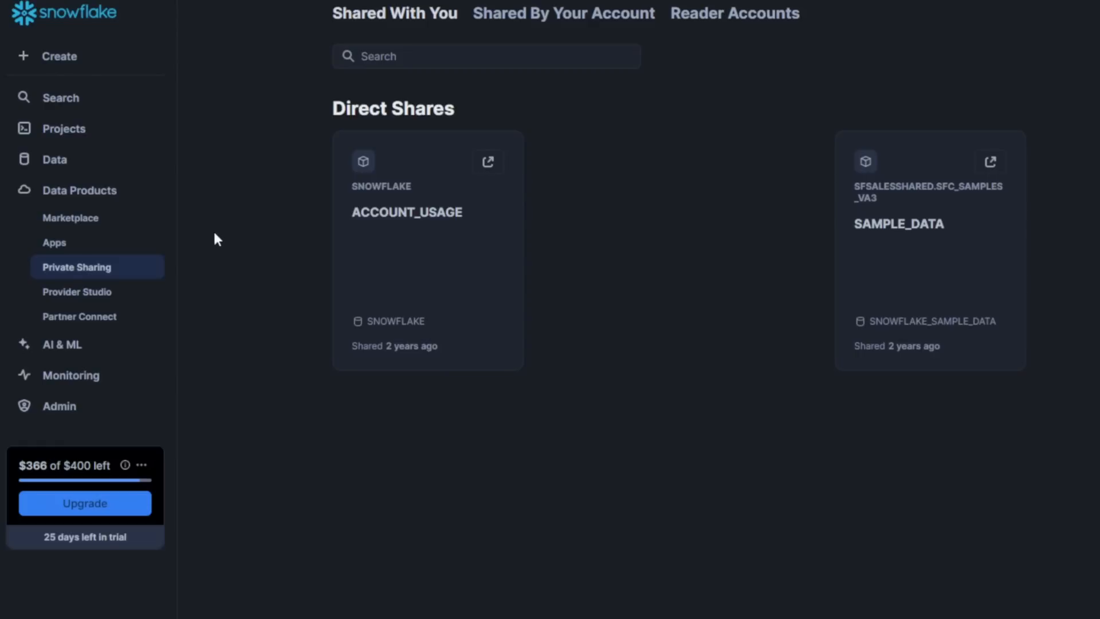
mouse_move(203, 245)
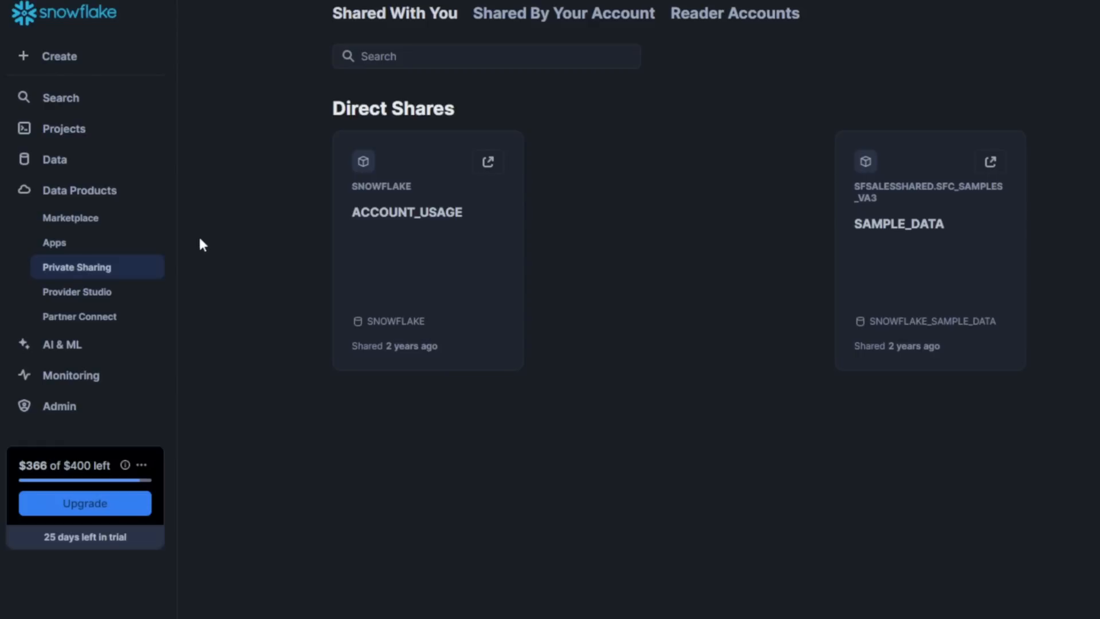
left_click(79, 316)
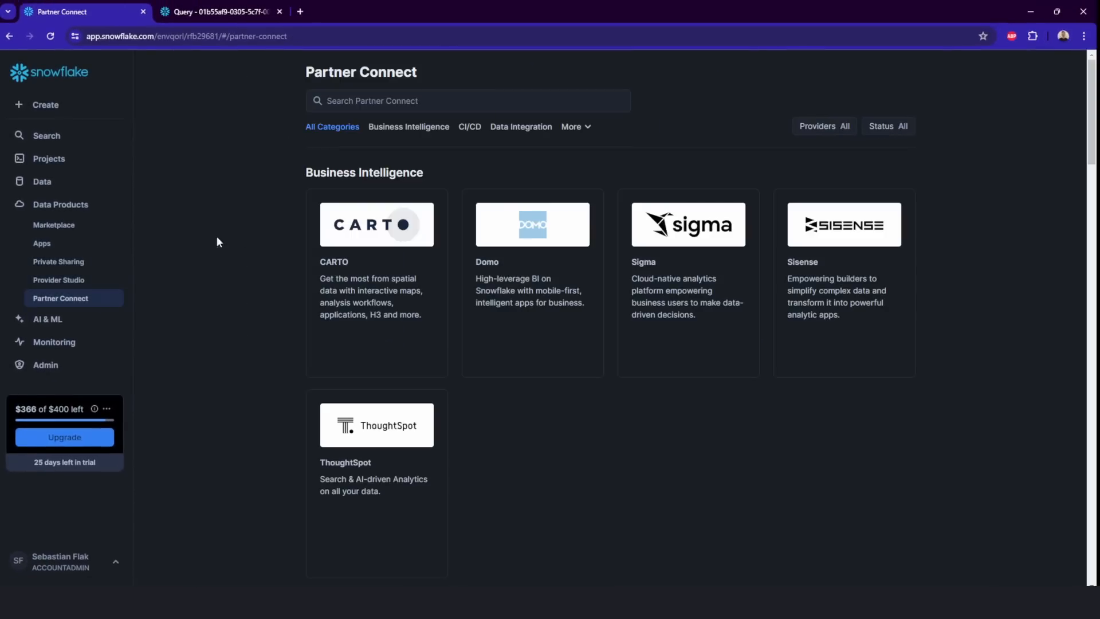
mouse_move(101, 304)
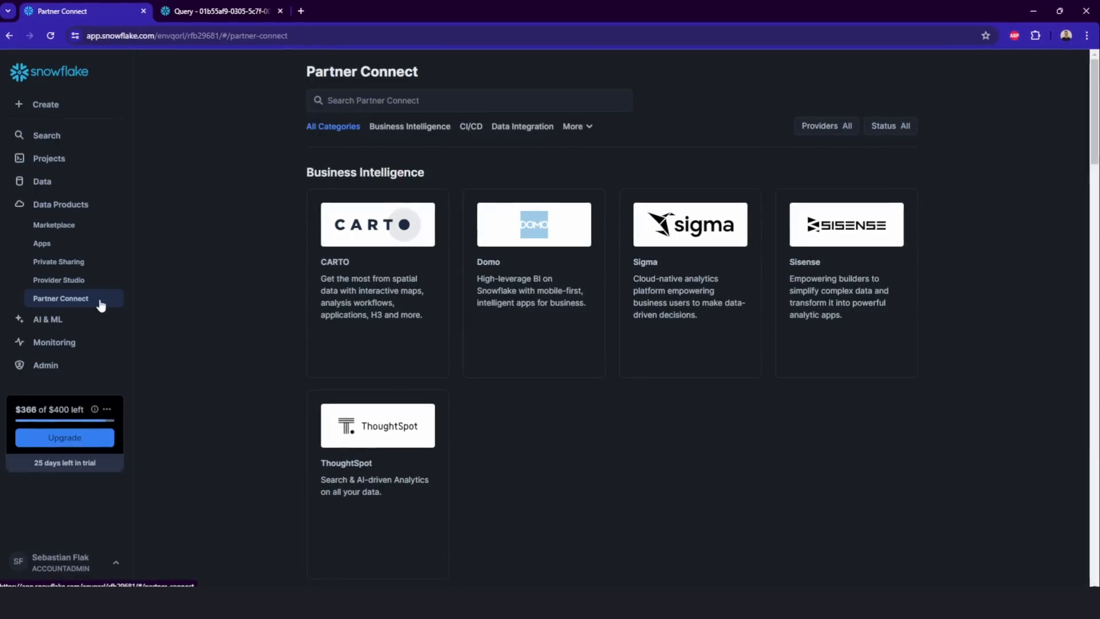
mouse_move(252, 266)
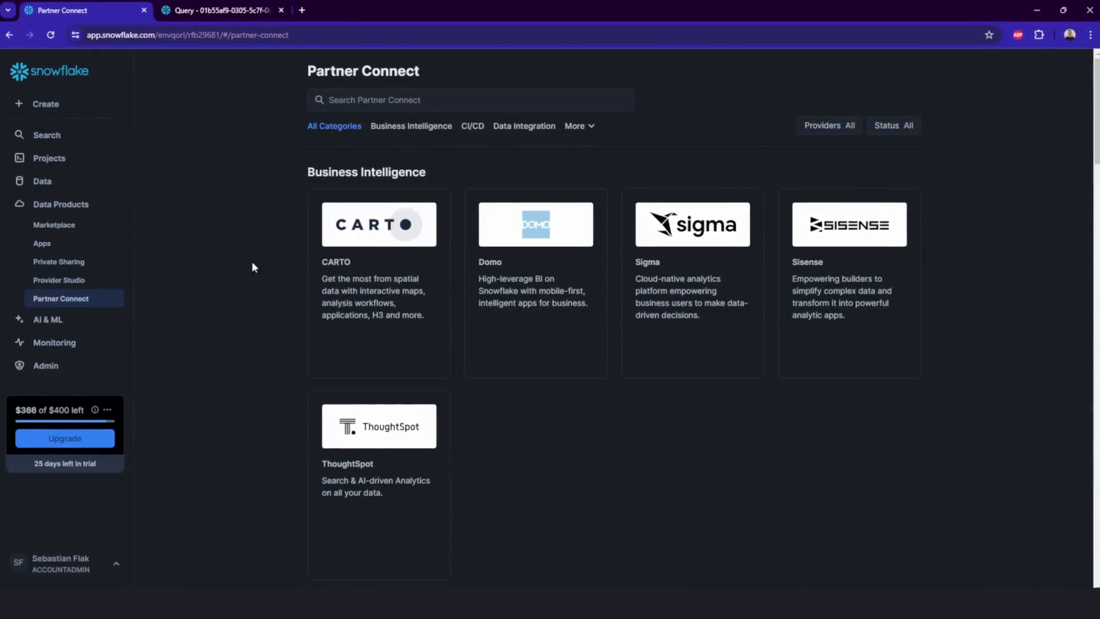
scroll("down", 3)
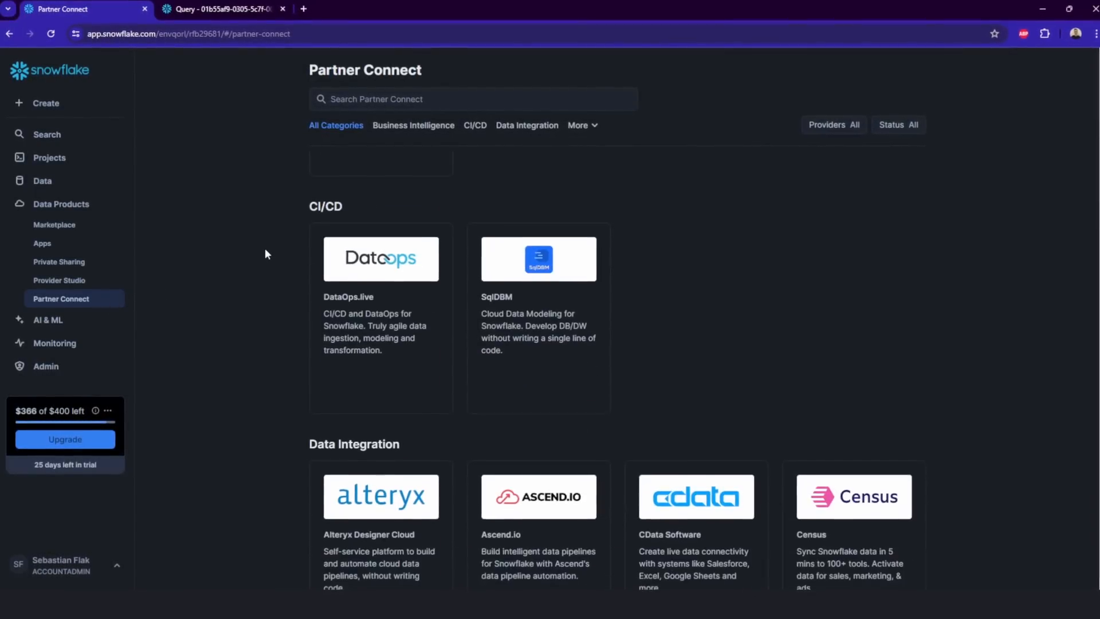
scroll("down", 3)
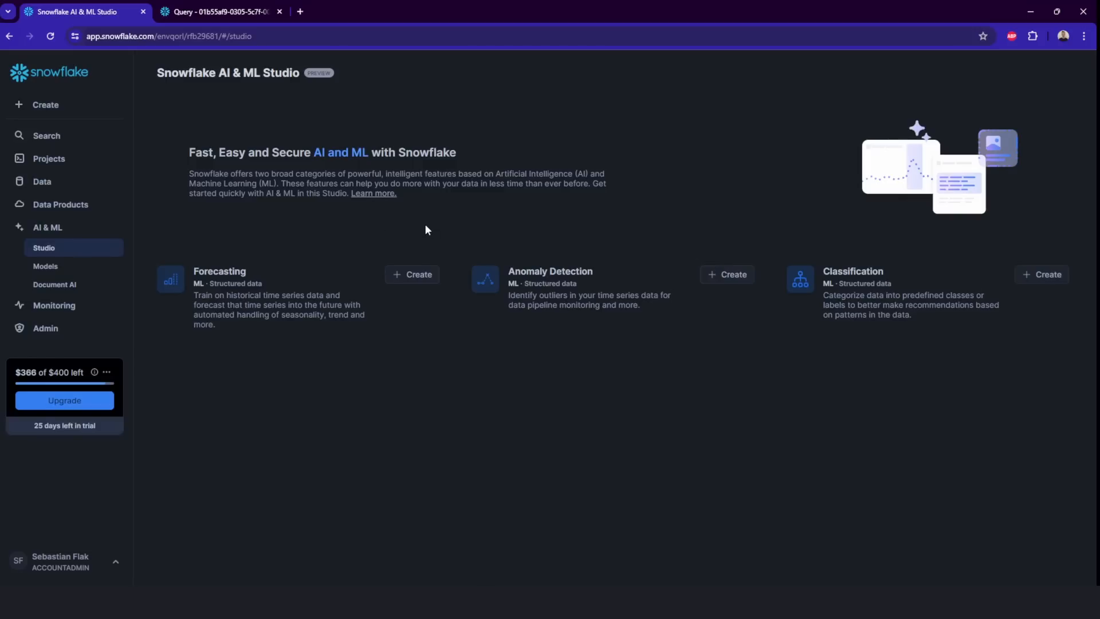
mouse_move(384, 227)
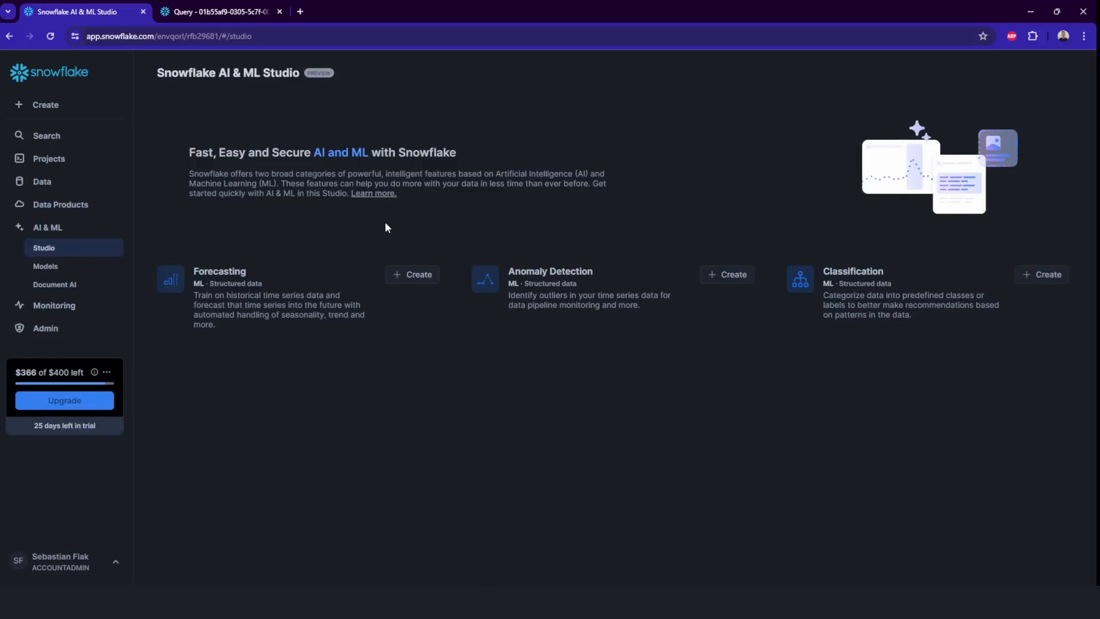
mouse_move(412, 226)
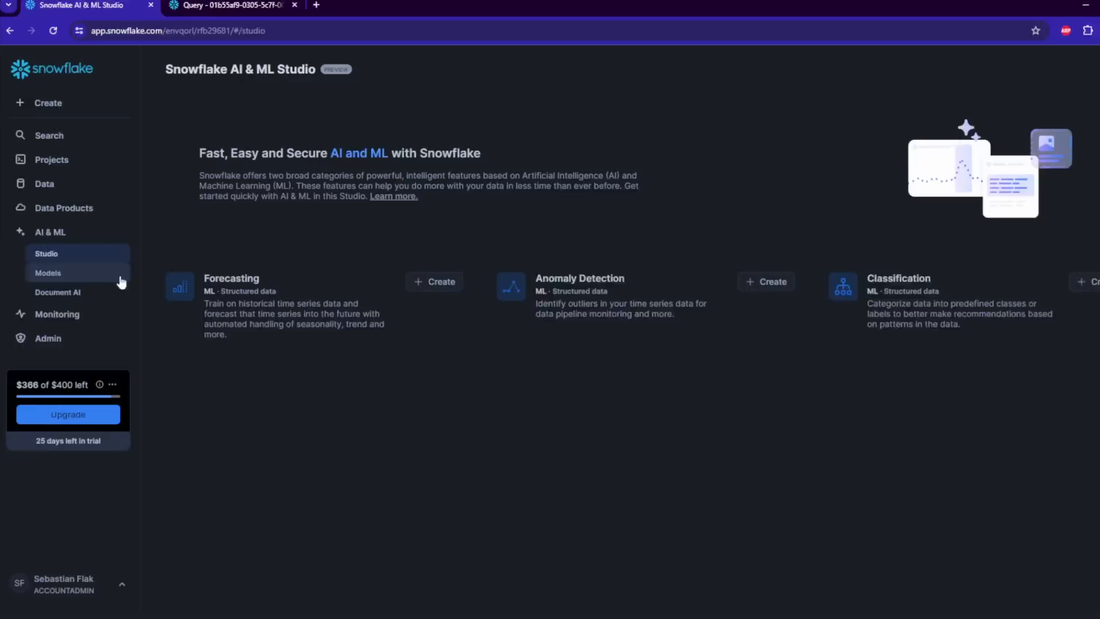
Step: Open Query History from the left navigation
left_click(57, 313)
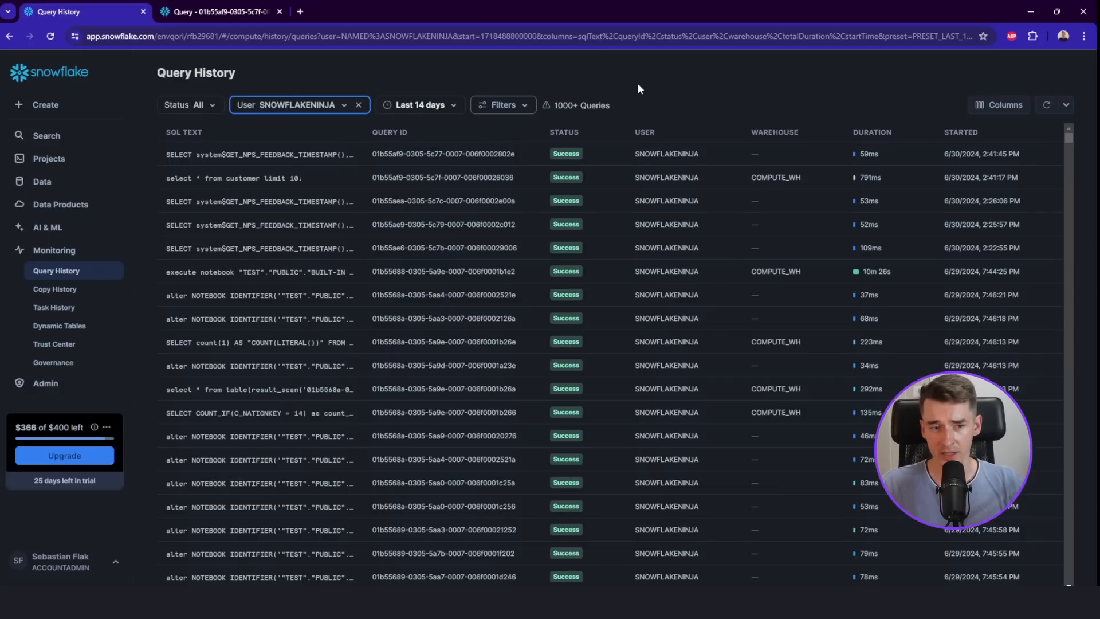
mouse_move(611, 178)
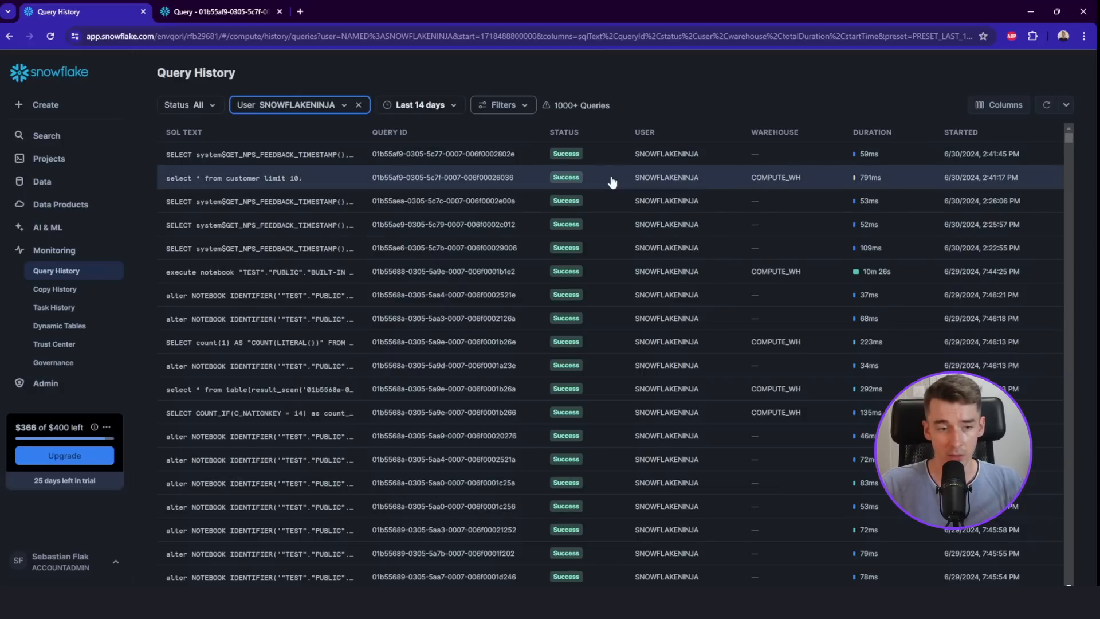
mouse_move(379, 186)
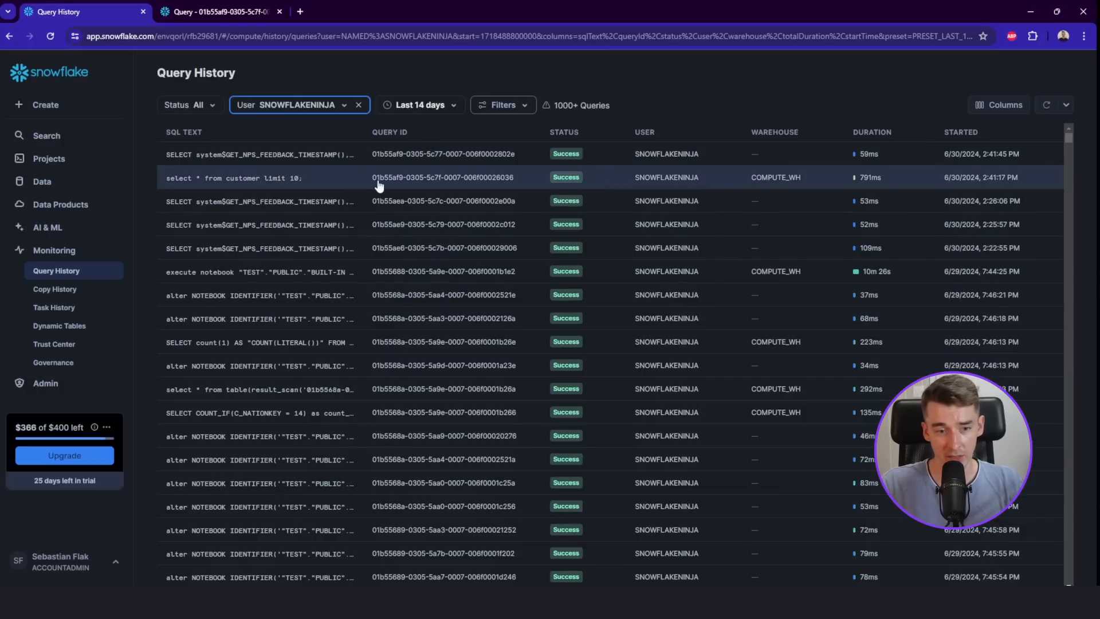
mouse_move(196, 190)
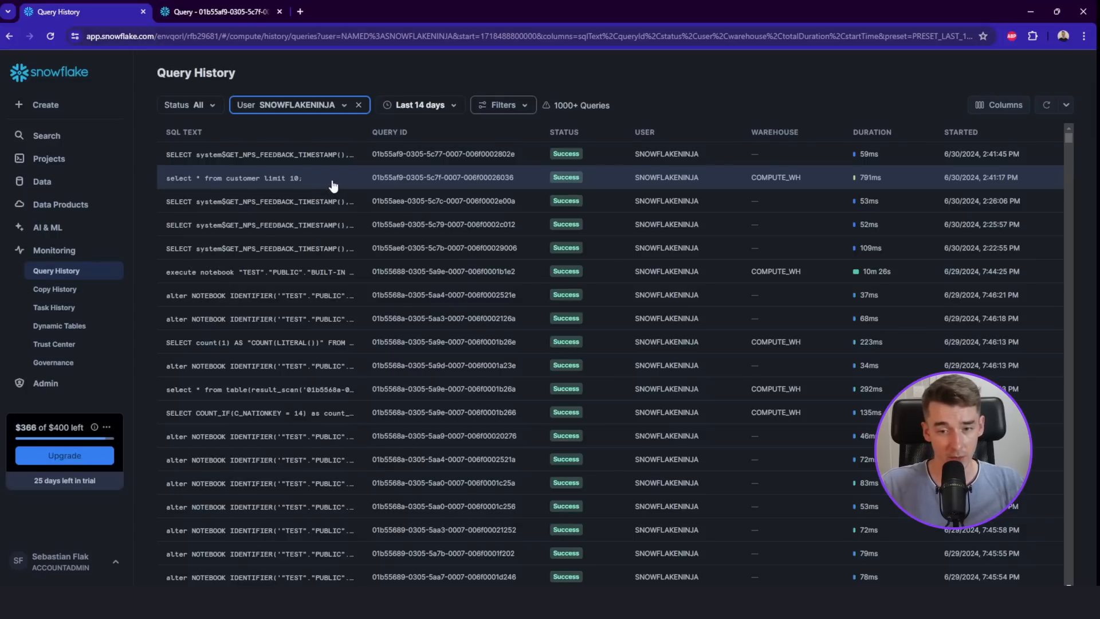
Step: Open the details of the 'select * from customer limit 10;' query
left_click(263, 178)
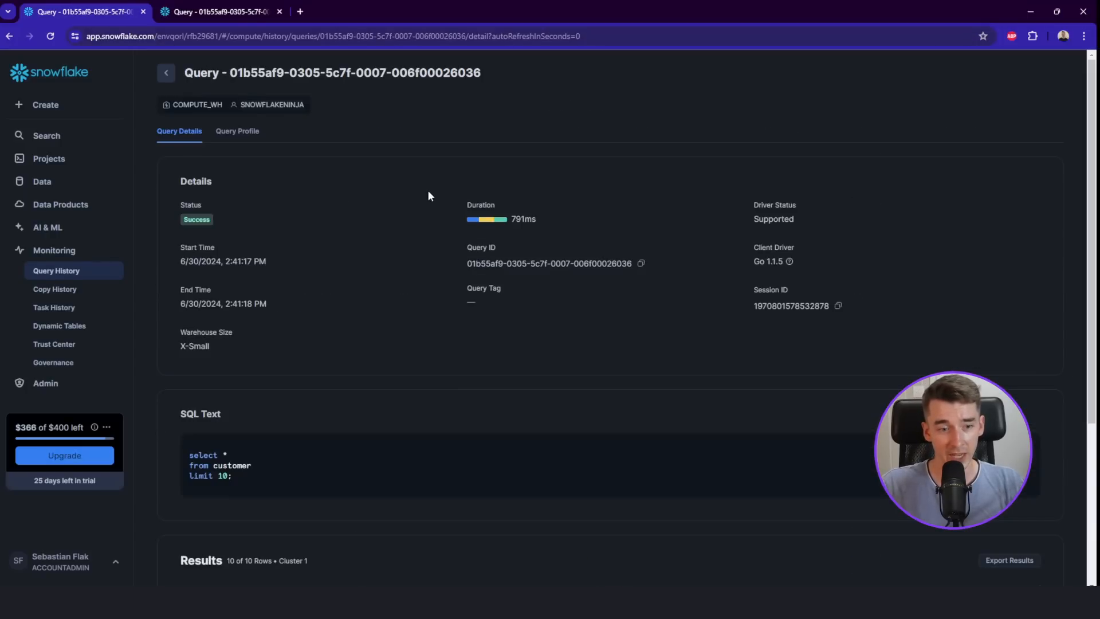
mouse_move(263, 156)
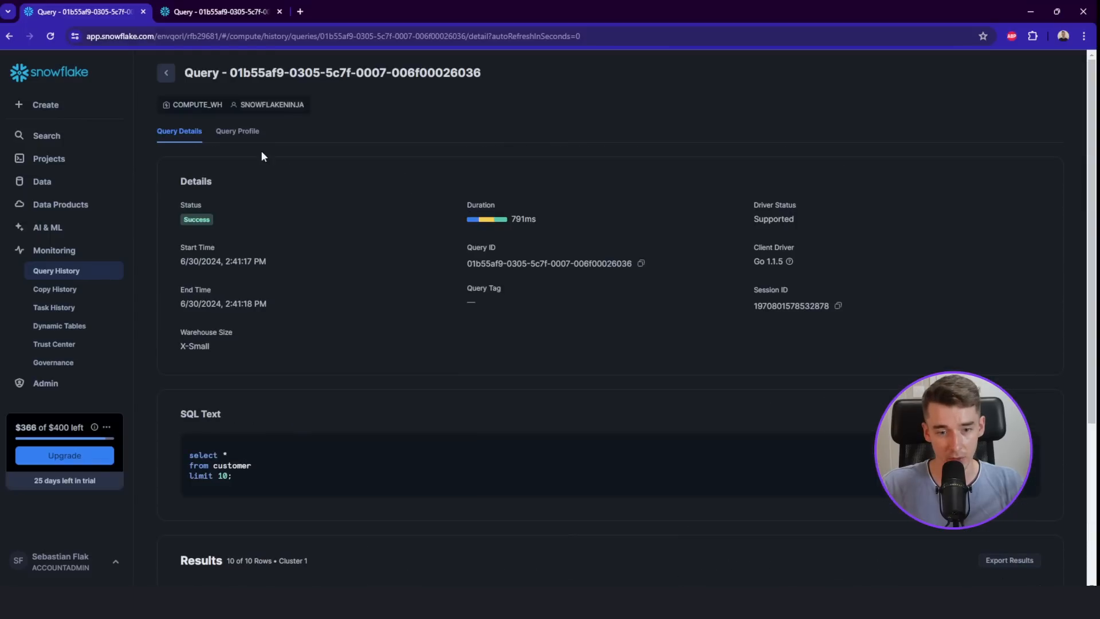
Step: View the customer query's profile and details, then return to Query History
left_click(237, 131)
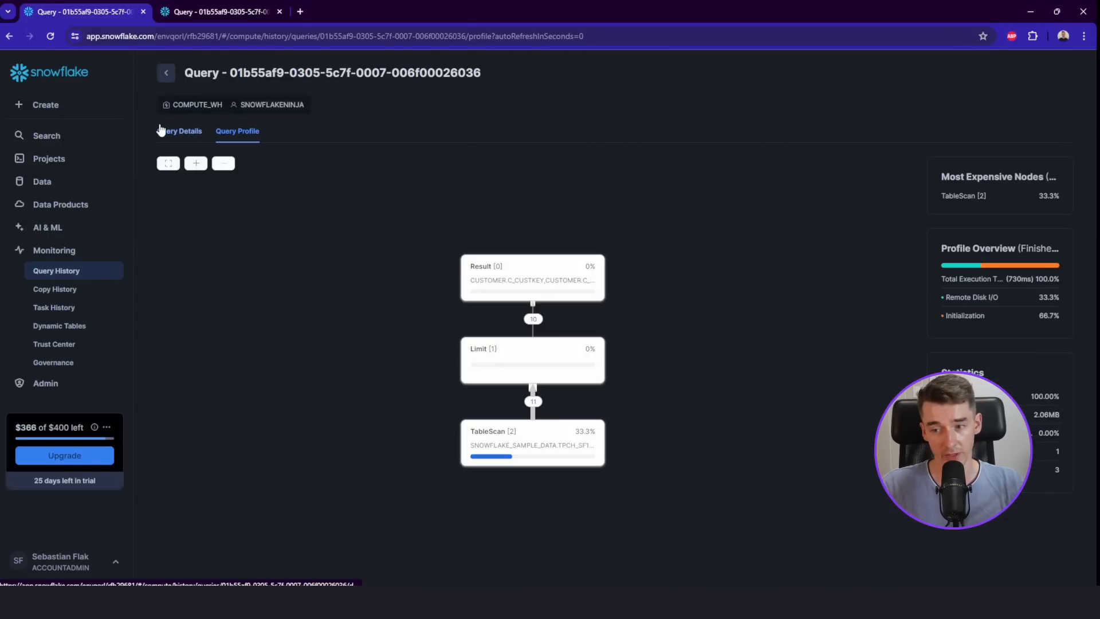
left_click(179, 131)
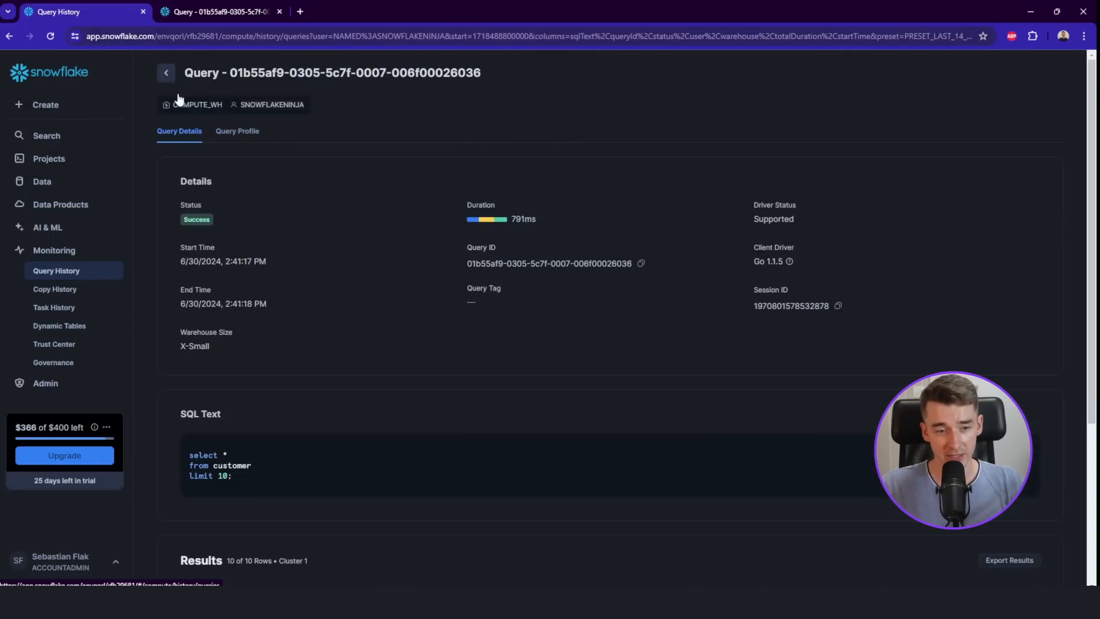
left_click(166, 72)
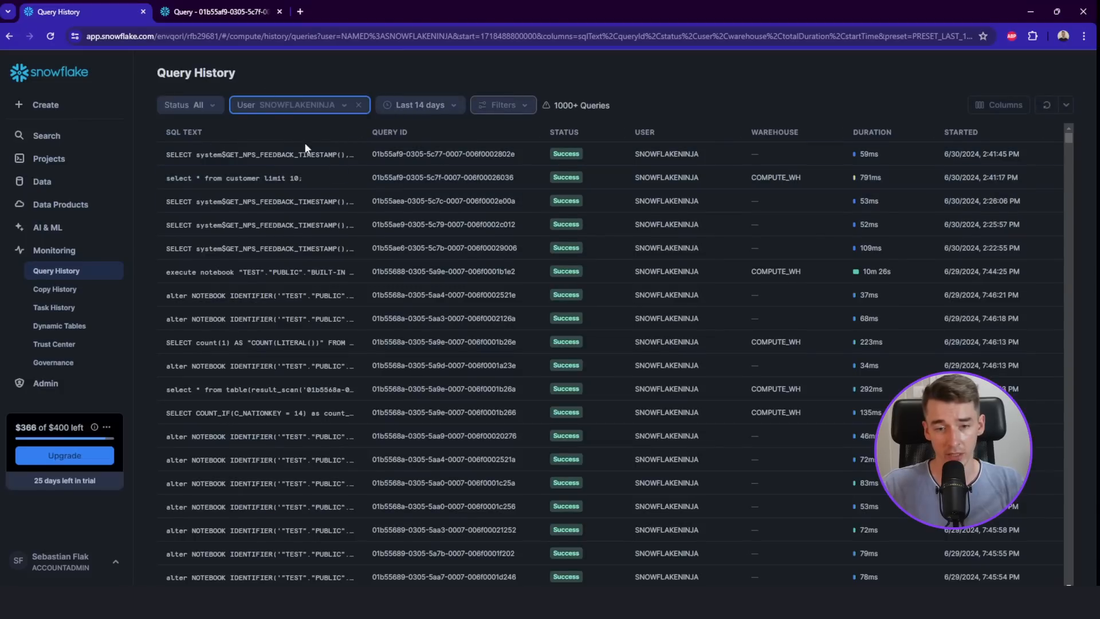
mouse_move(701, 105)
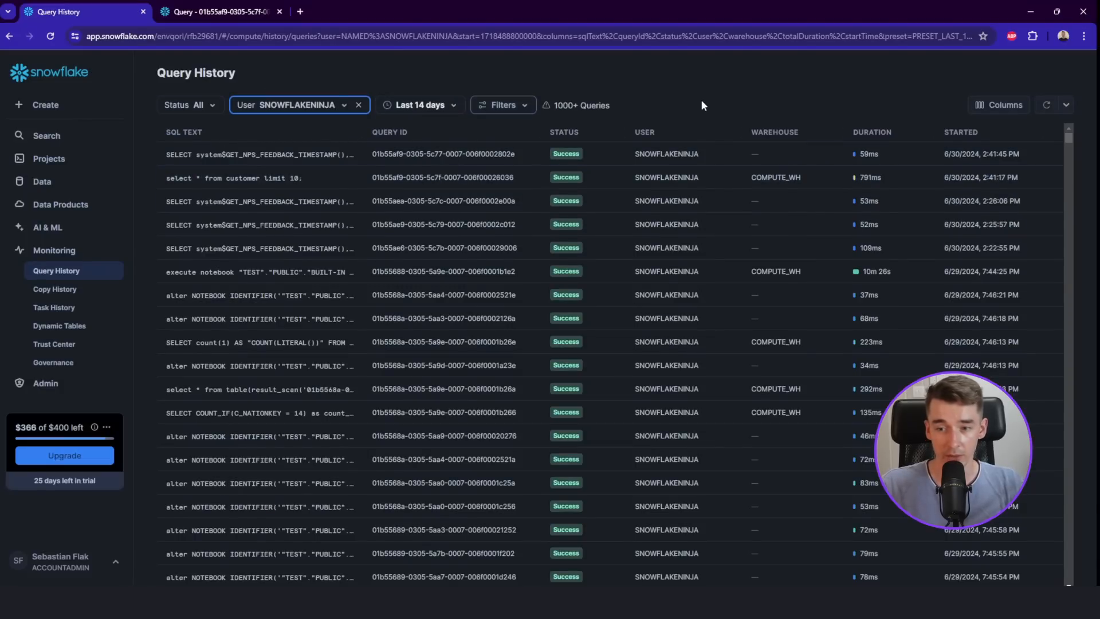
mouse_move(663, 145)
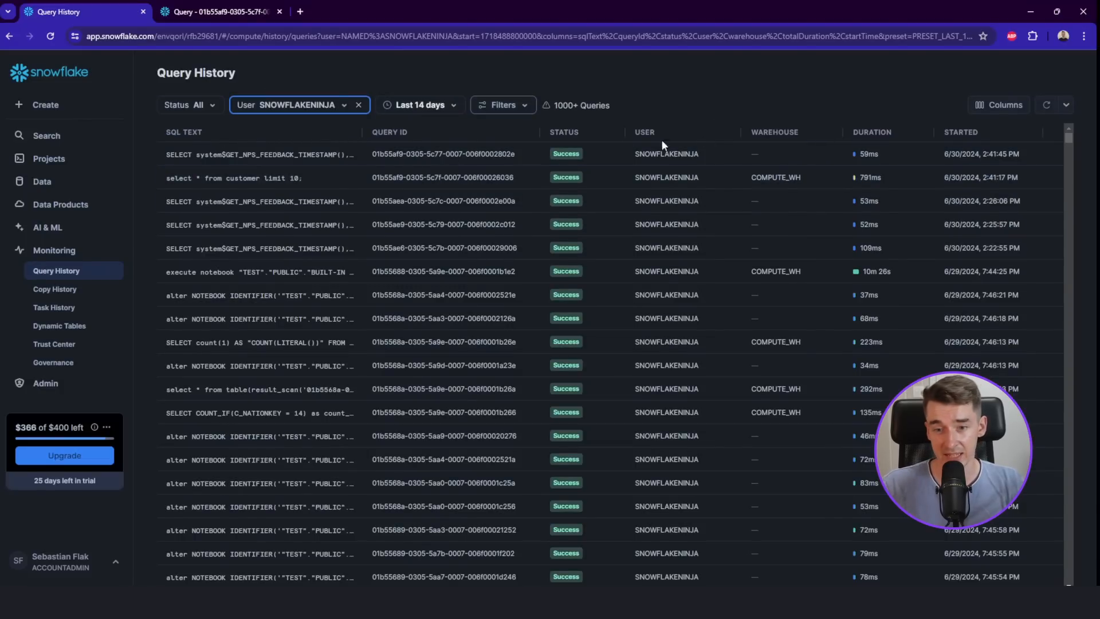
mouse_move(670, 130)
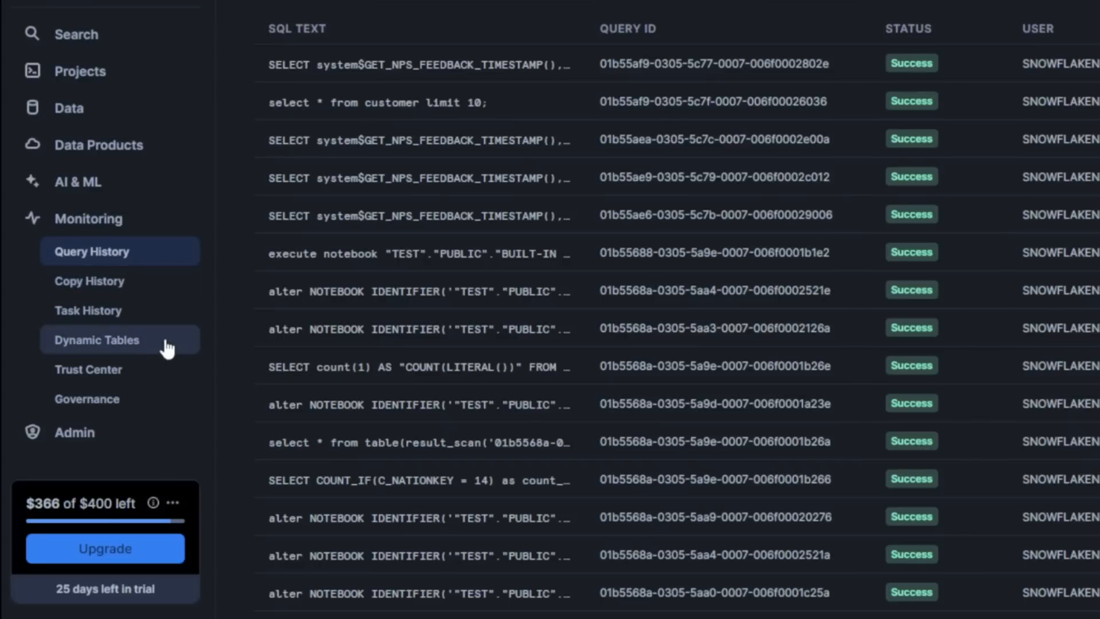
mouse_move(165, 349)
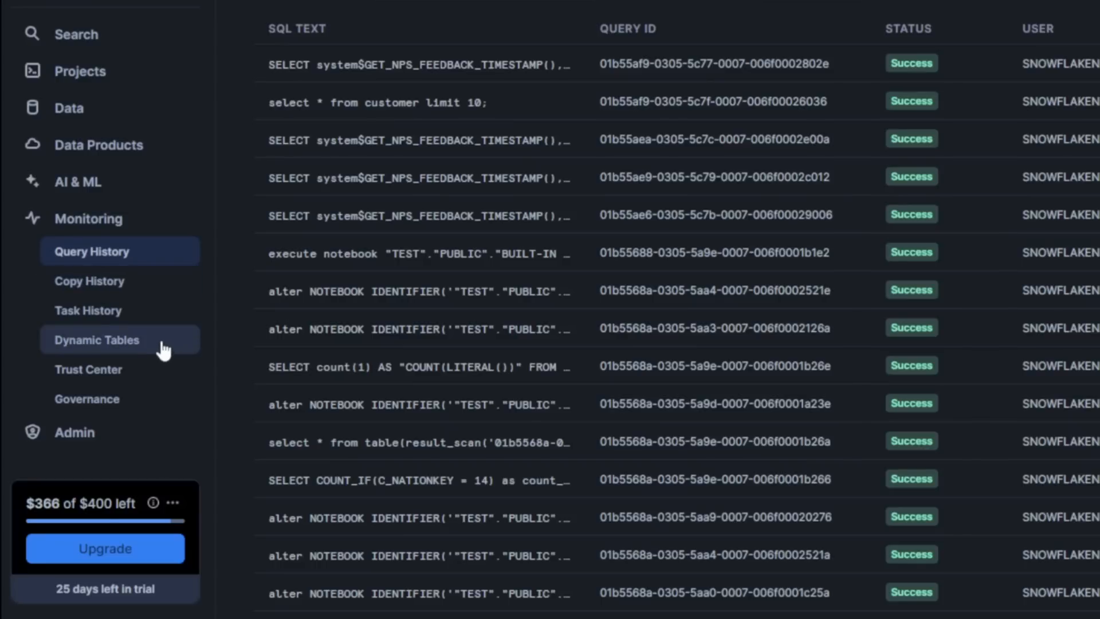
left_click(89, 370)
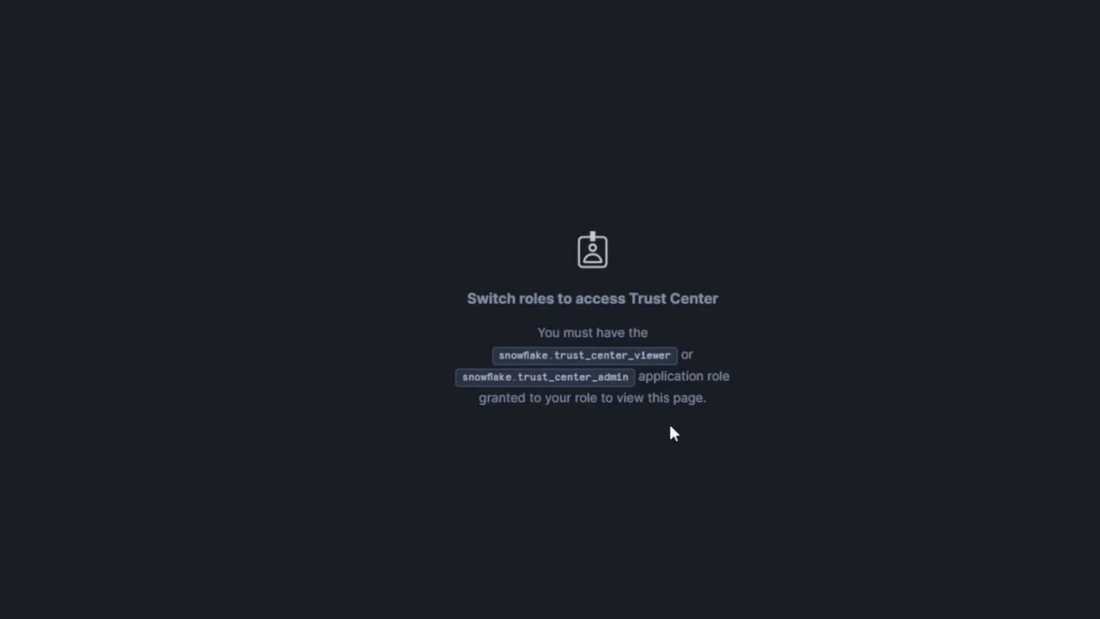
mouse_move(765, 349)
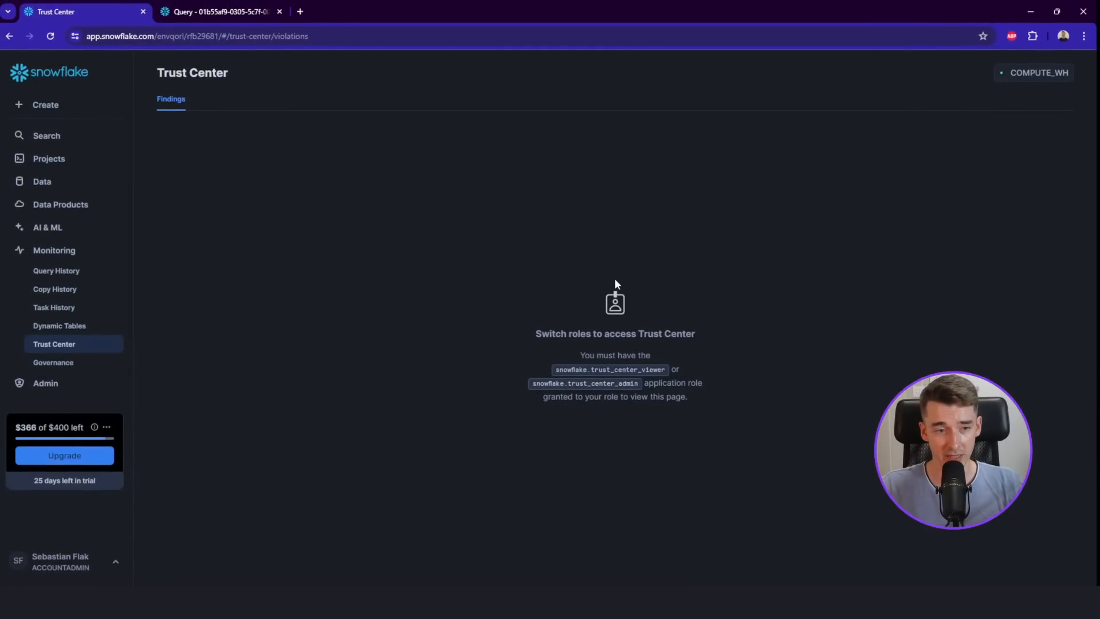
mouse_move(585, 283)
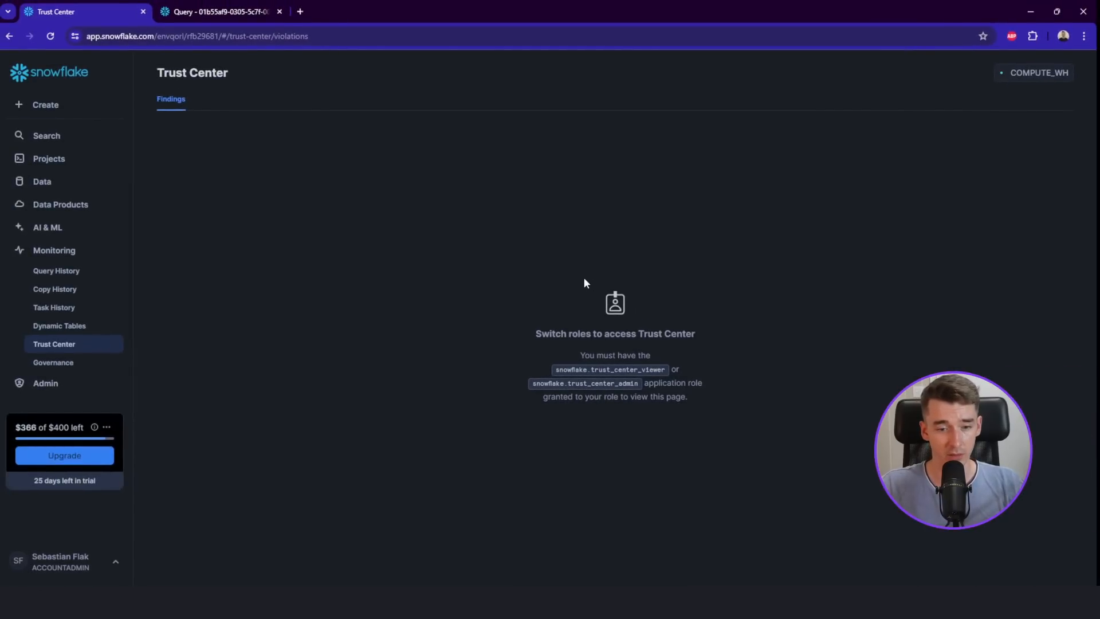
mouse_move(53, 362)
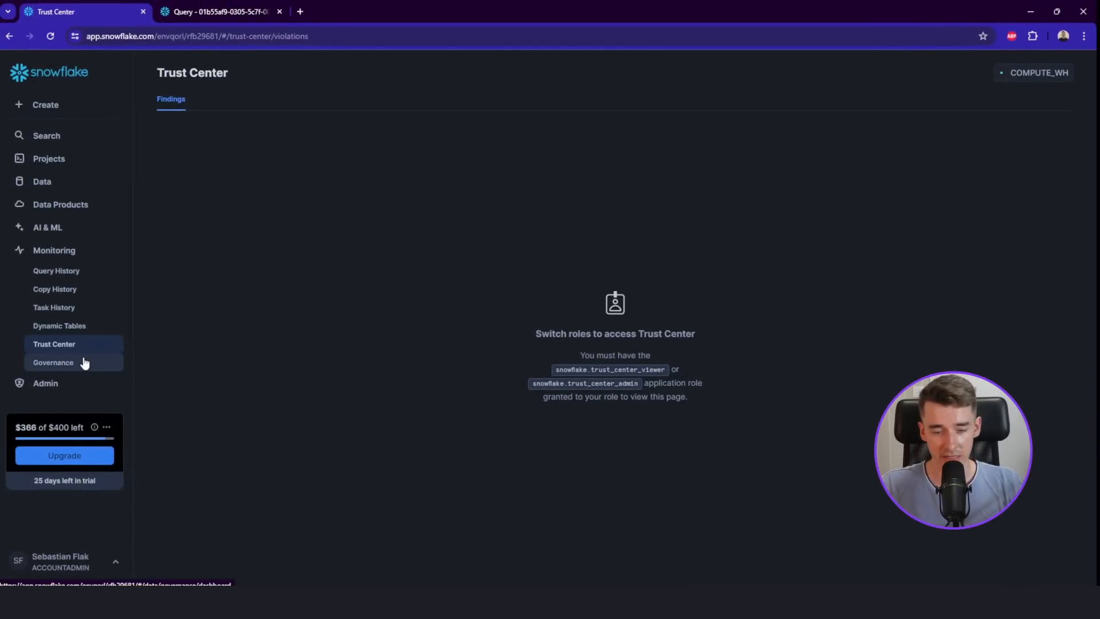
Step: Open the Governance dashboard showing tagged tables, columns and policies
left_click(53, 362)
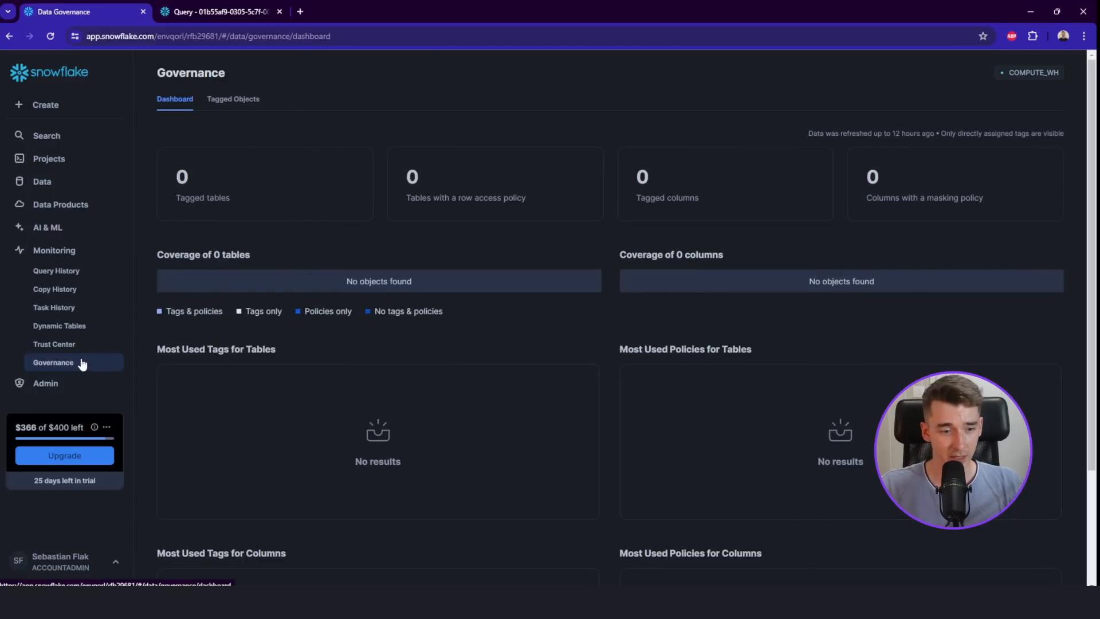
mouse_move(473, 257)
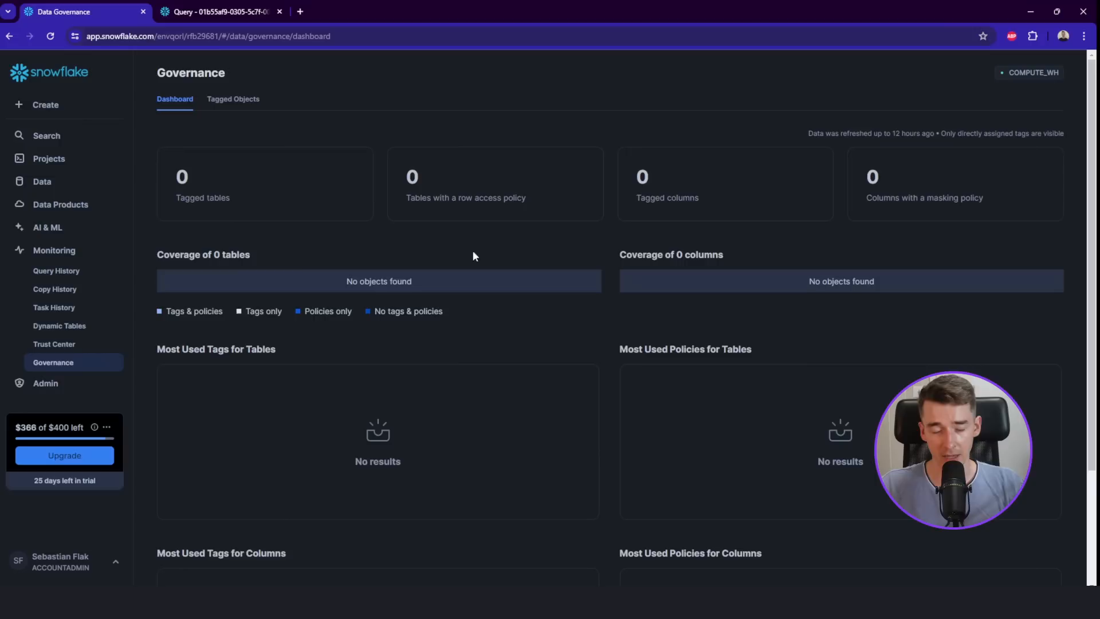
mouse_move(541, 305)
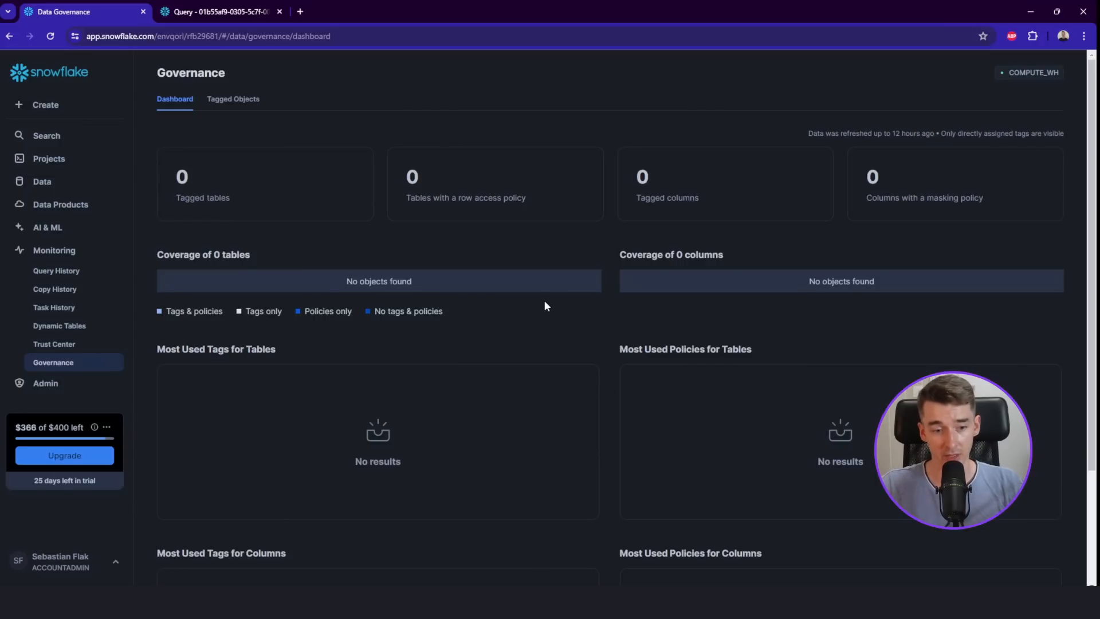
mouse_move(492, 292)
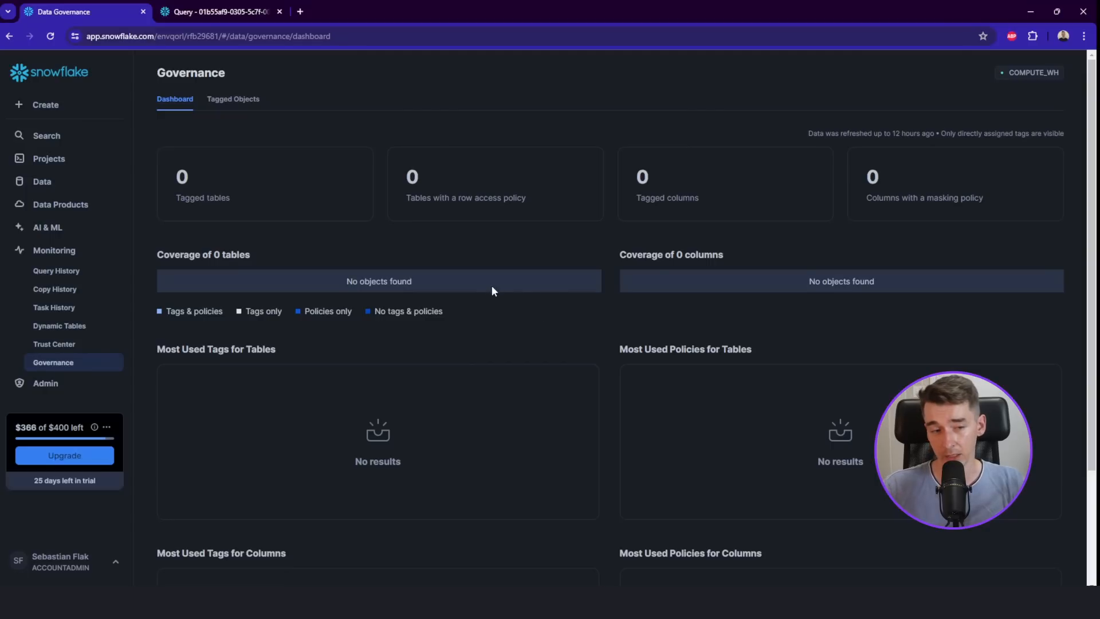
mouse_move(463, 418)
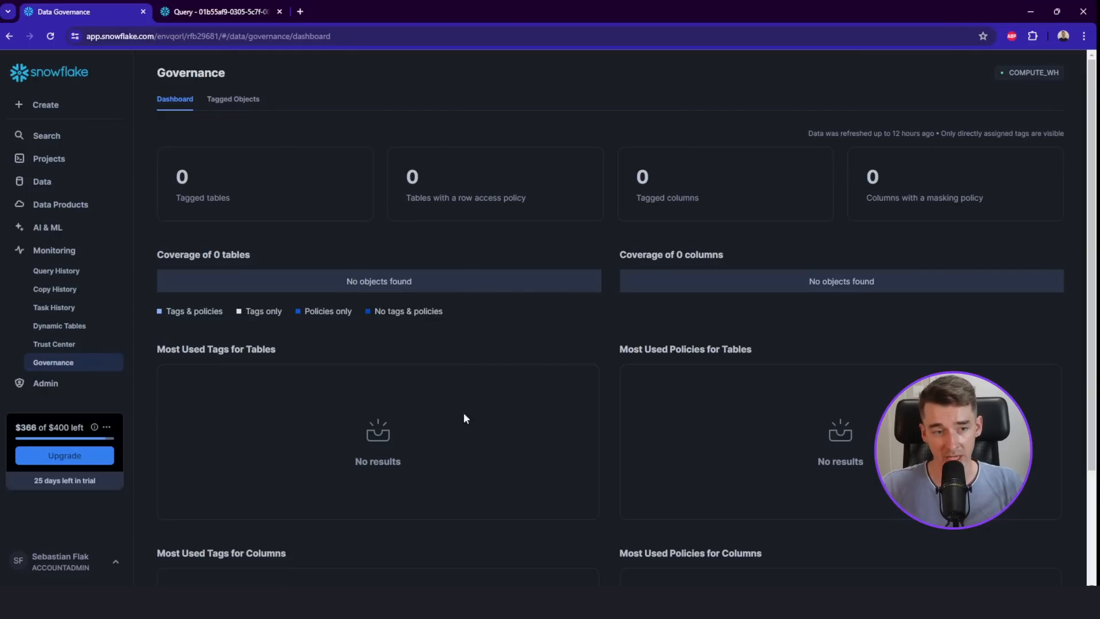
Step: Open Admin Cost Management showing $34.12 spend with COMPUTE_WH costliest
left_click(233, 98)
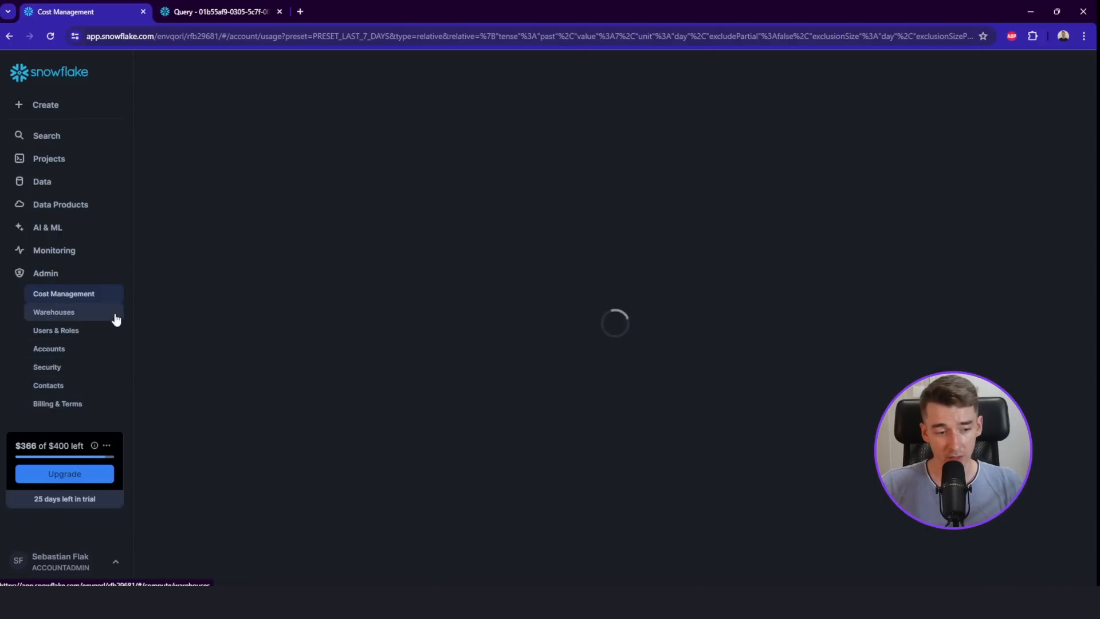
left_click(64, 294)
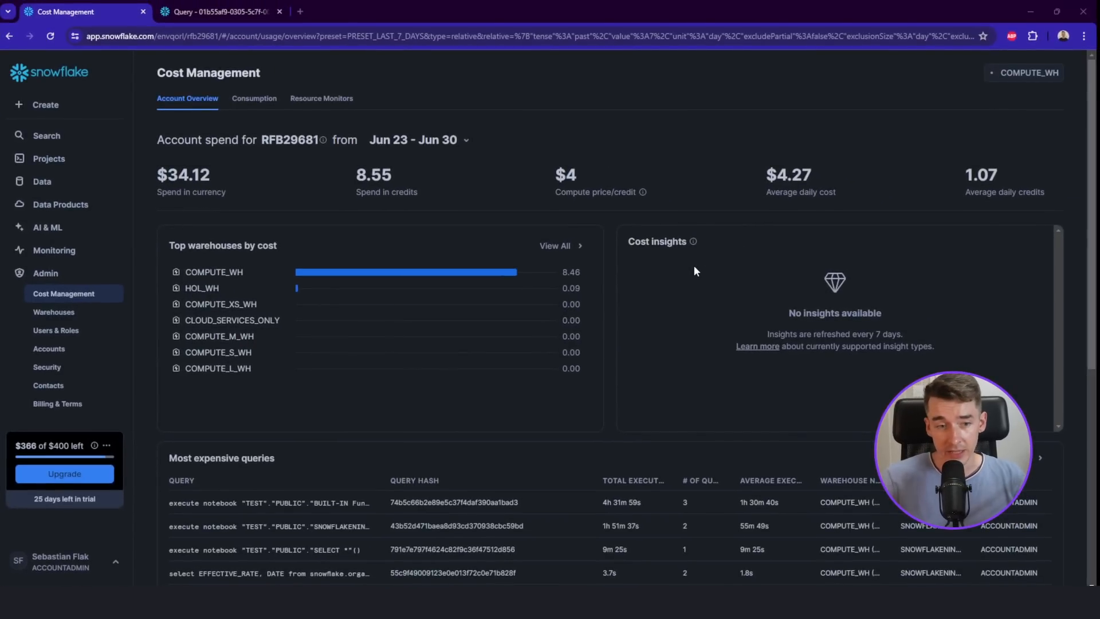
mouse_move(229, 181)
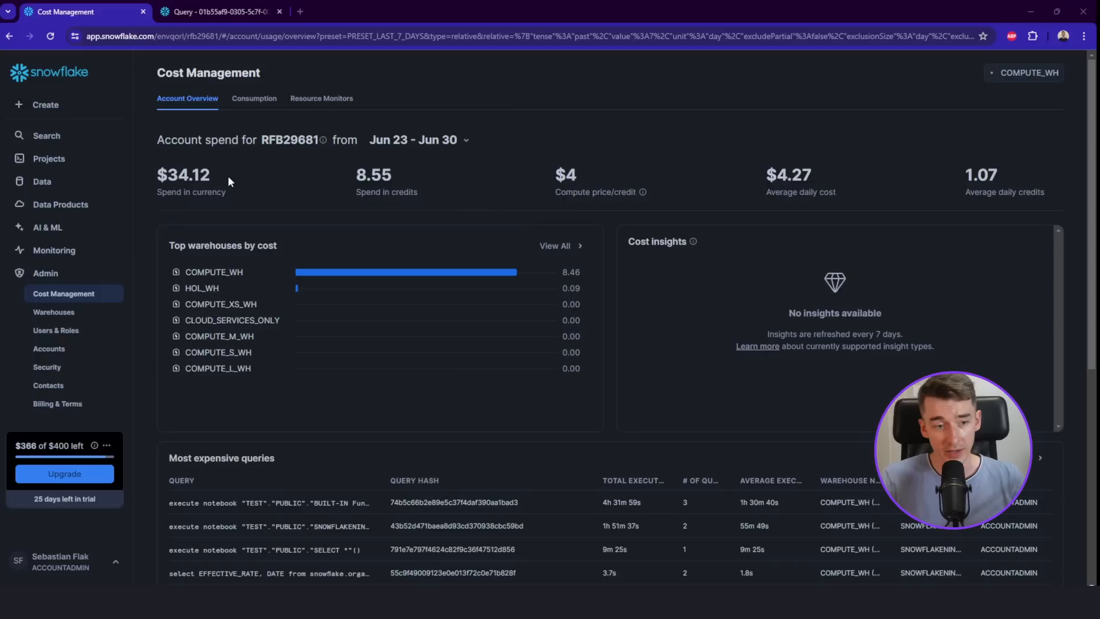
double_click(184, 175)
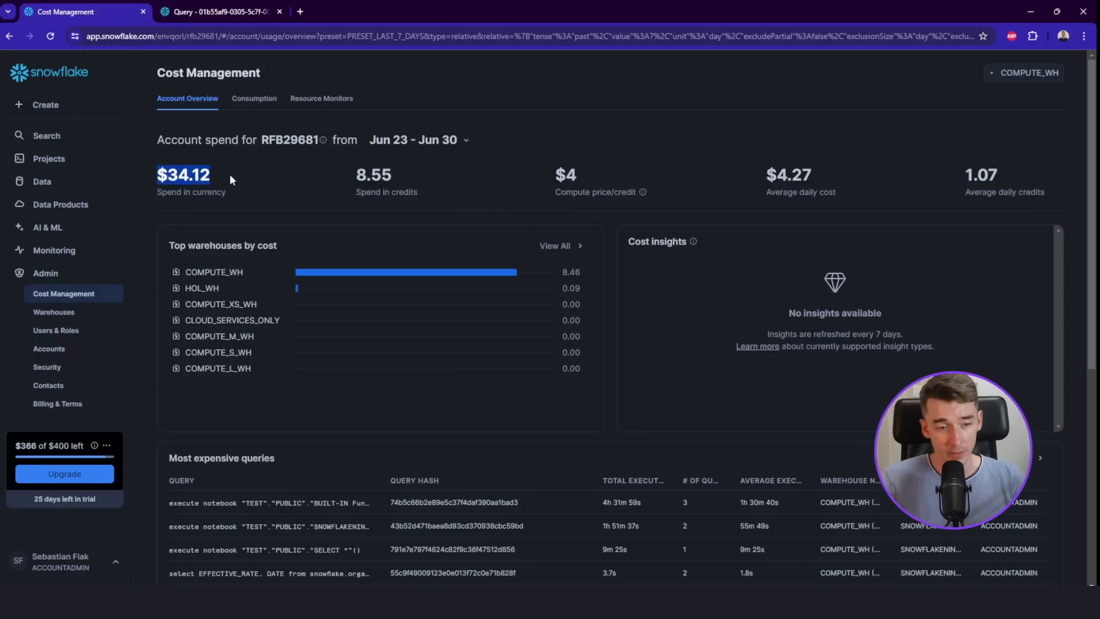
mouse_move(238, 179)
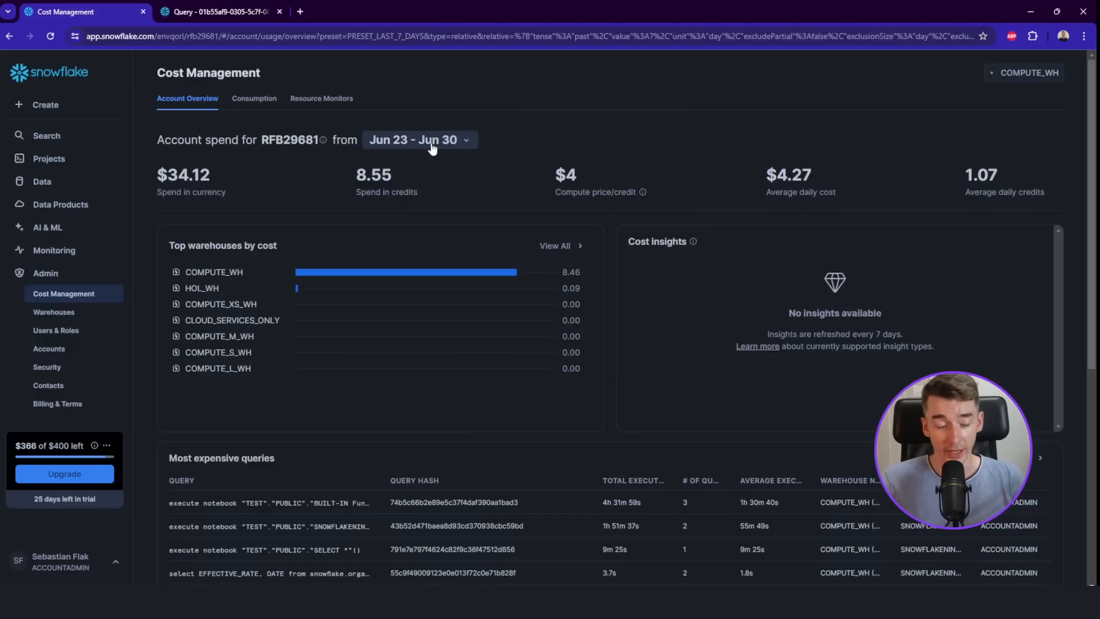
mouse_move(357, 166)
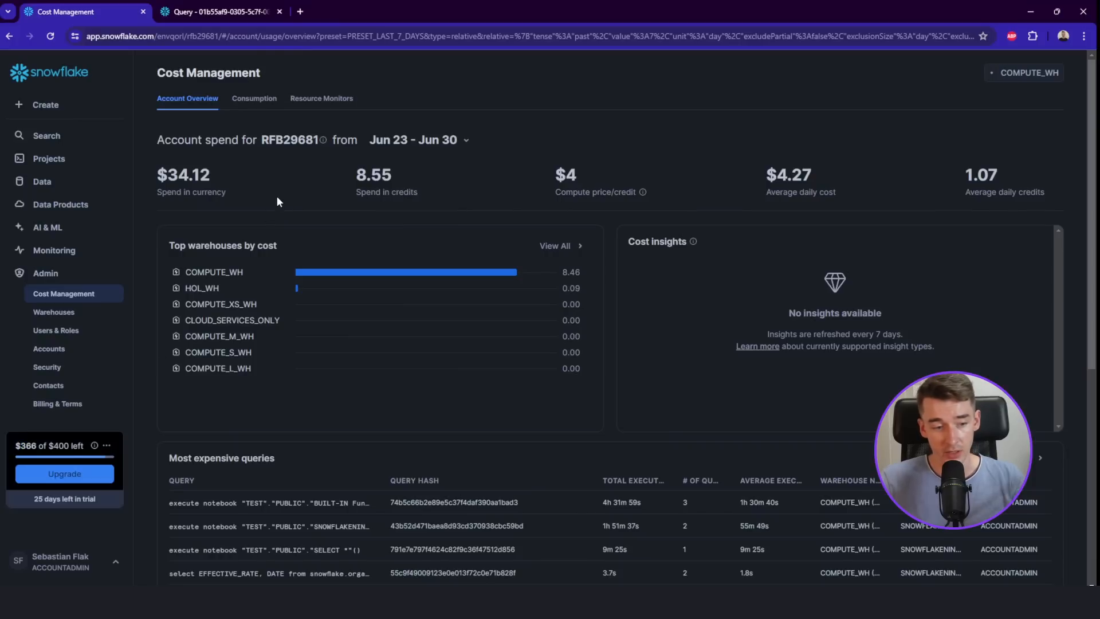
mouse_move(290, 188)
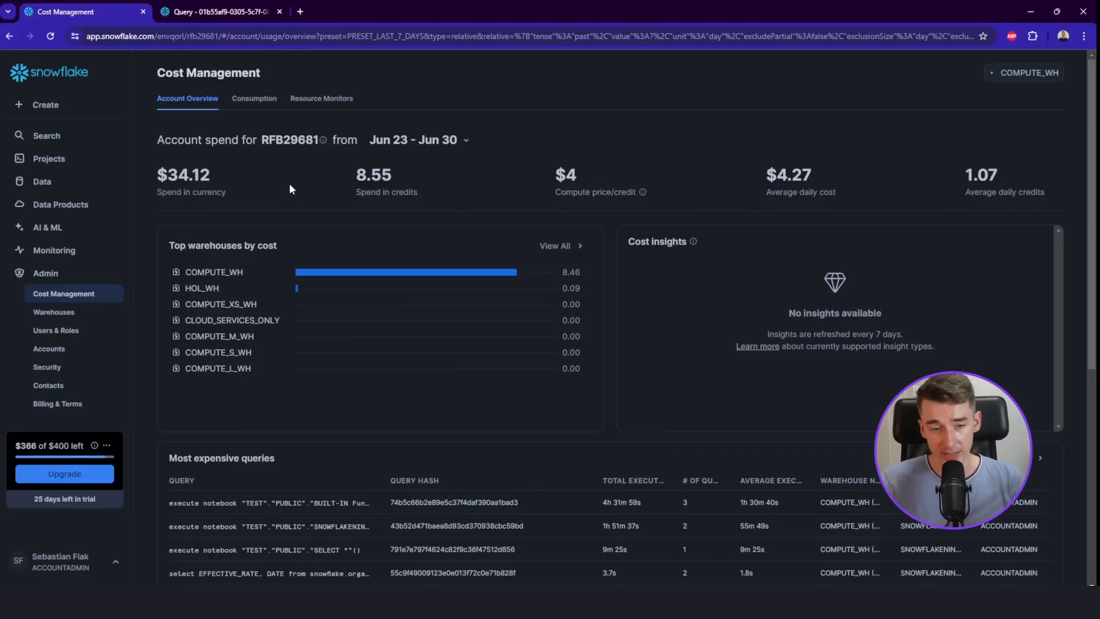
mouse_move(549, 195)
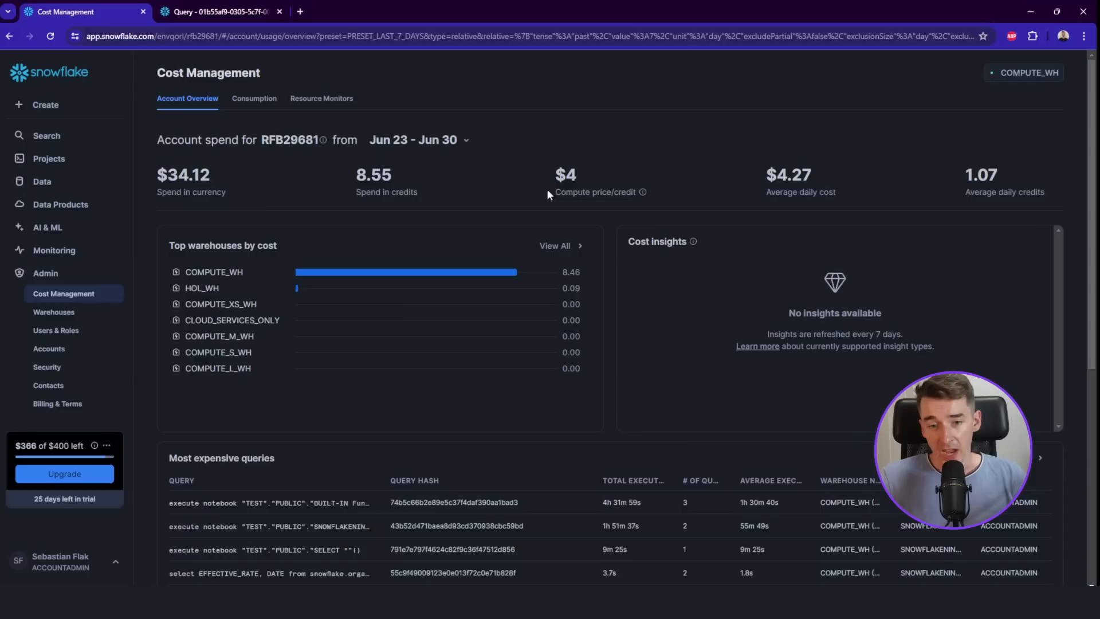
mouse_move(554, 176)
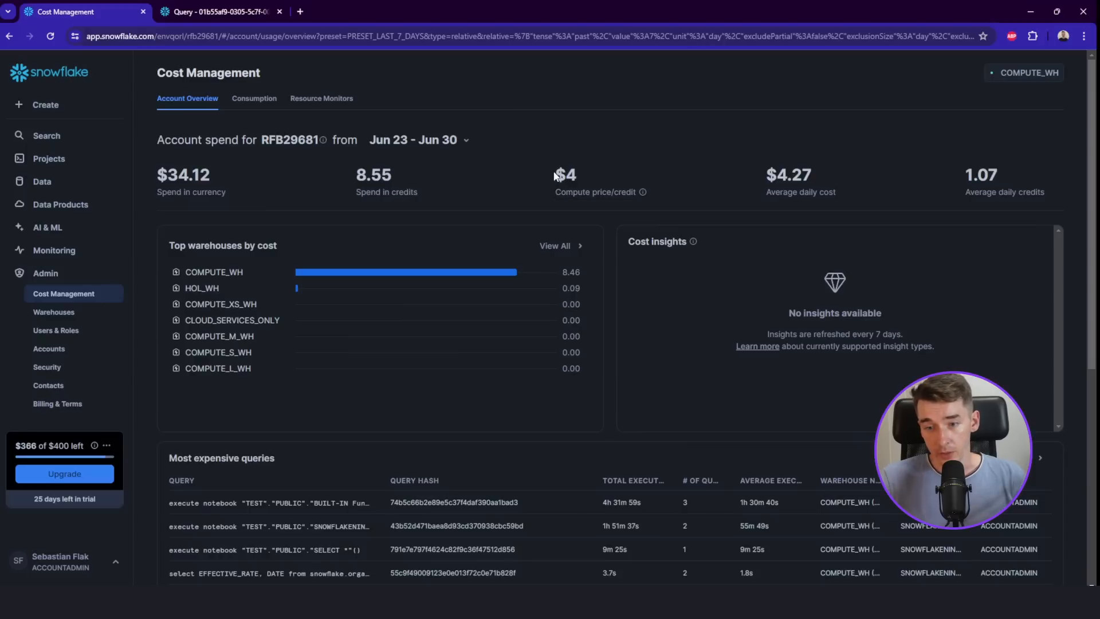
mouse_move(787, 175)
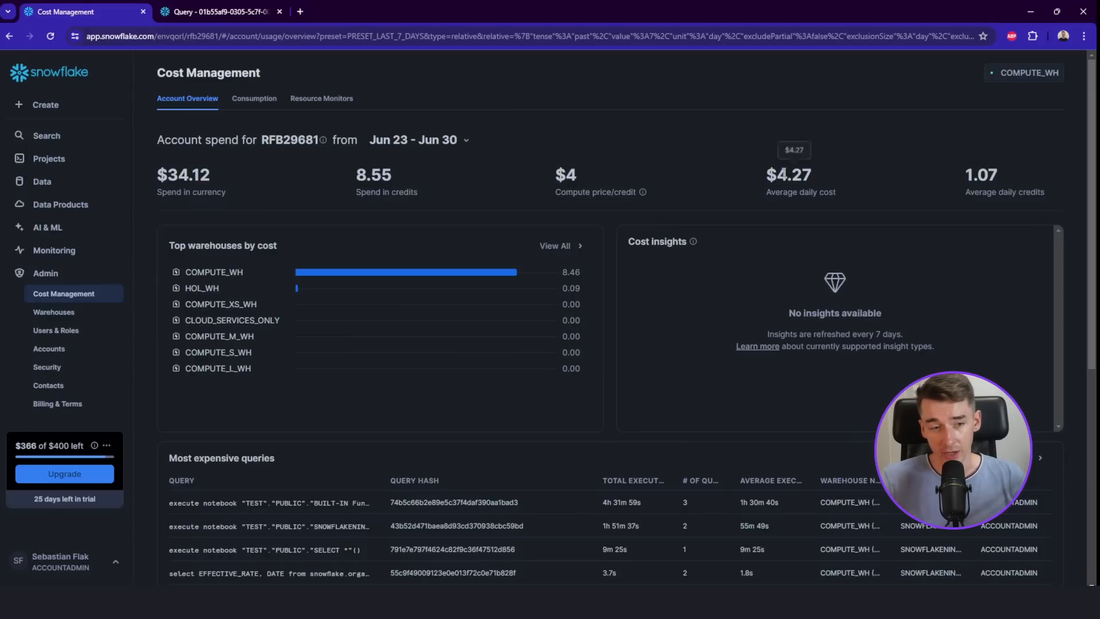
scroll("down", 3)
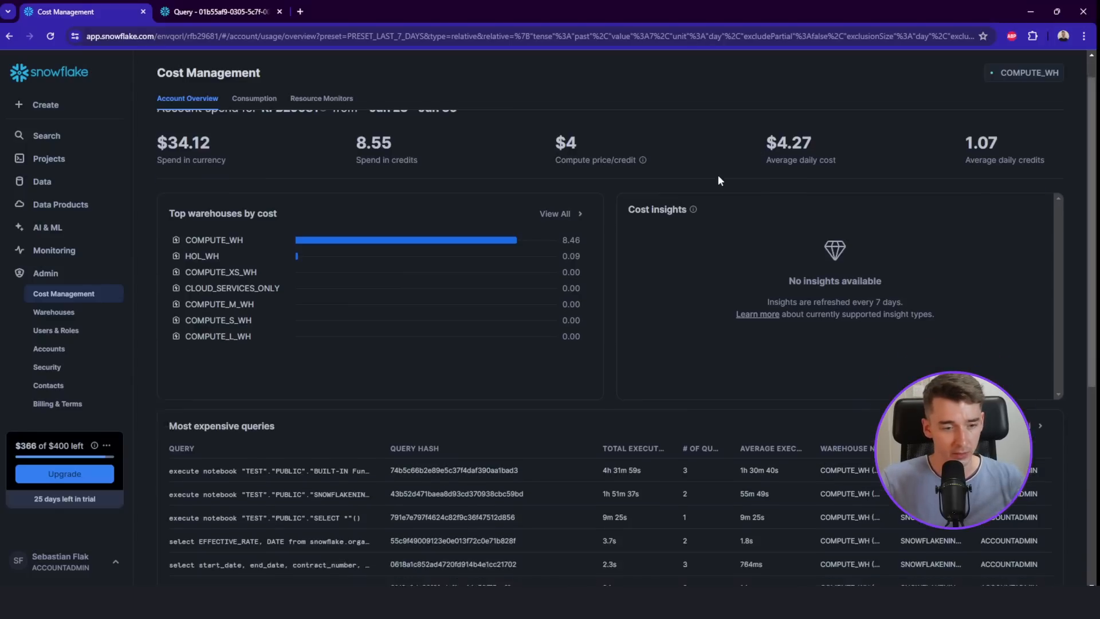
scroll("down", 3)
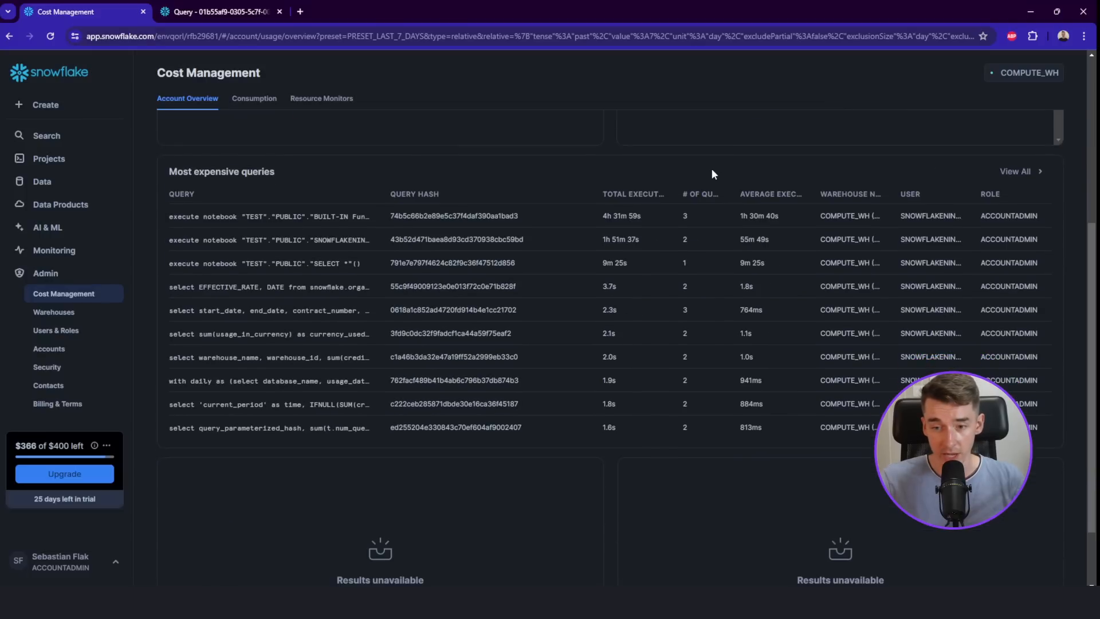
mouse_move(187, 225)
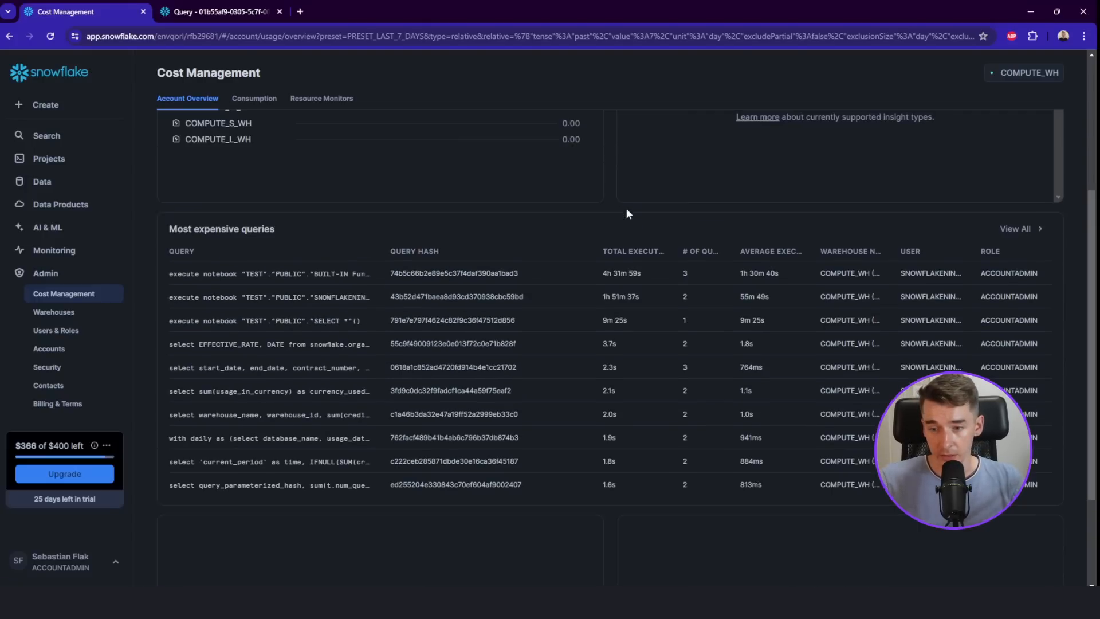
mouse_move(712, 238)
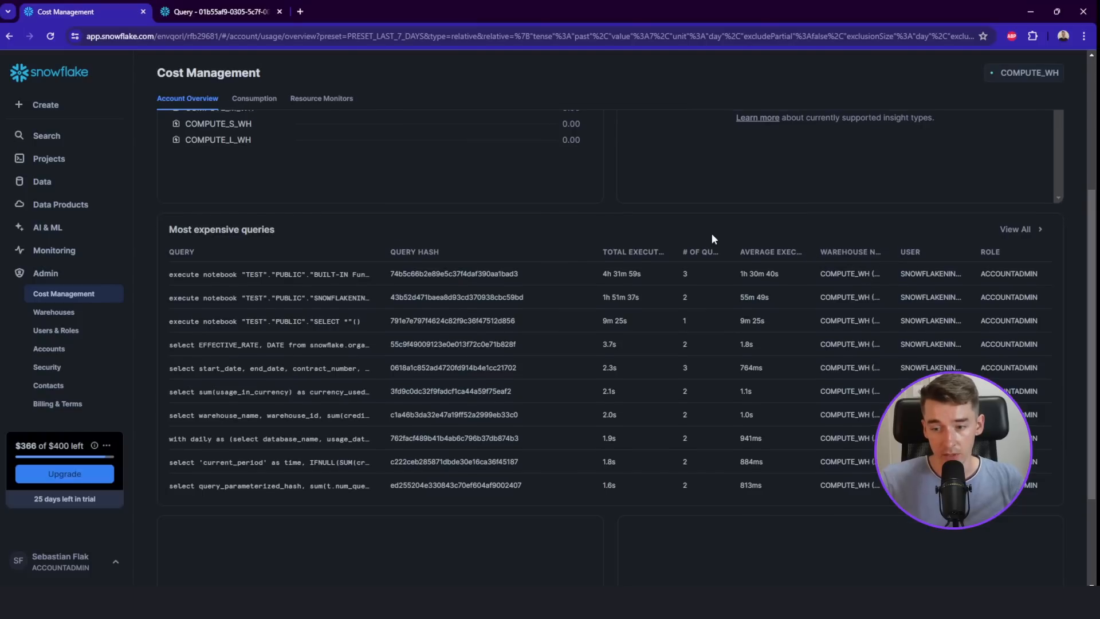
scroll("up", 3)
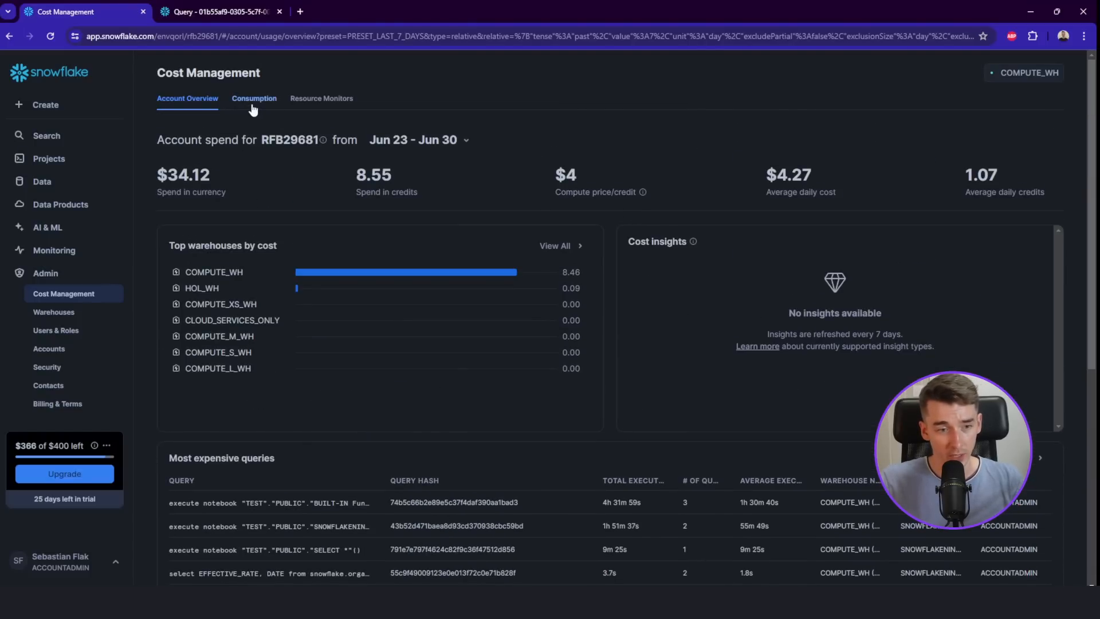
Step: View daily consumption and the empty Resource Monitors list, then start a new monitor
left_click(254, 98)
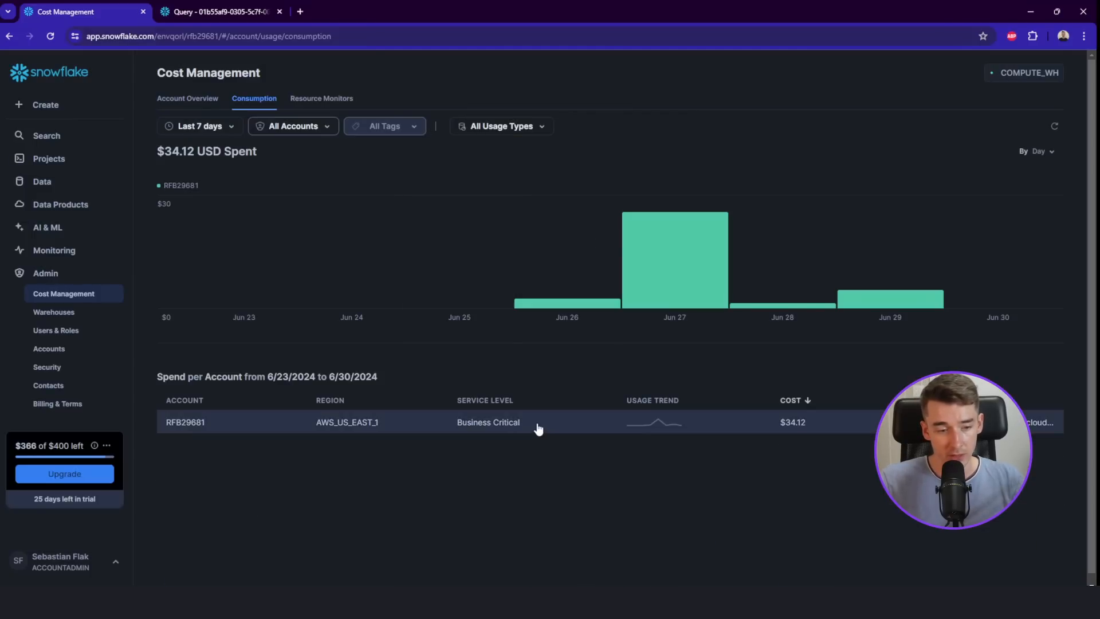
mouse_move(593, 478)
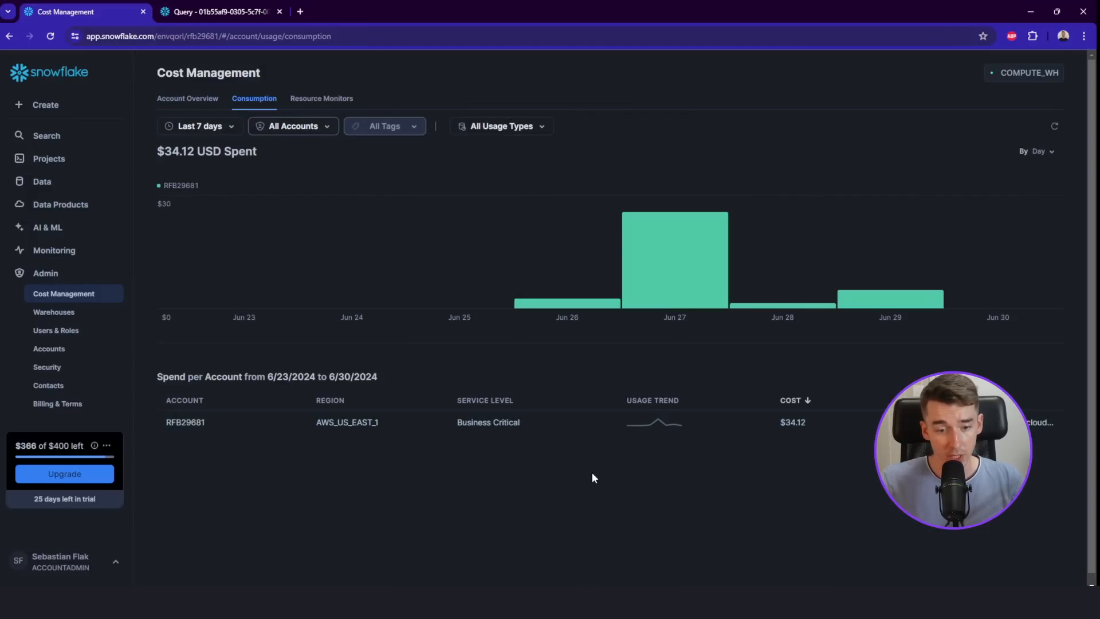
left_click(321, 98)
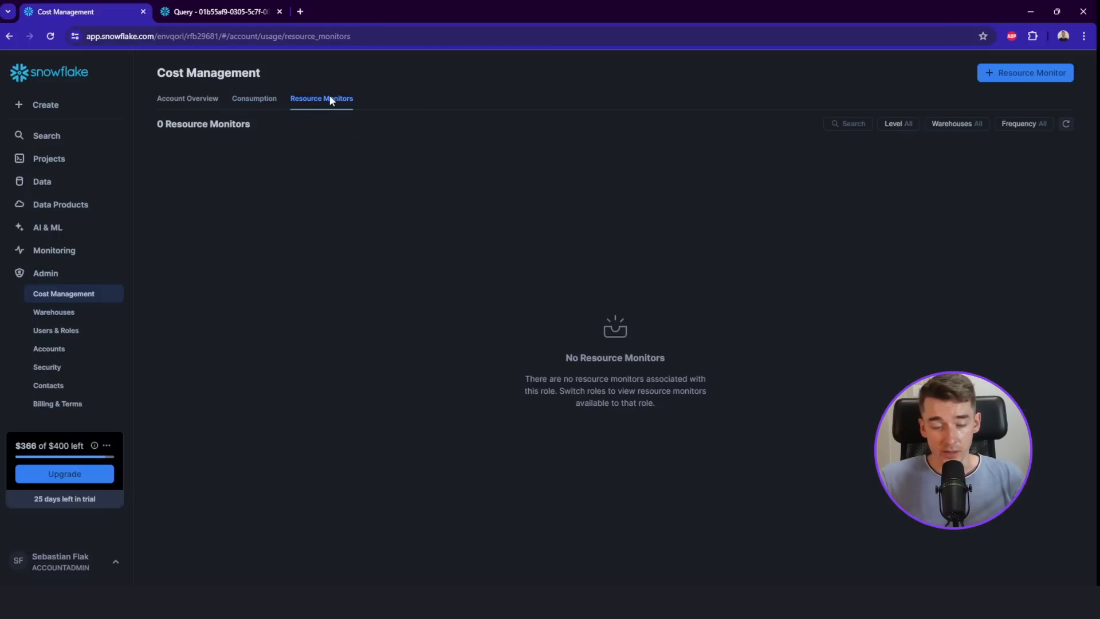
mouse_move(1025, 72)
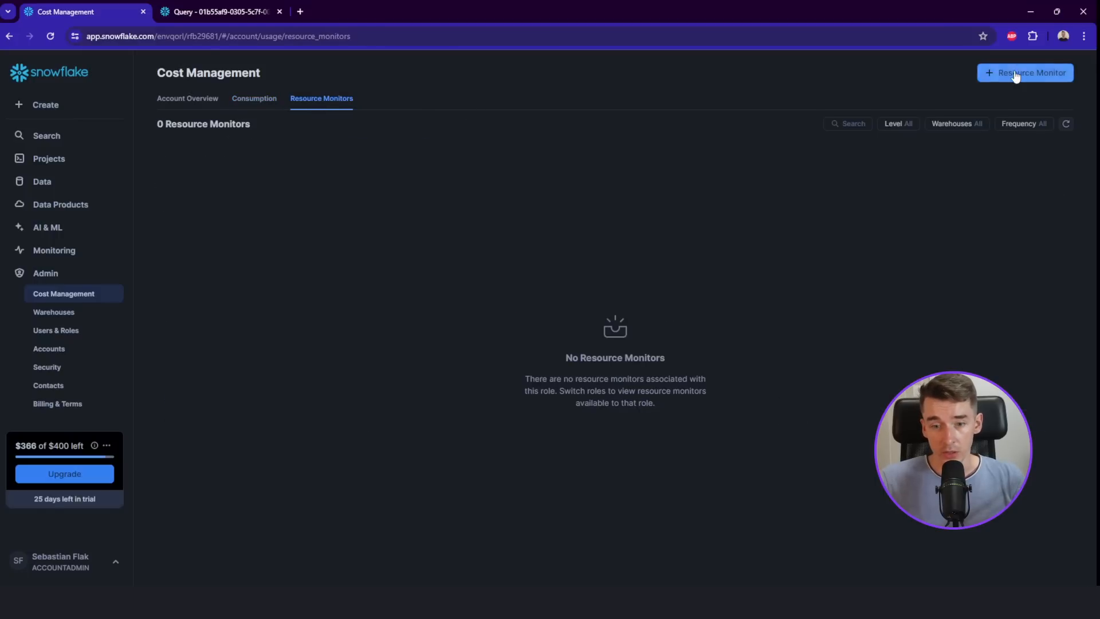
left_click(1025, 72)
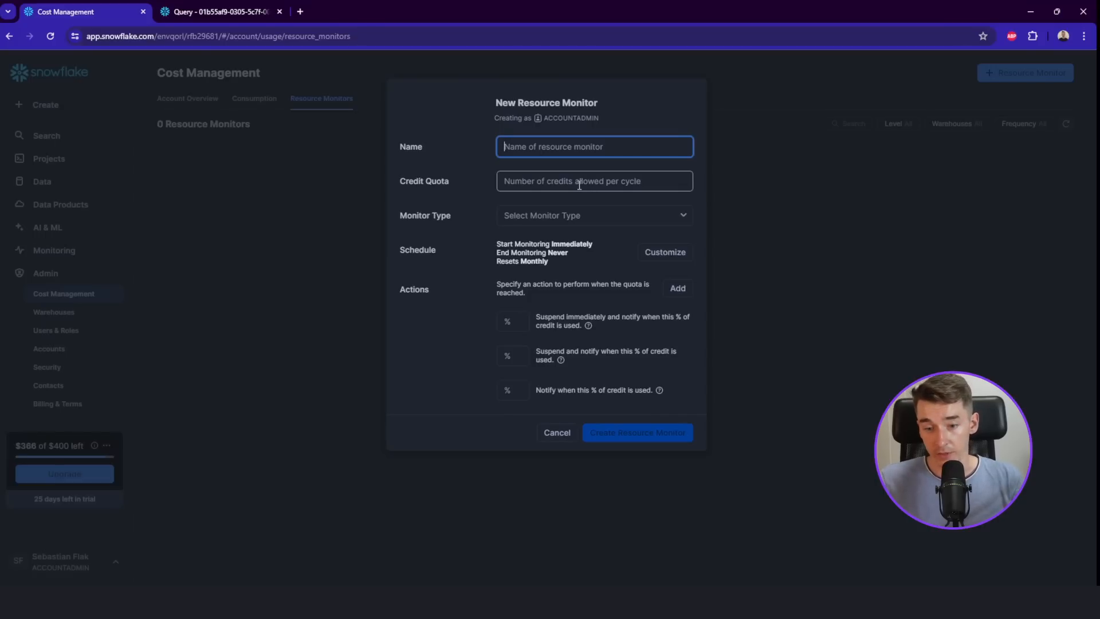
mouse_move(556, 432)
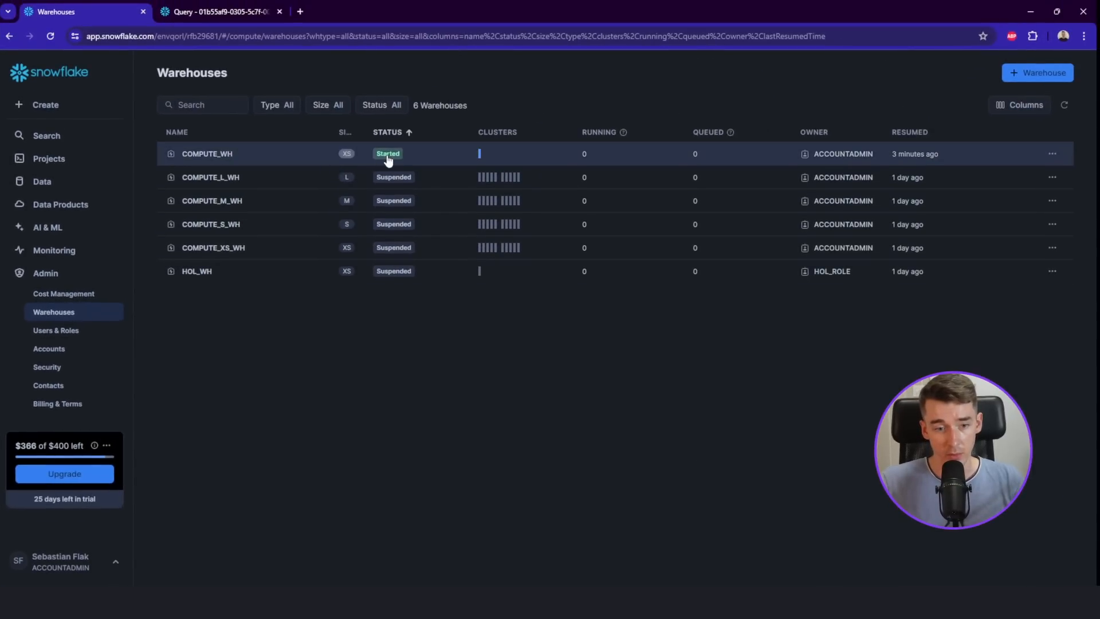
mouse_move(473, 181)
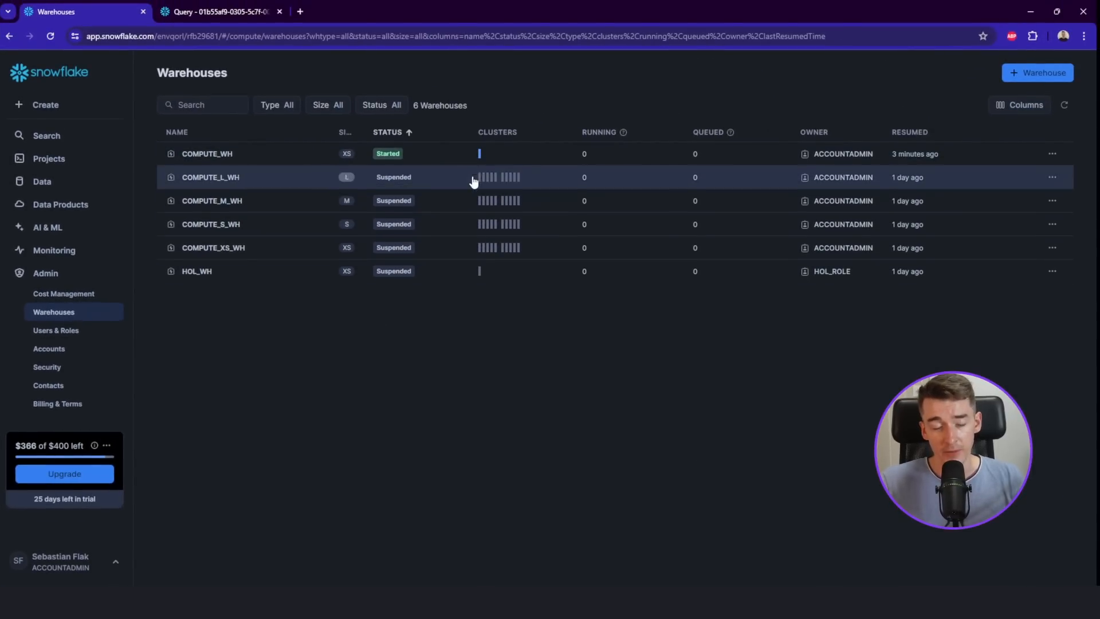
mouse_move(460, 153)
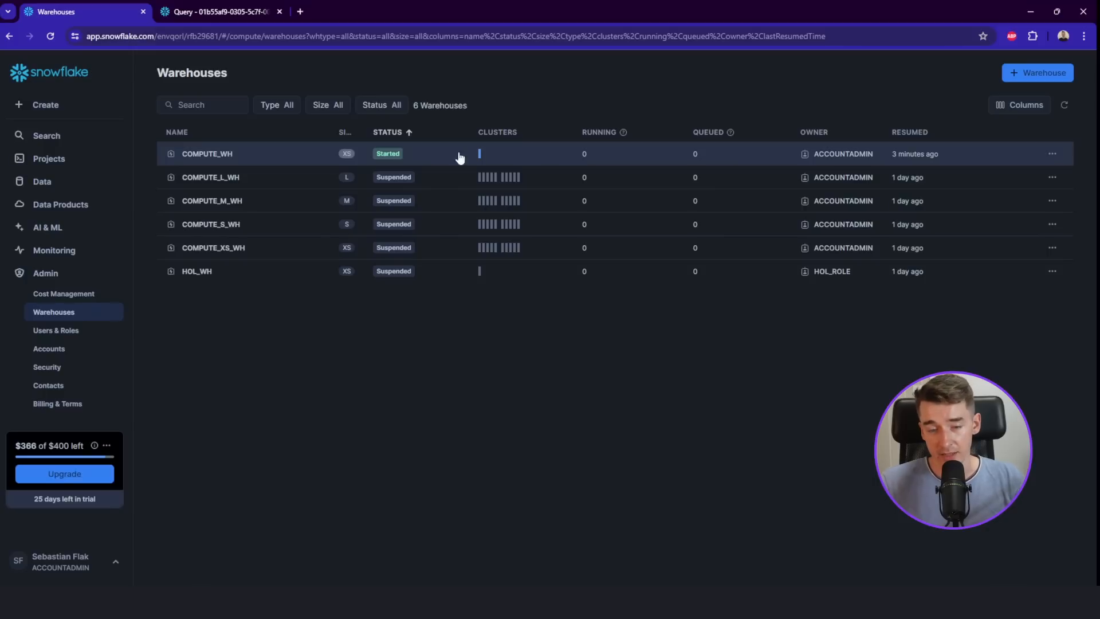
mouse_move(613, 152)
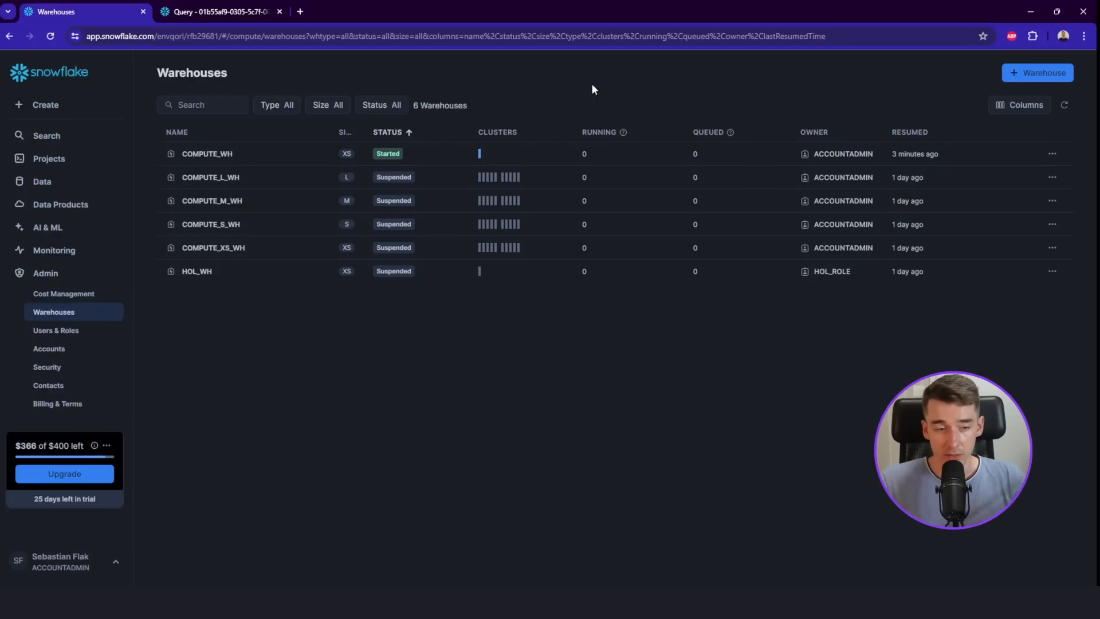
Step: Review the account's two users, then list the seven roles including ACCOUNTADMIN
left_click(55, 330)
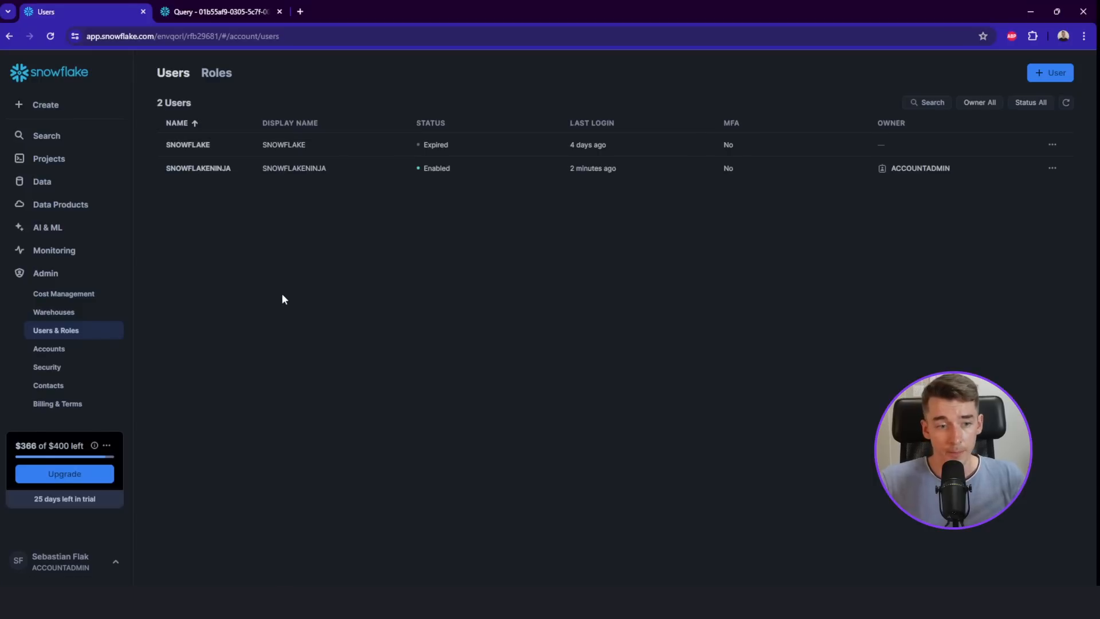
mouse_move(344, 149)
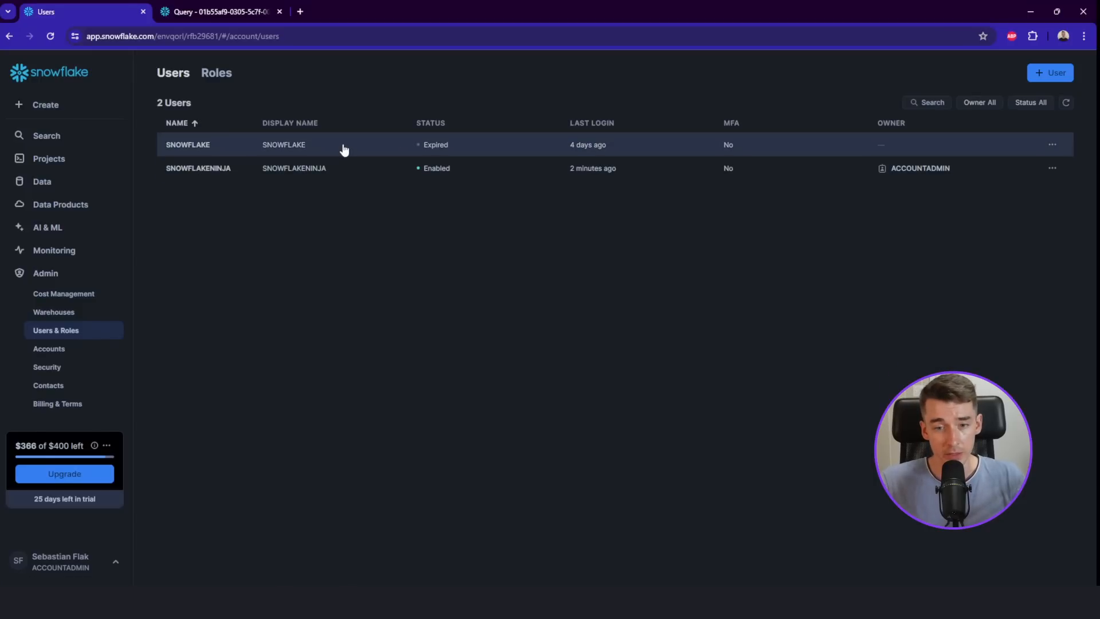
mouse_move(364, 149)
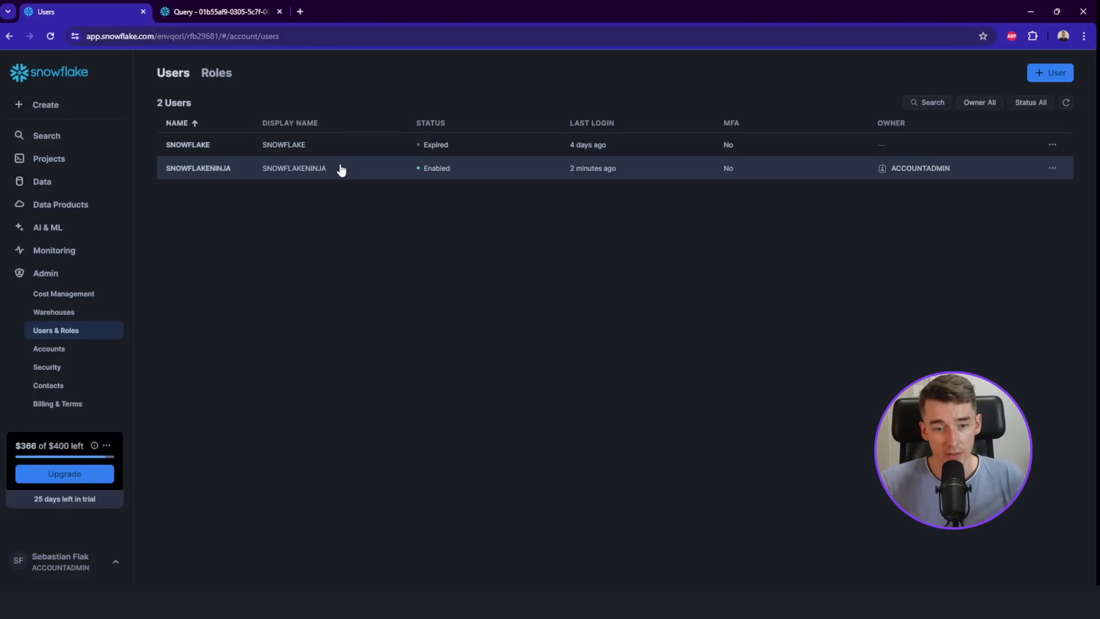
mouse_move(401, 184)
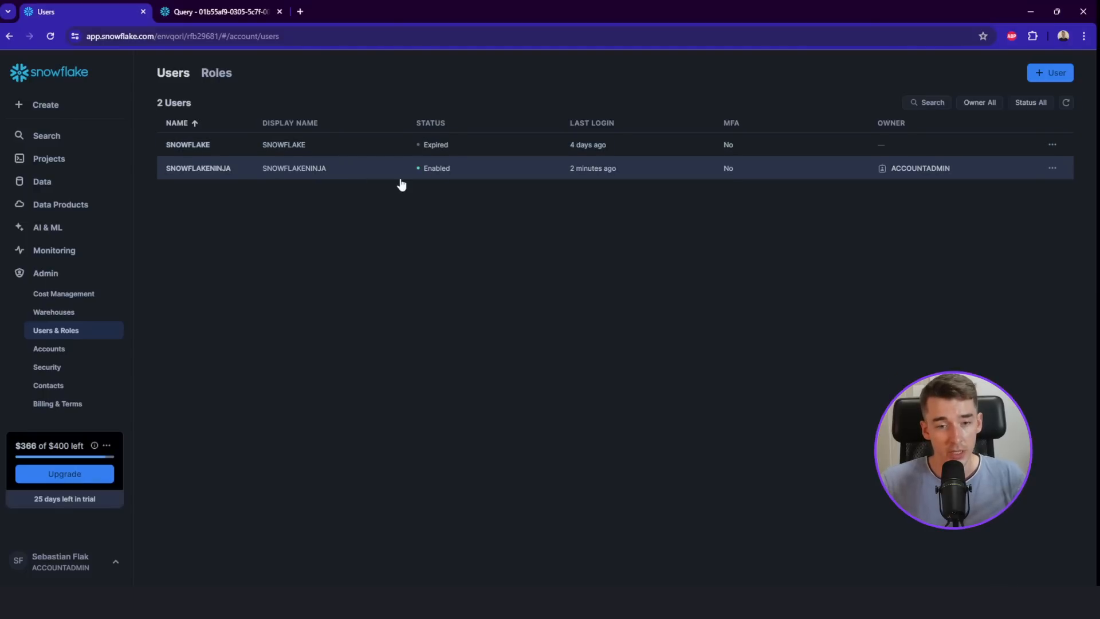
mouse_move(239, 83)
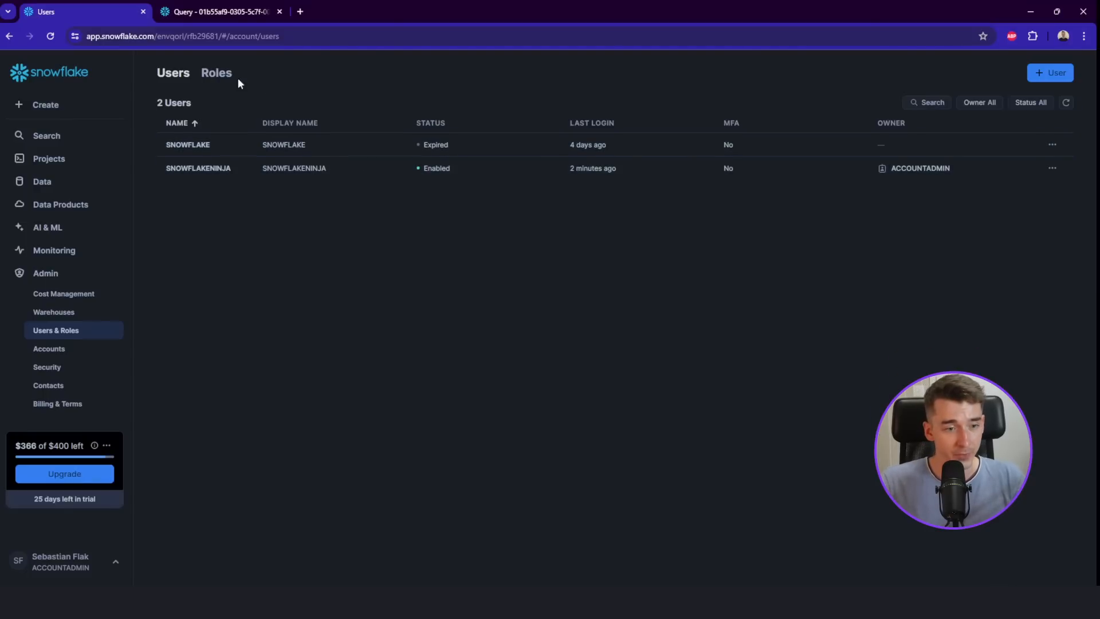
left_click(216, 73)
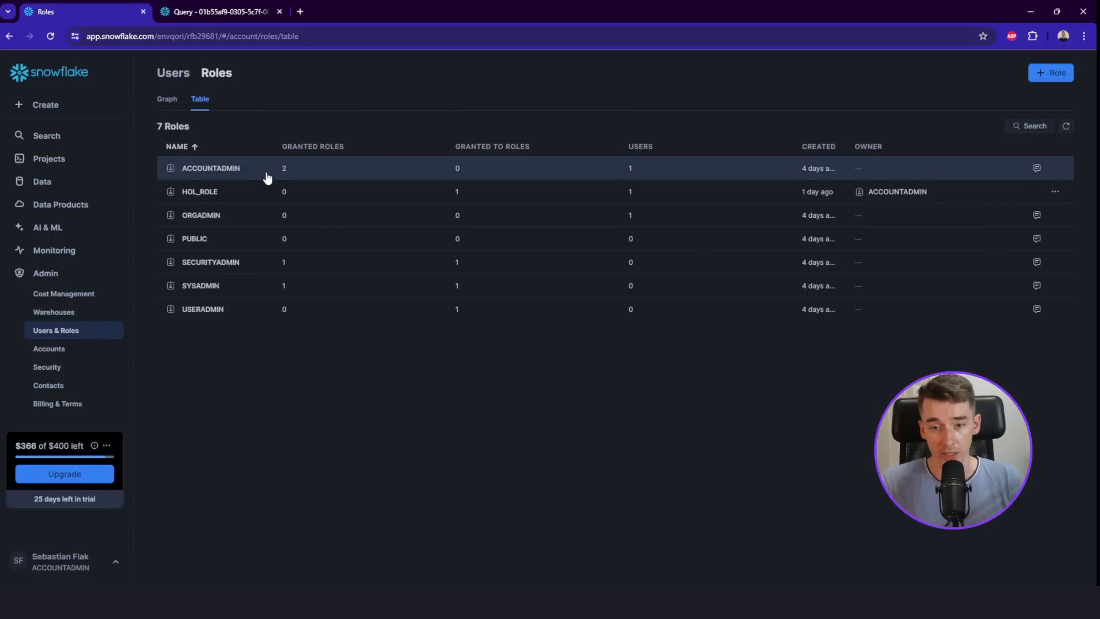
mouse_move(572, 168)
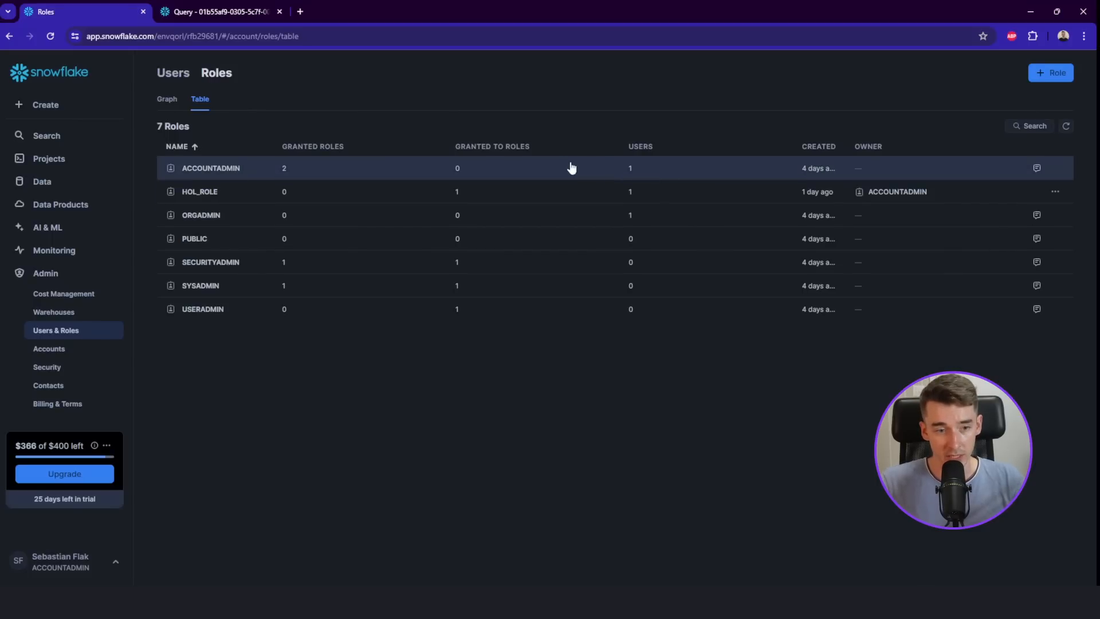
Step: Open the ACCOUNTADMIN role's details and review its granted roles and the roles holding it
left_click(211, 168)
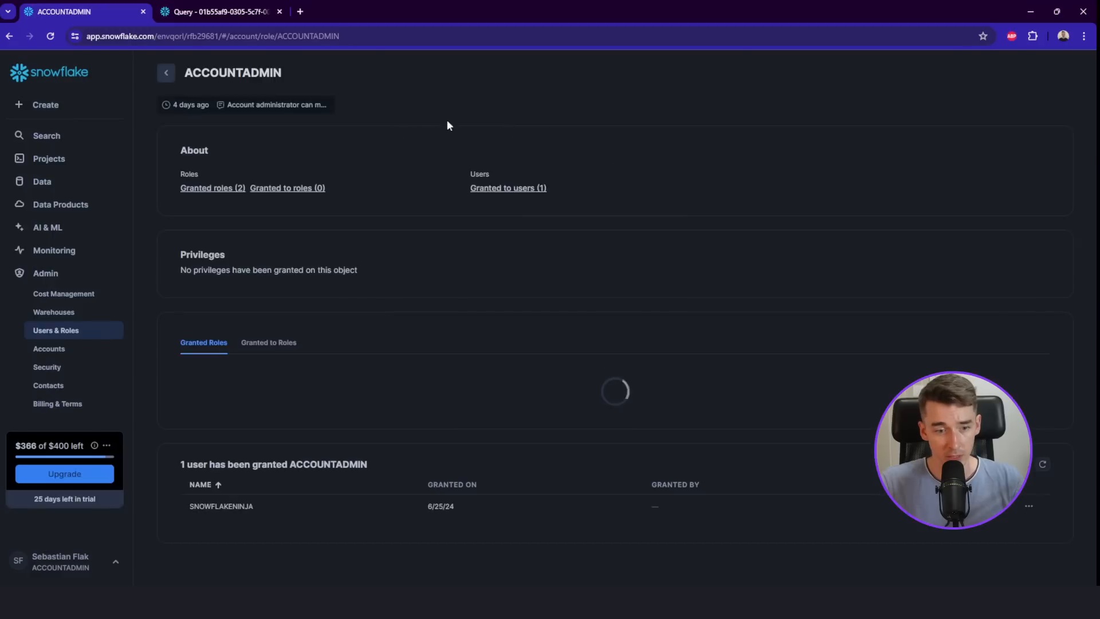
mouse_move(404, 191)
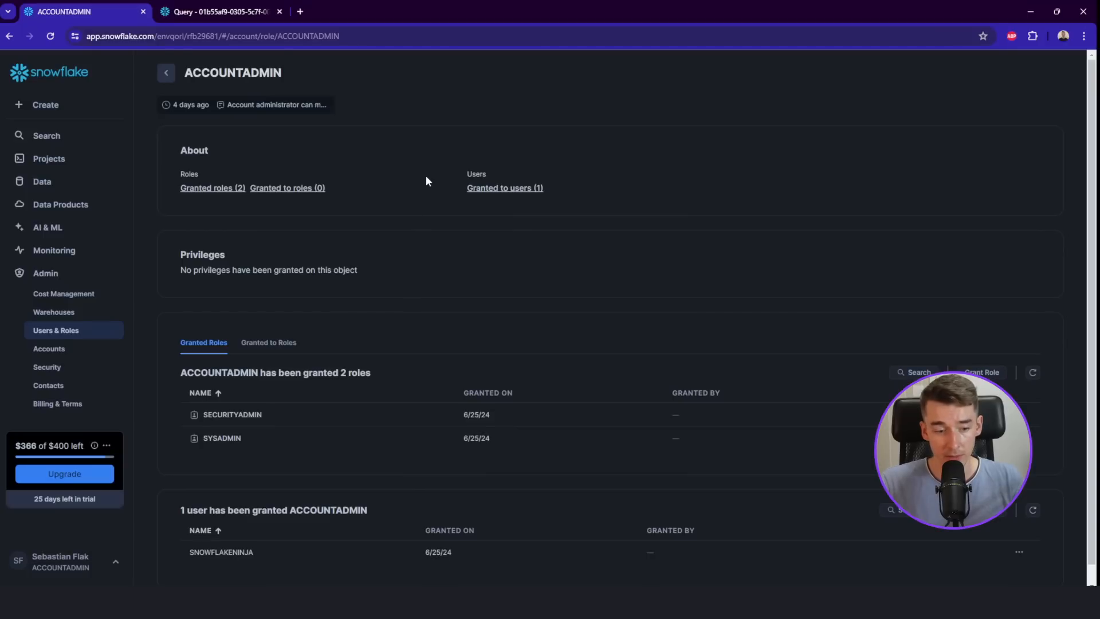
scroll("down", 3)
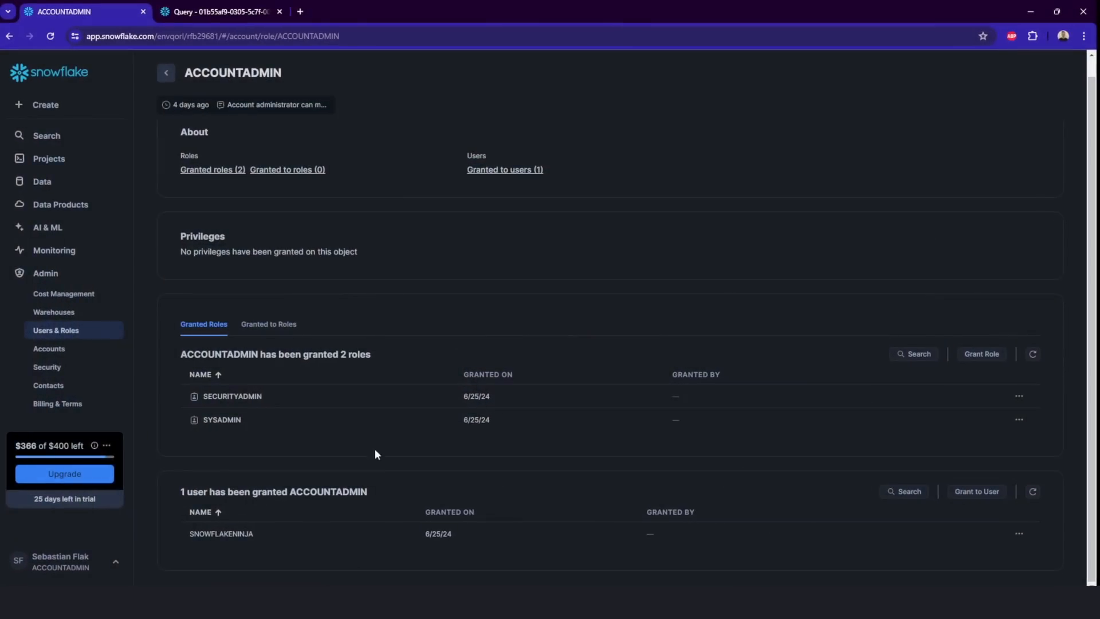
left_click(268, 323)
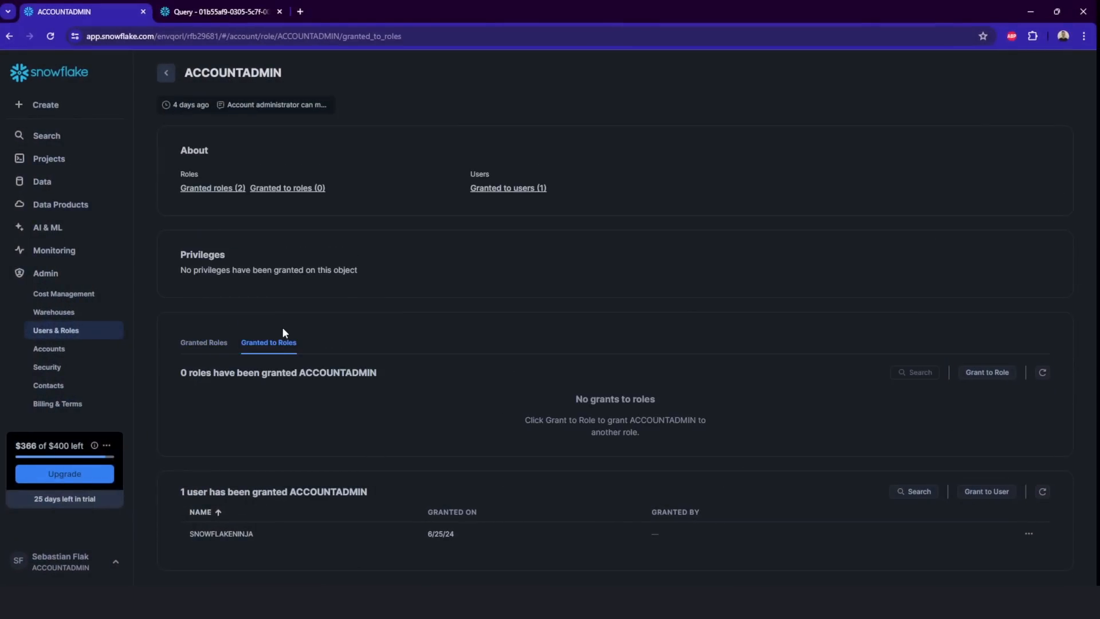
left_click(49, 349)
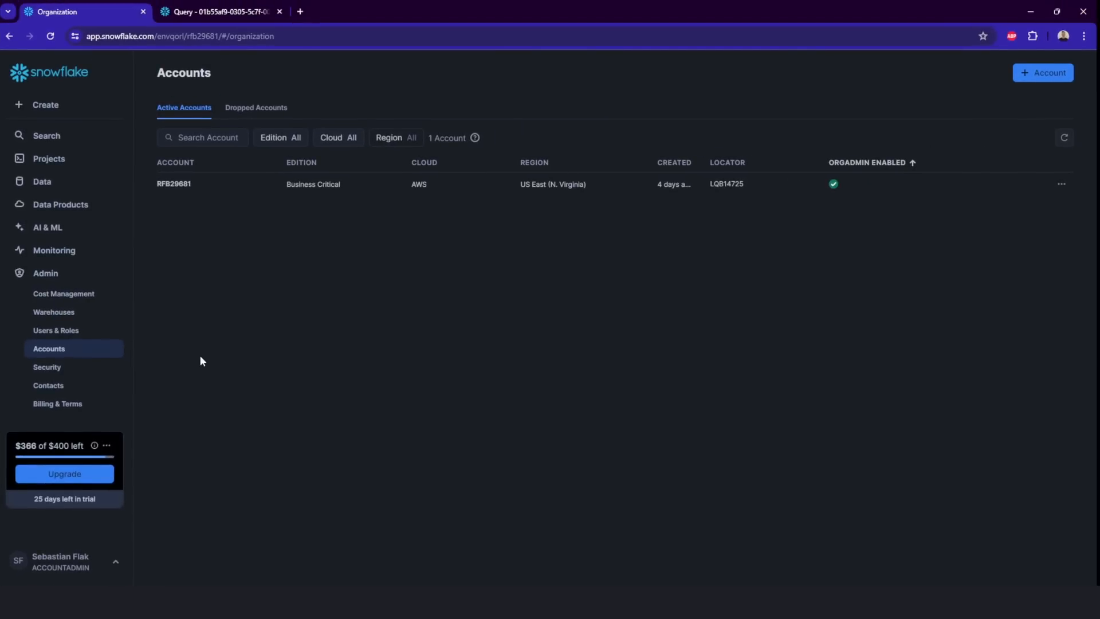
mouse_move(102, 114)
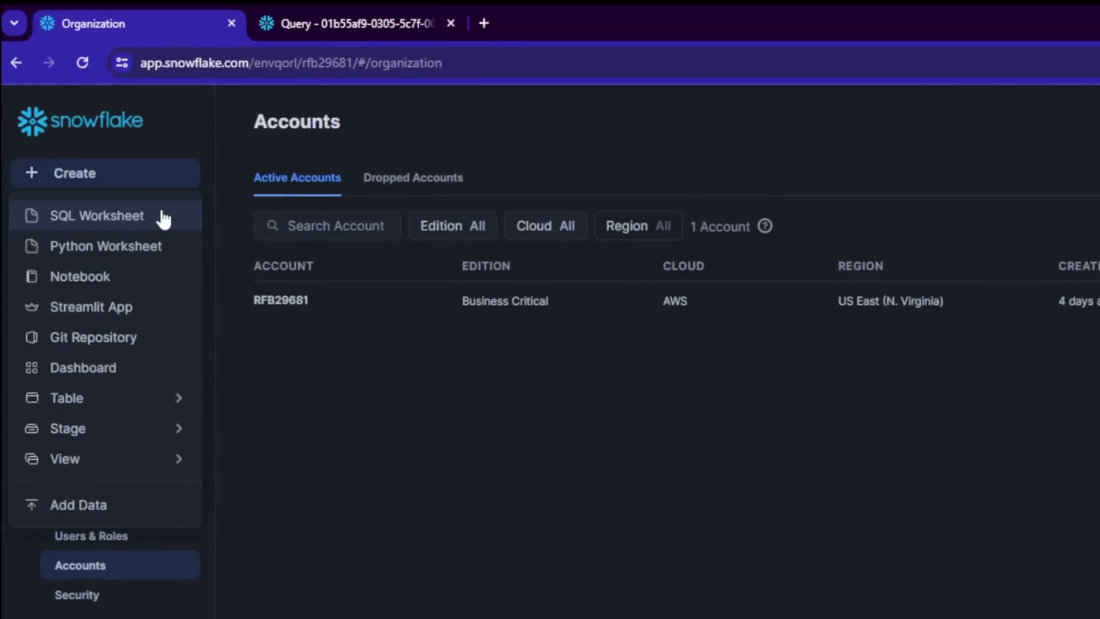
mouse_move(173, 250)
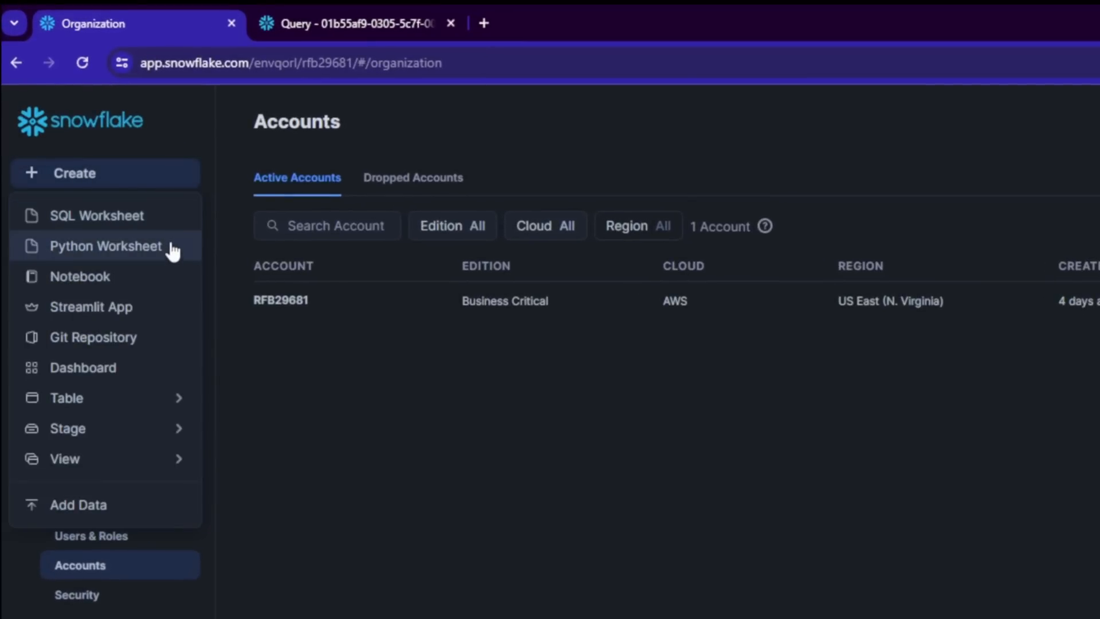
mouse_move(172, 284)
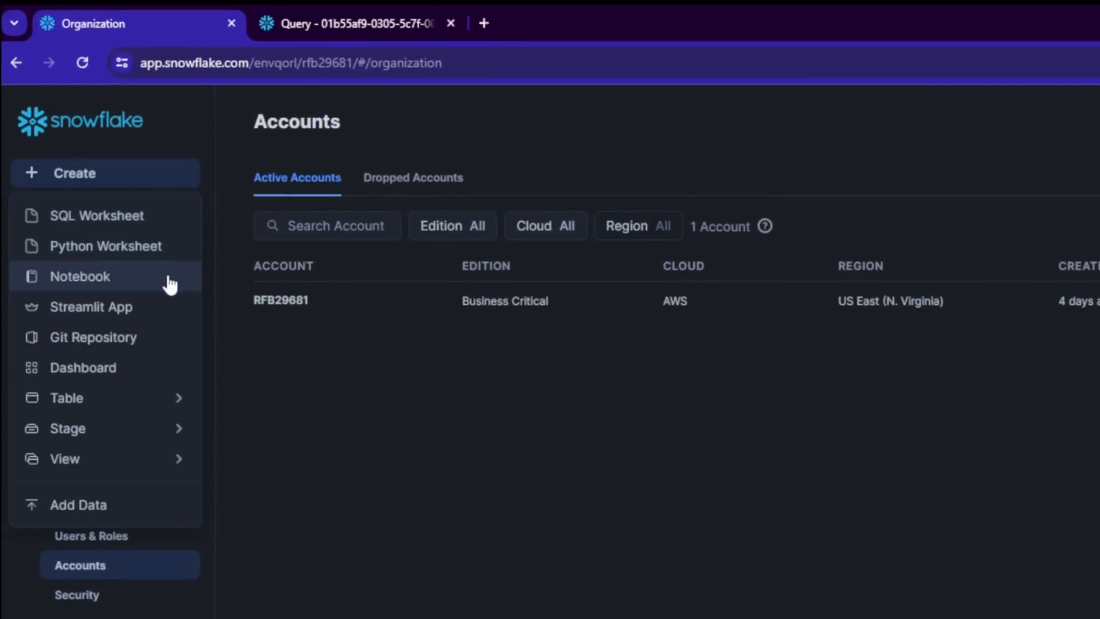
mouse_move(163, 237)
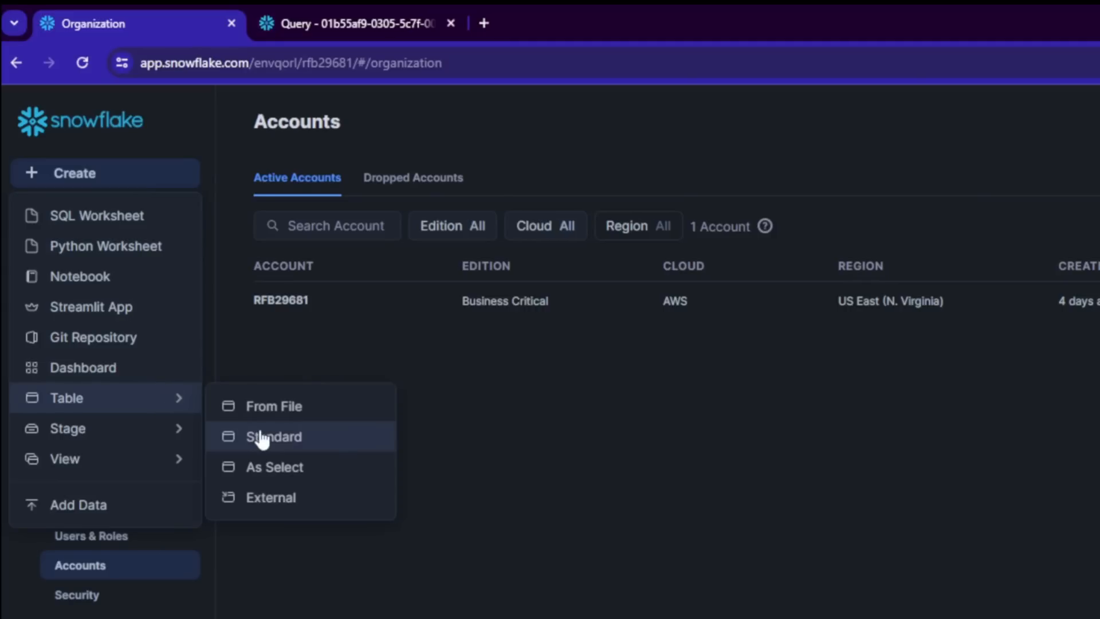
Step: Open the External table SQL template and advance to the second worksheet tip
left_click(566, 356)
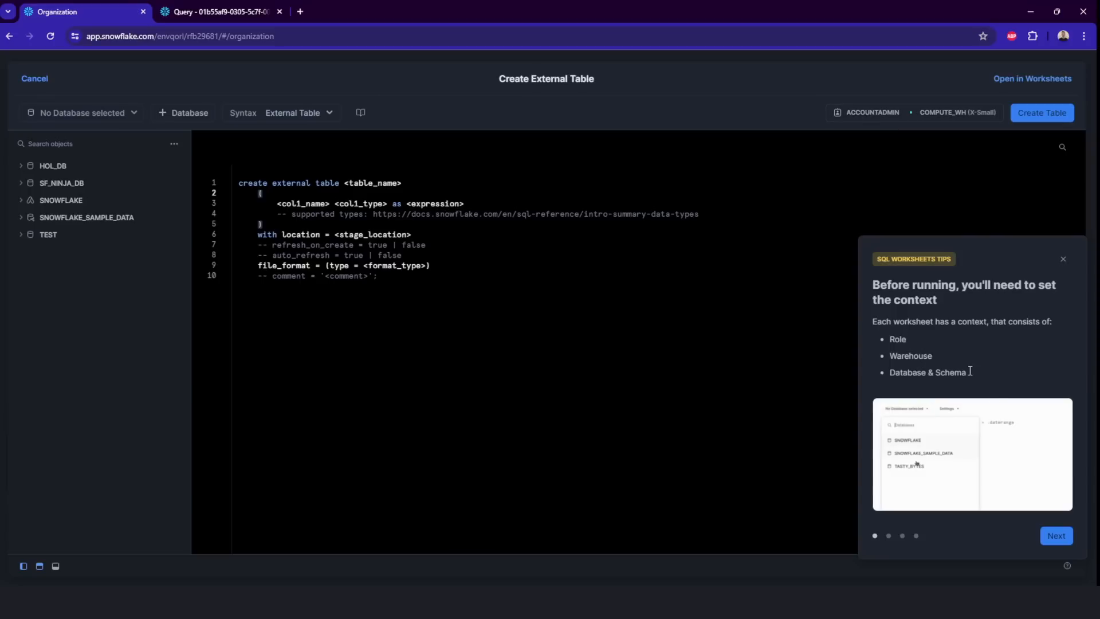
left_click(1056, 535)
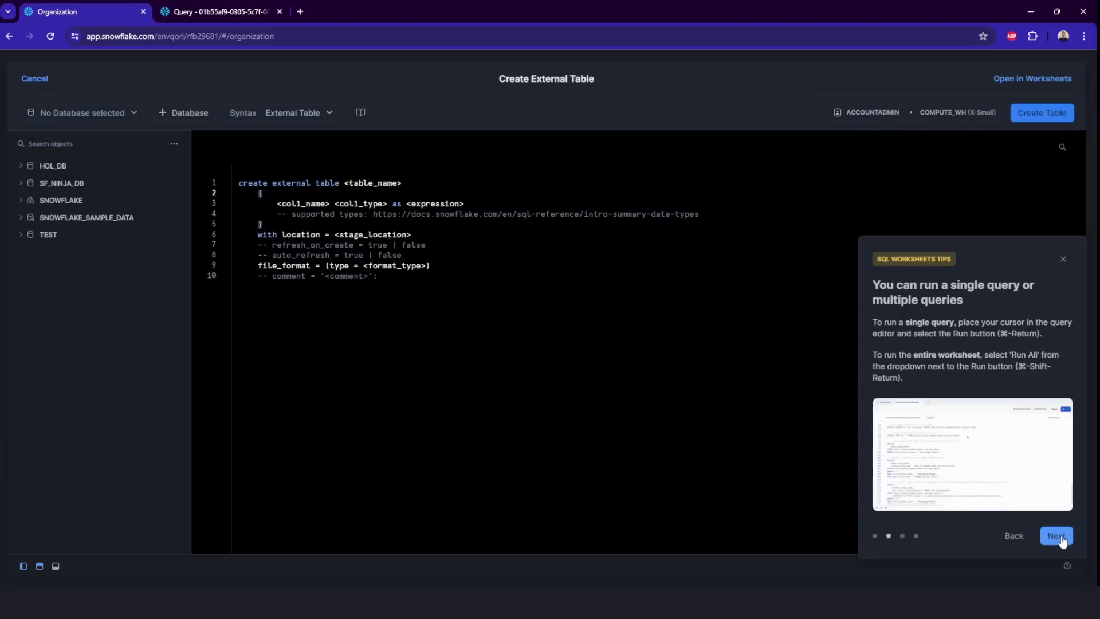